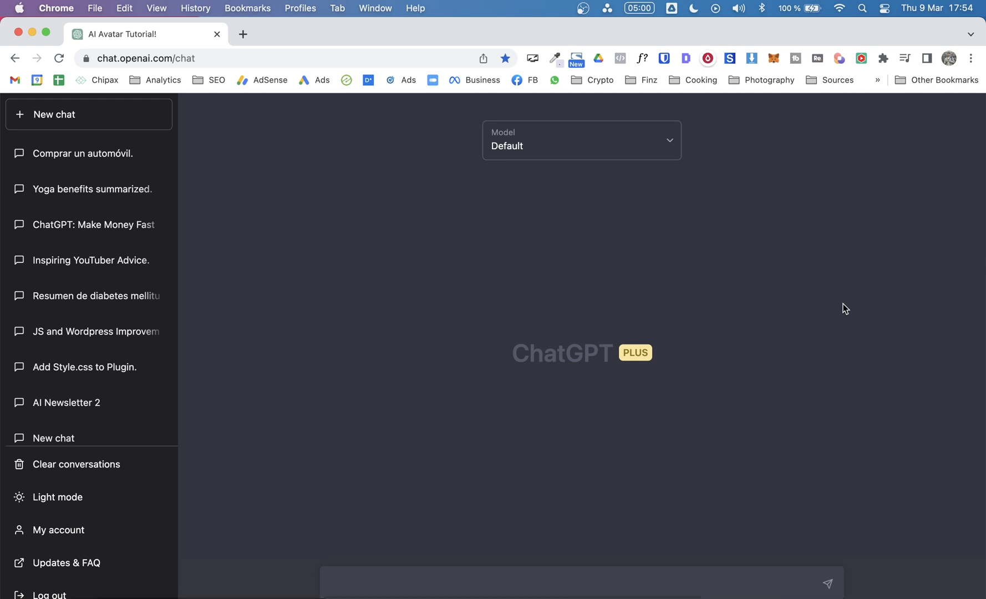
{"action": "mouse_move", "coordinate": [829, 309]}
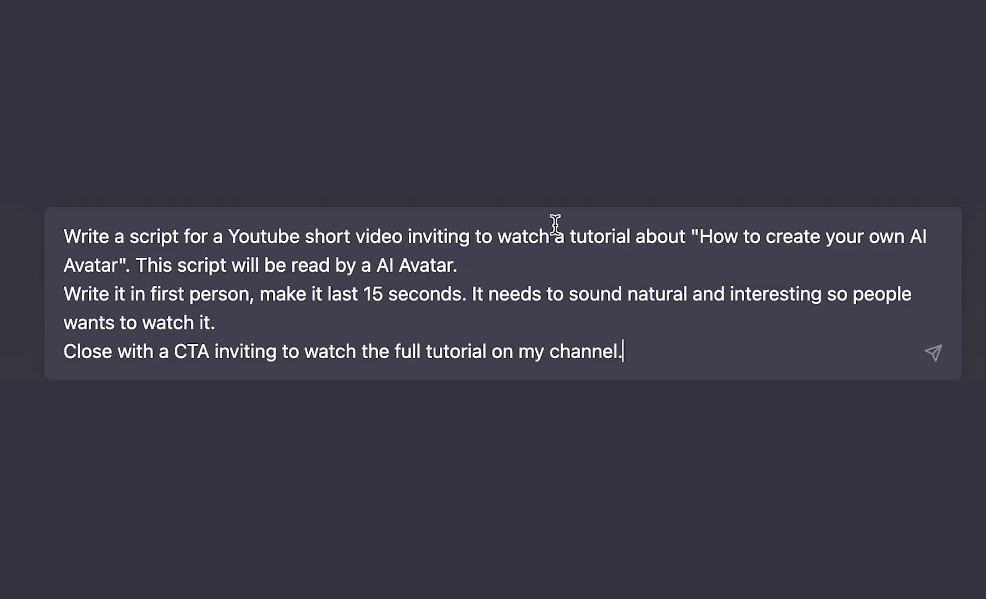
{"action": "mouse_move", "coordinate": [158, 203]}
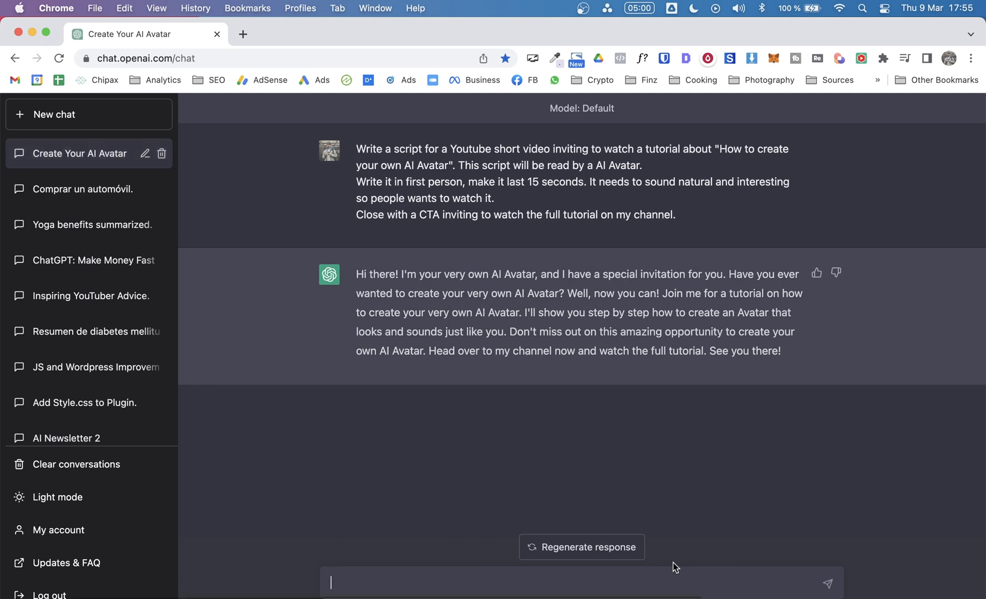
{"action": "mouse_move", "coordinate": [369, 537]}
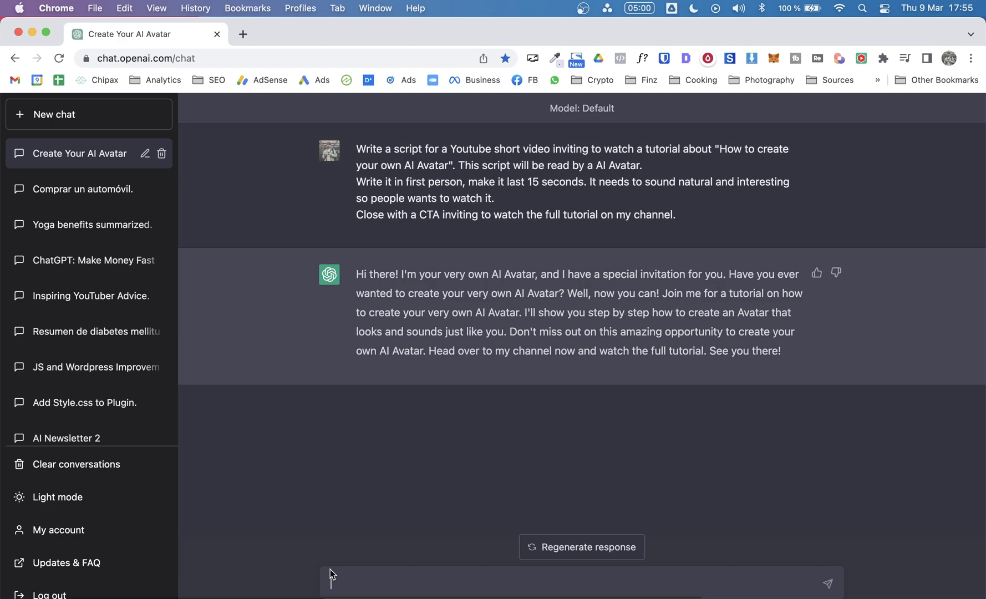
Ask ChatGPT to make the AI avatar script shorter and simpler
{"action": "type", "text": "mak"}
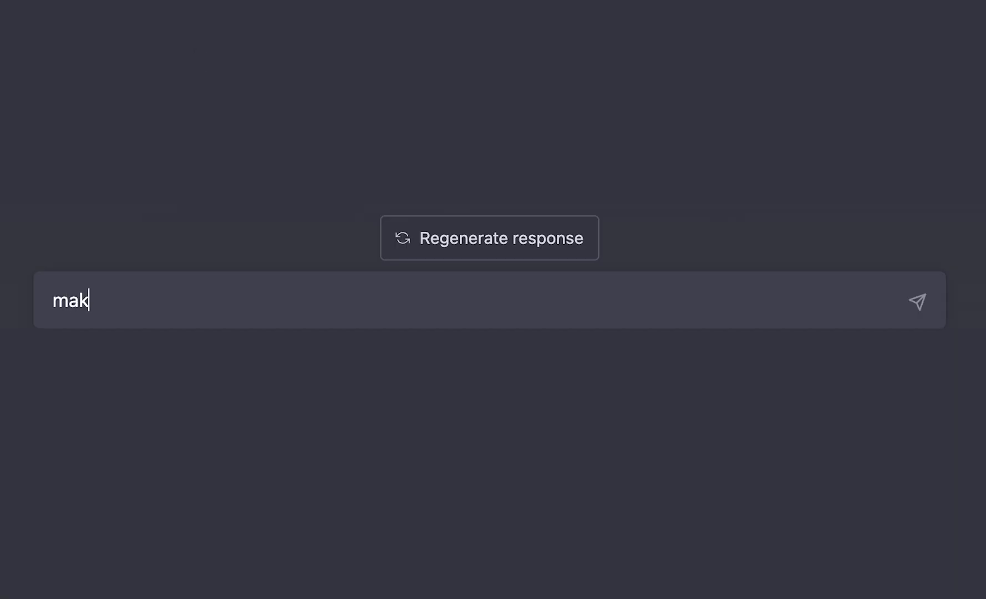
{"action": "type", "text": "e it shorter and"}
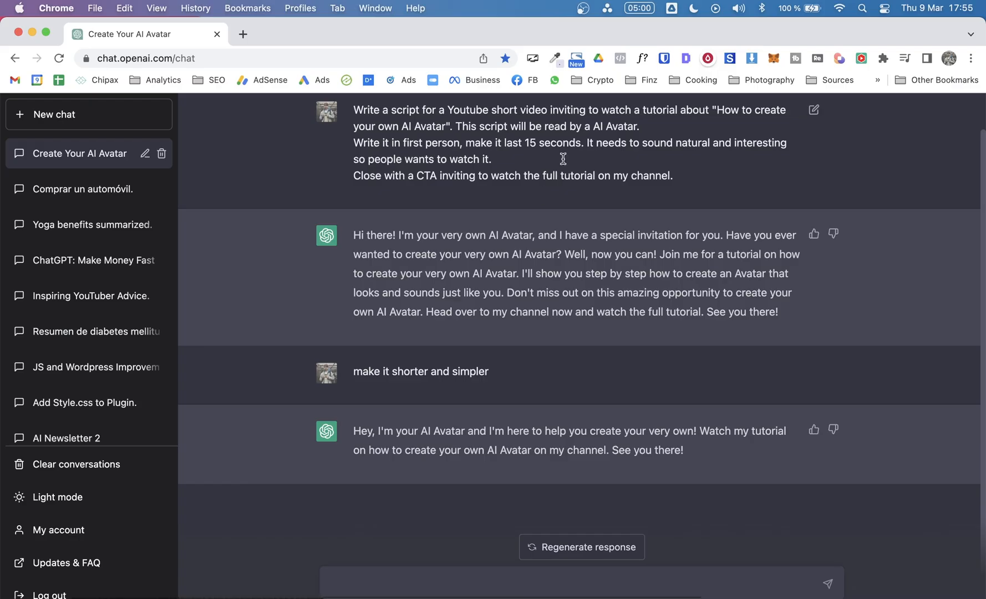
{"action": "mouse_move", "coordinate": [789, 326]}
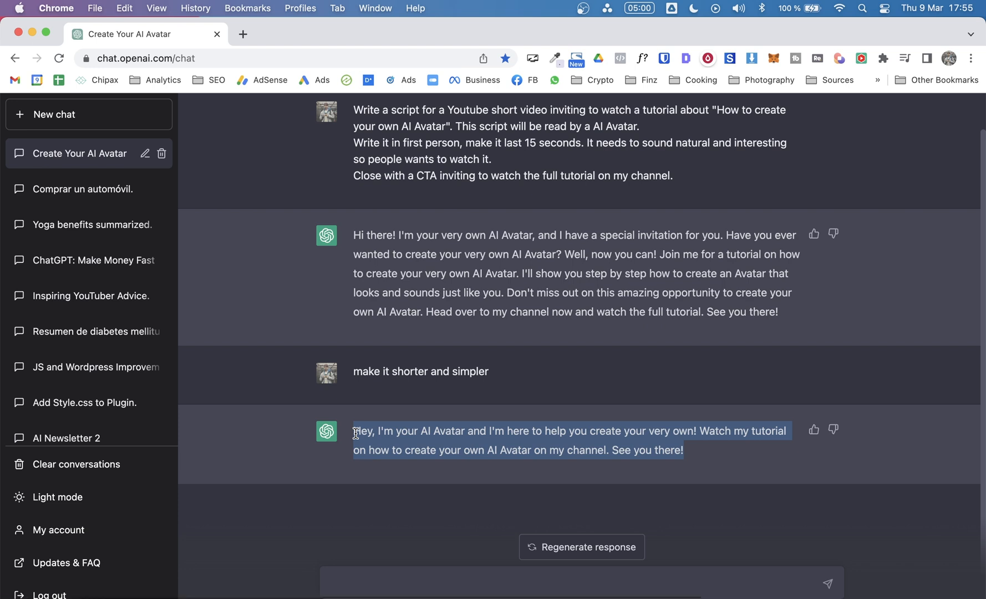
{"action": "mouse_move", "coordinate": [321, 39]}
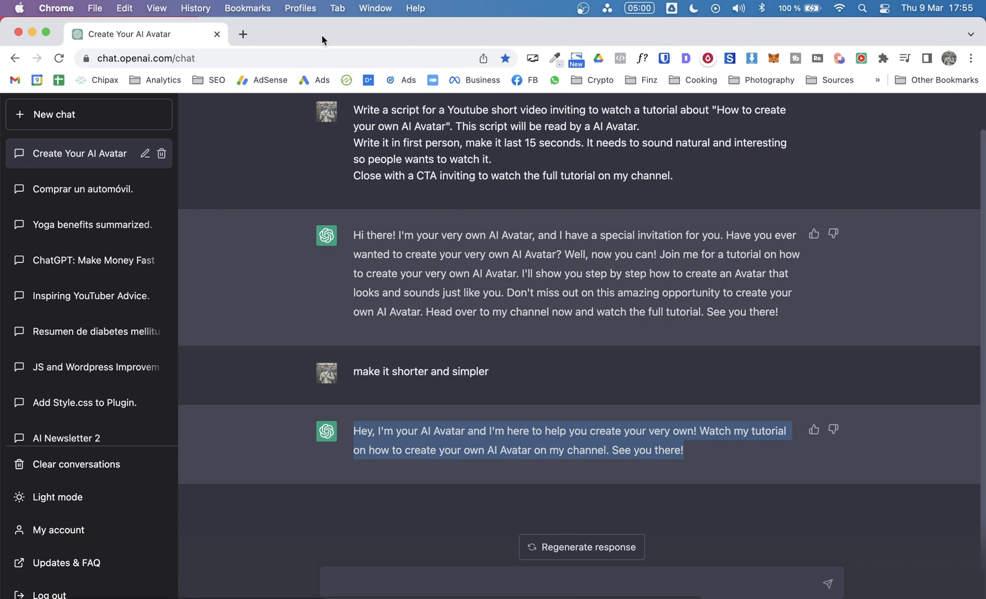
Open d-id.com in a new tab and go to its Pricing page of plans
{"action": "left_click", "coordinate": [243, 34]}
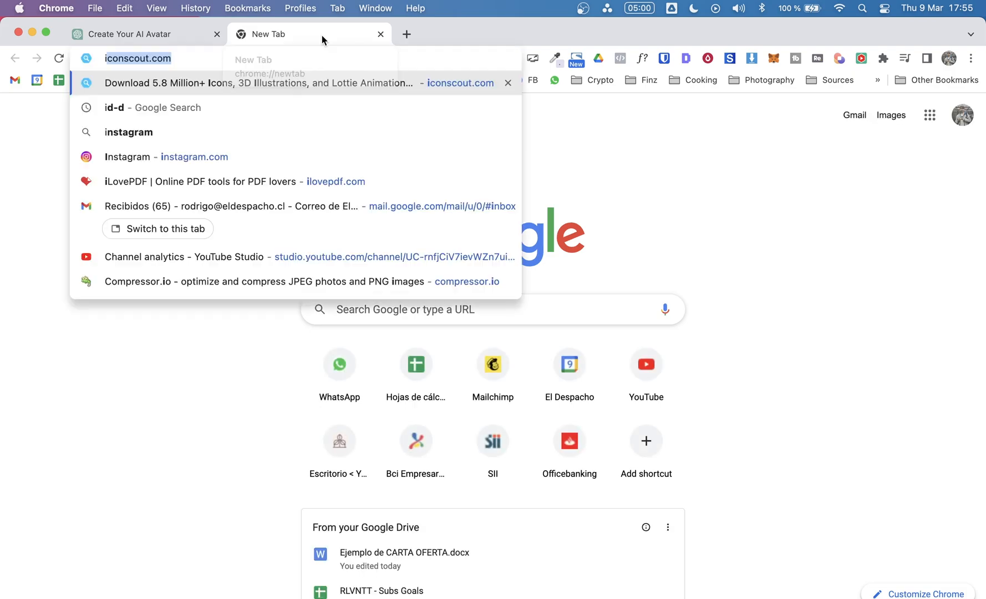
{"action": "left_click", "coordinate": [137, 108]}
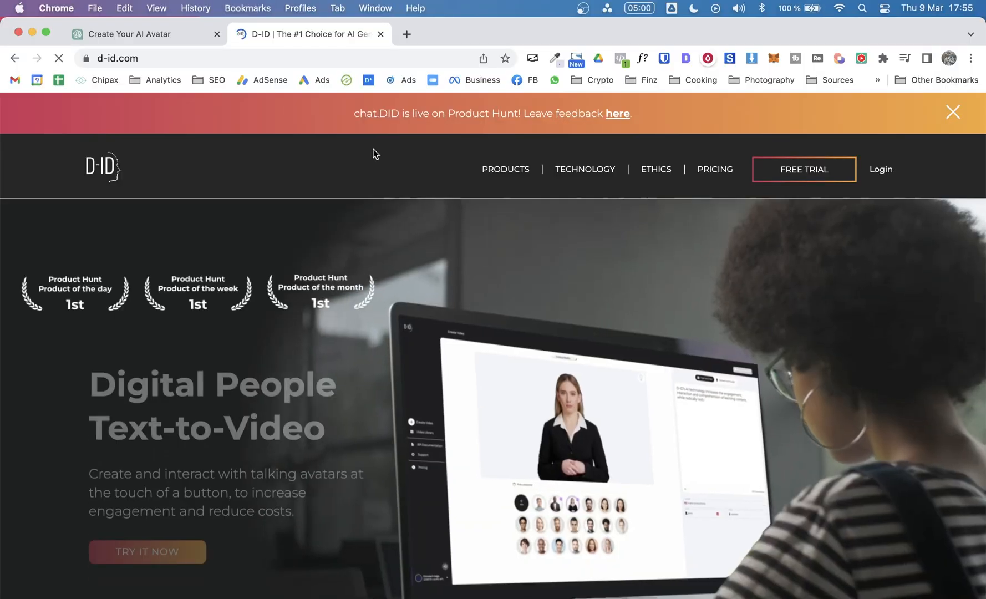
{"action": "scroll", "scroll_direction": "down", "scroll_amount": 3}
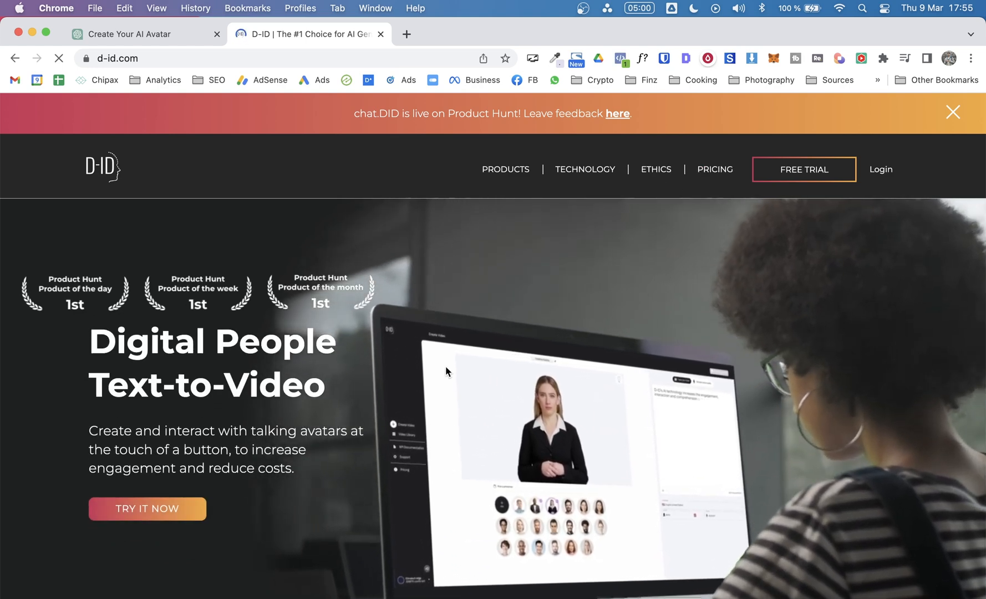
{"action": "scroll", "scroll_direction": "down", "scroll_amount": 3}
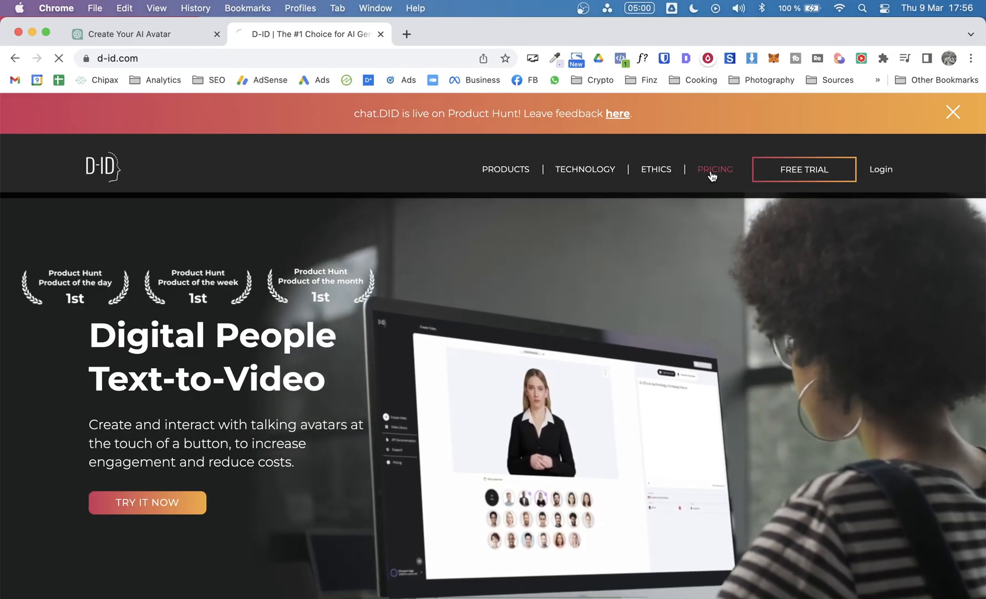
{"action": "left_click", "coordinate": [714, 168]}
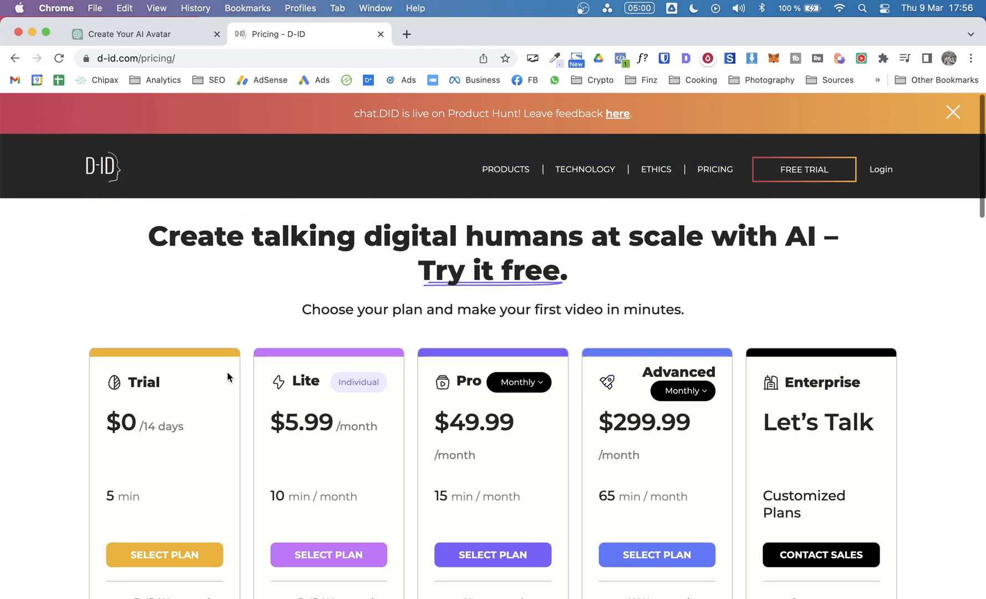
{"action": "mouse_move", "coordinate": [85, 401]}
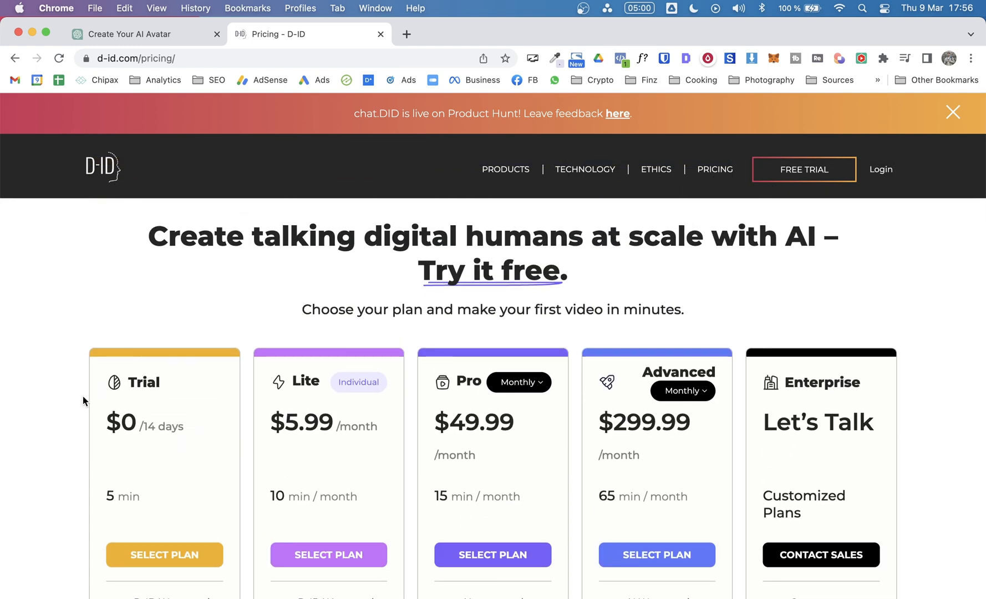
{"action": "mouse_move", "coordinate": [767, 161]}
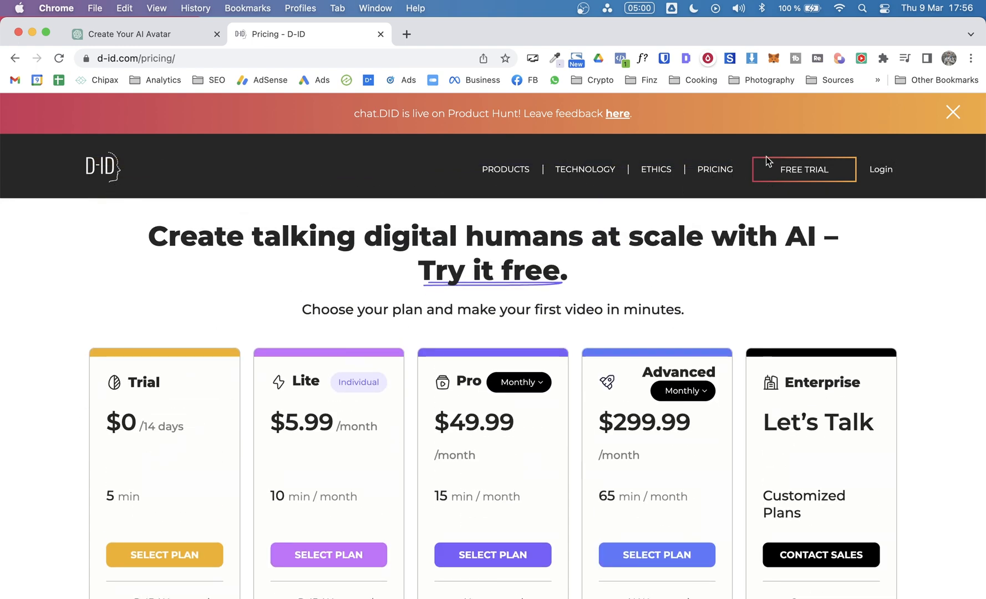
{"action": "mouse_move", "coordinate": [51, 547]}
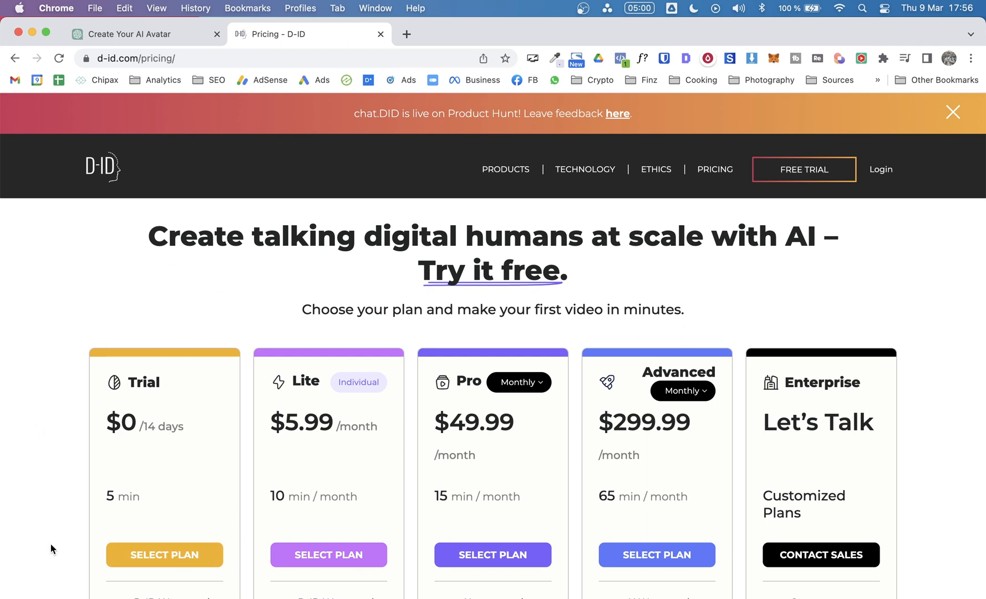
{"action": "mouse_move", "coordinate": [595, 387]}
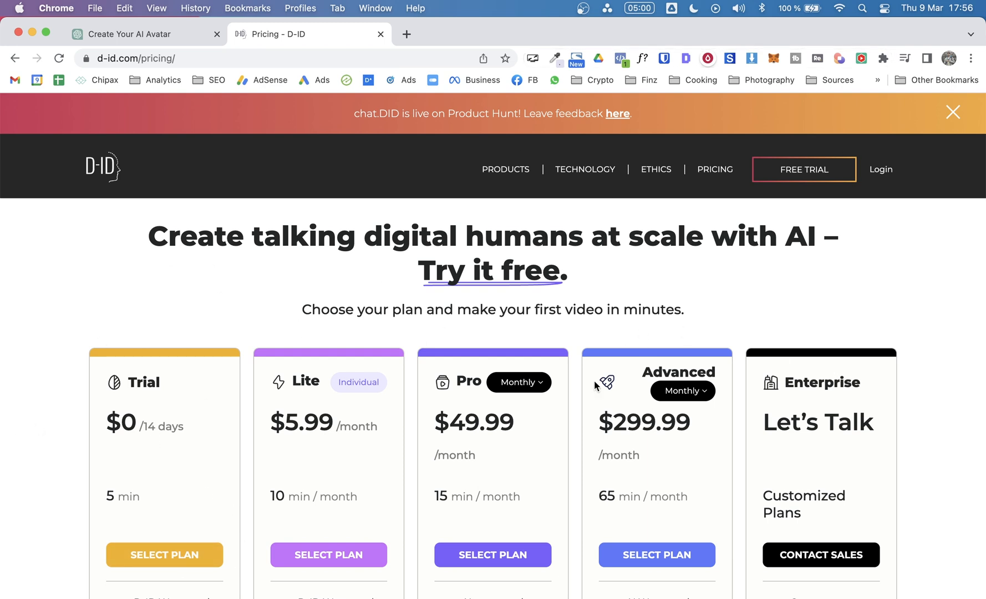
{"action": "mouse_move", "coordinate": [573, 390]}
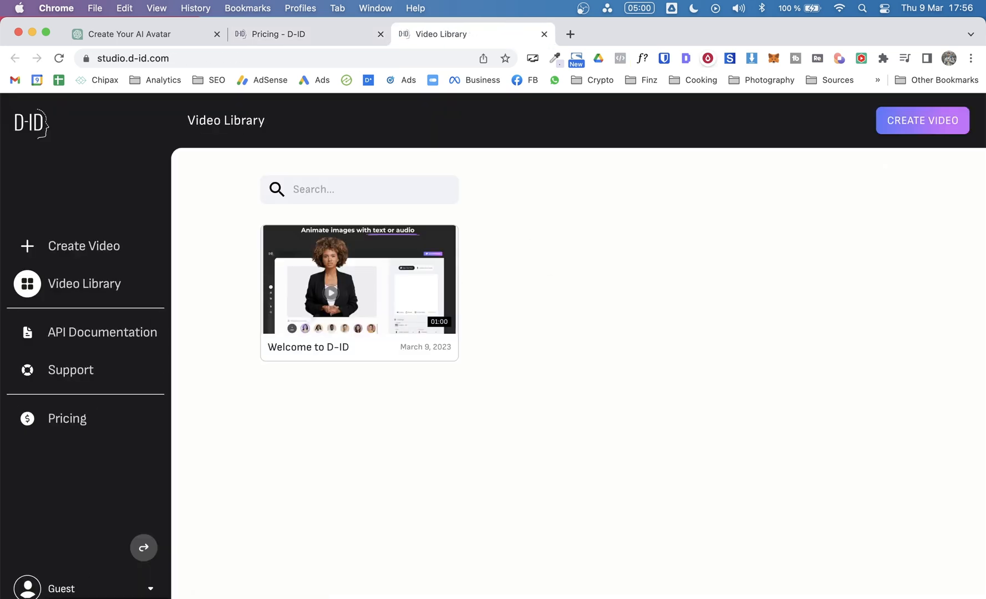
From the D-ID Video Library, start a new video in the Create Video editor
{"action": "left_click", "coordinate": [60, 587]}
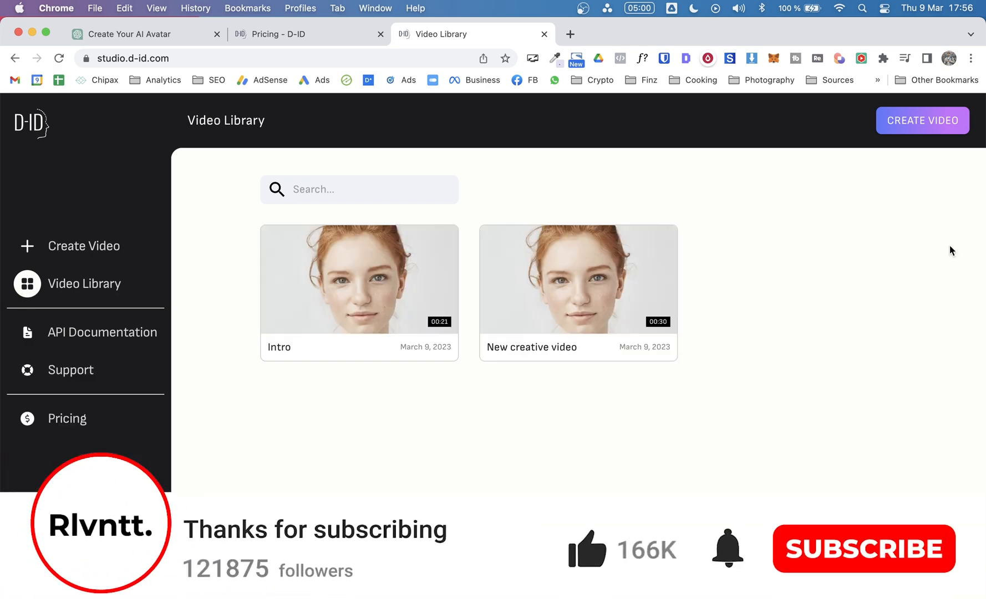
{"action": "left_click", "coordinate": [861, 549]}
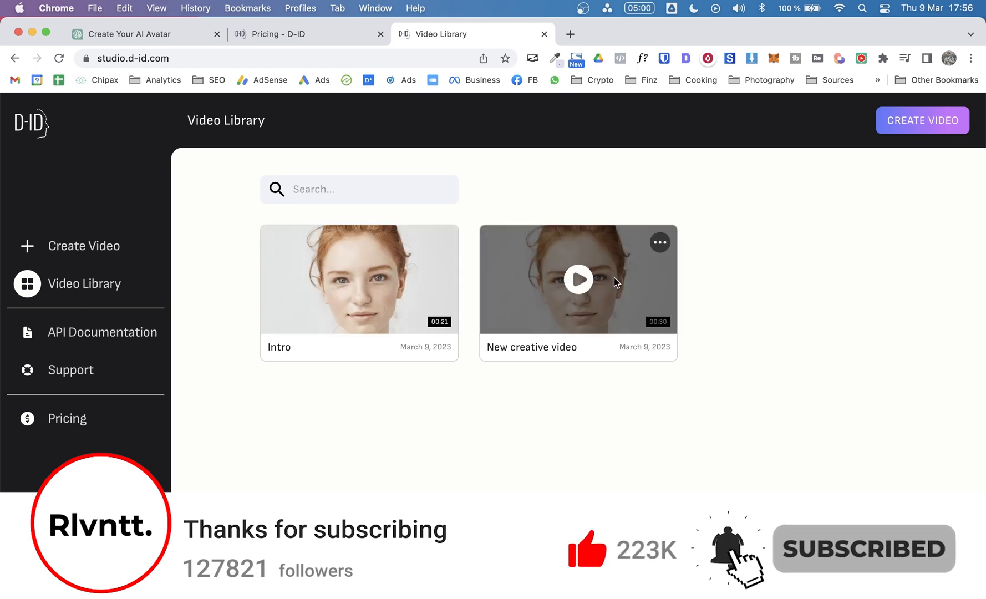
{"action": "mouse_move", "coordinate": [293, 328]}
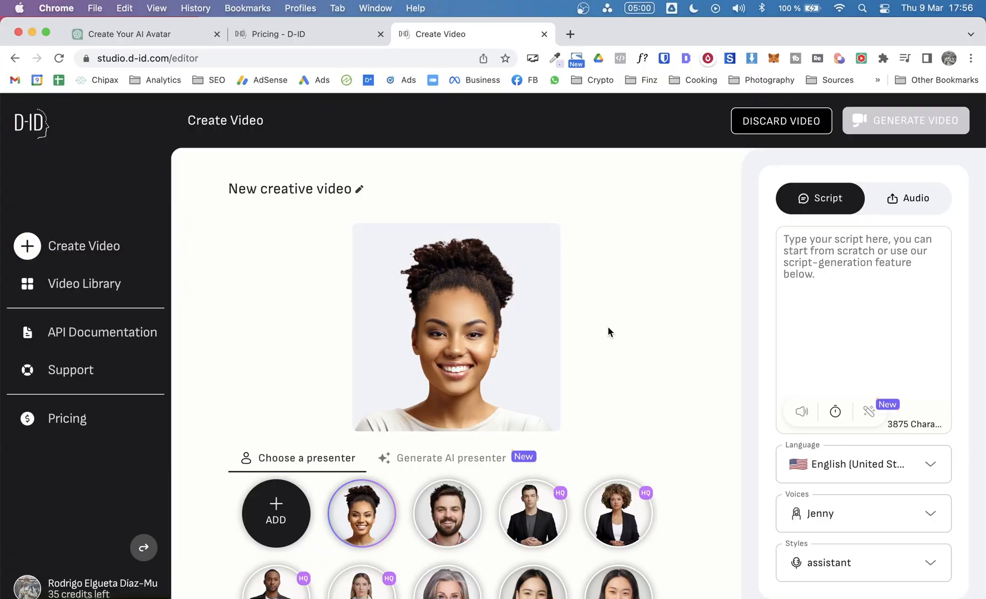
Name the new video 'Test' and select the bearded man as presenter
{"action": "double_click", "coordinate": [290, 188]}
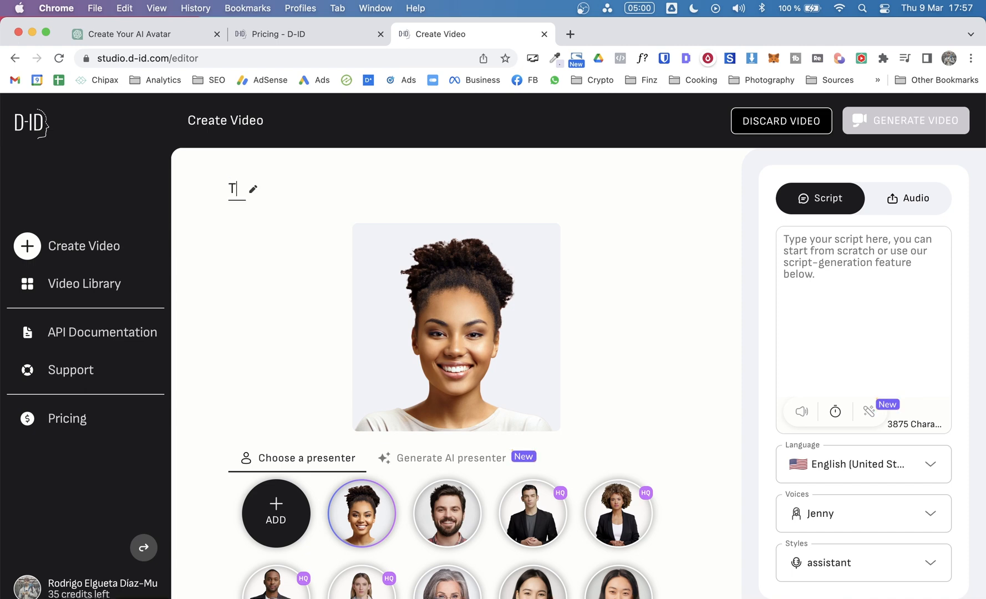
{"action": "type", "text": "Test"}
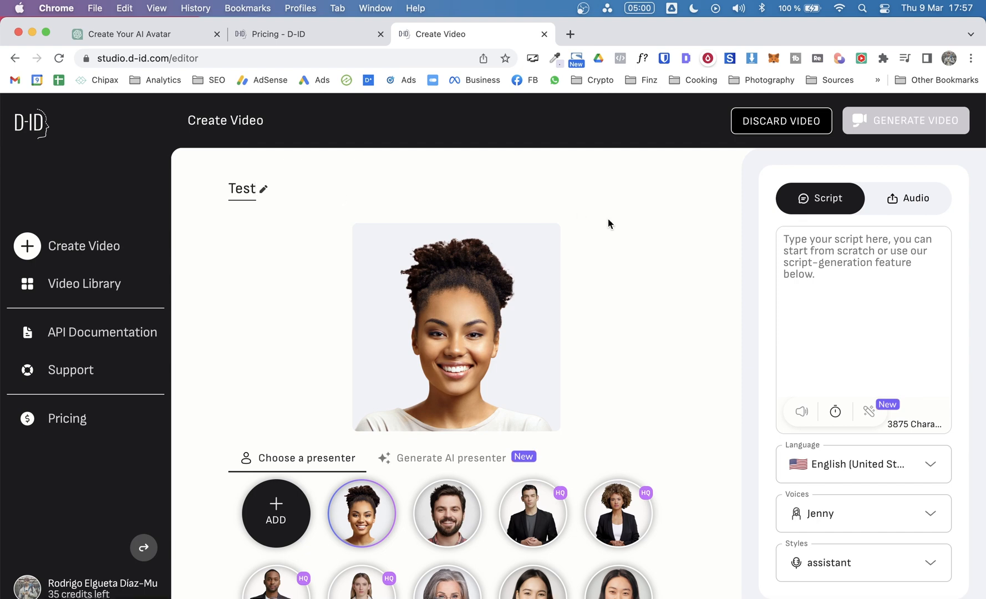
{"action": "mouse_move", "coordinate": [568, 472]}
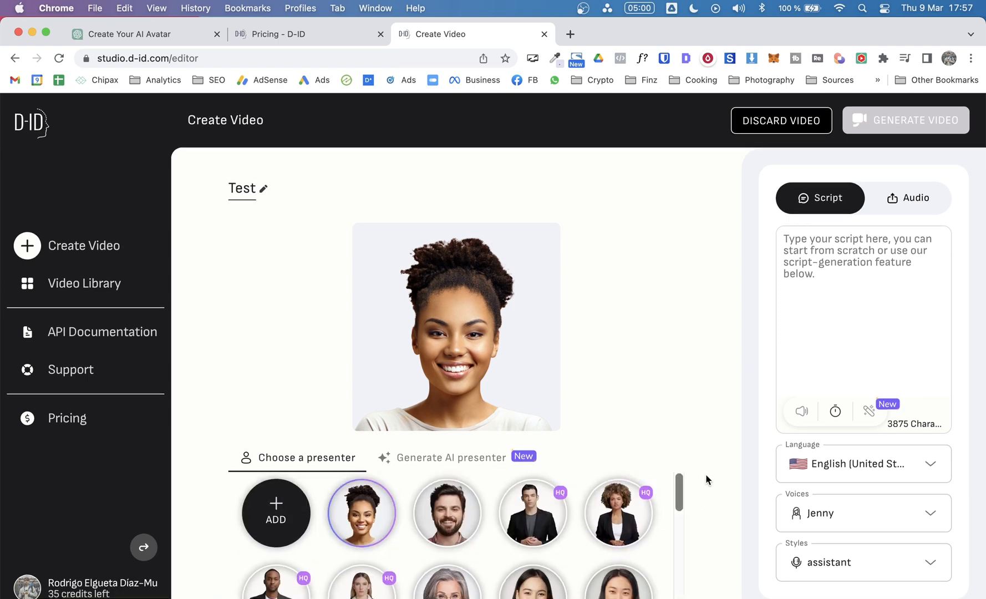
{"action": "left_click", "coordinate": [447, 511]}
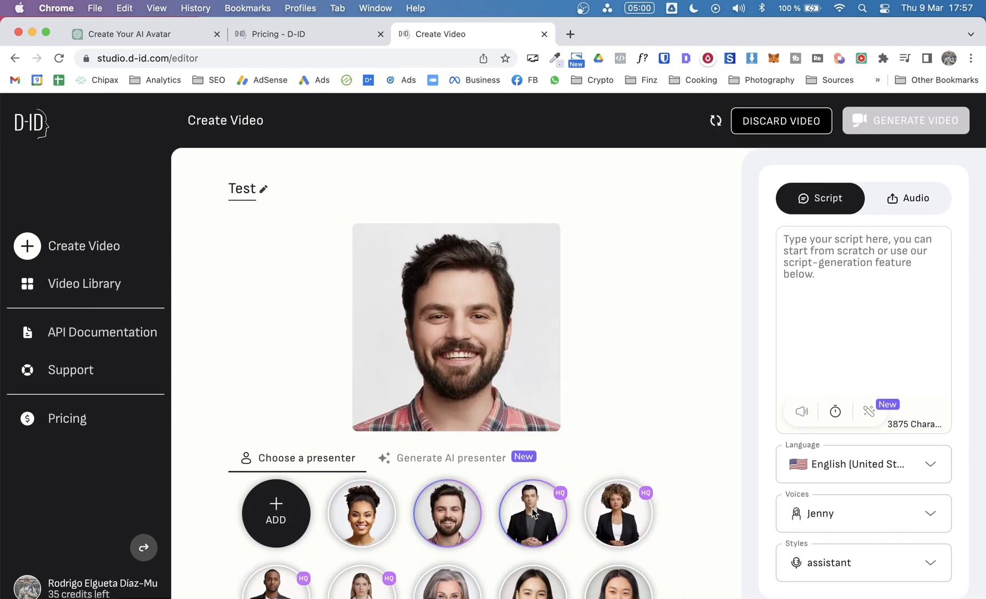
Try a premium presenter twice and dismiss the upgrade offer each time
{"action": "left_click", "coordinate": [532, 512]}
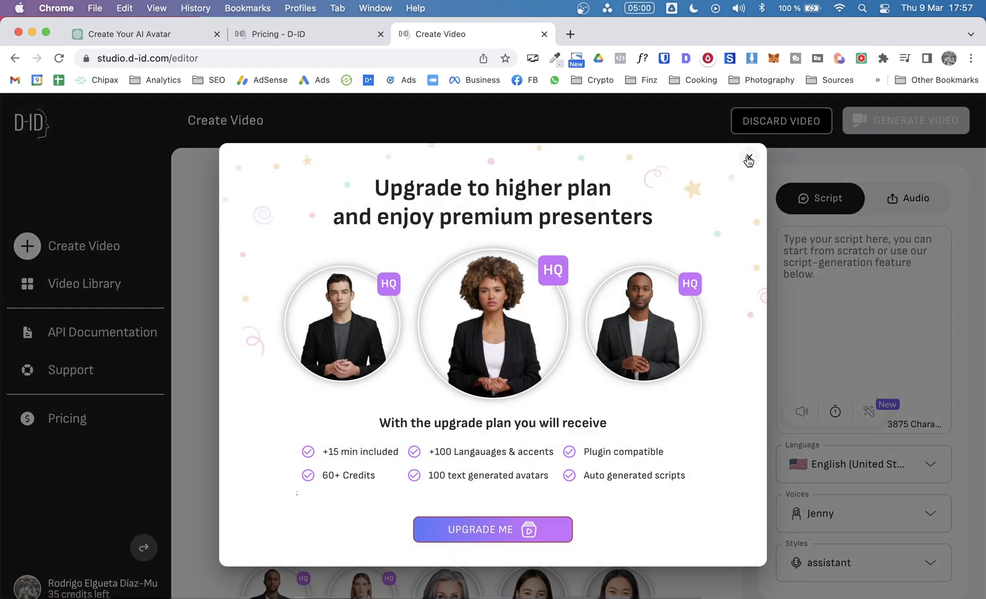
{"action": "left_click", "coordinate": [748, 158]}
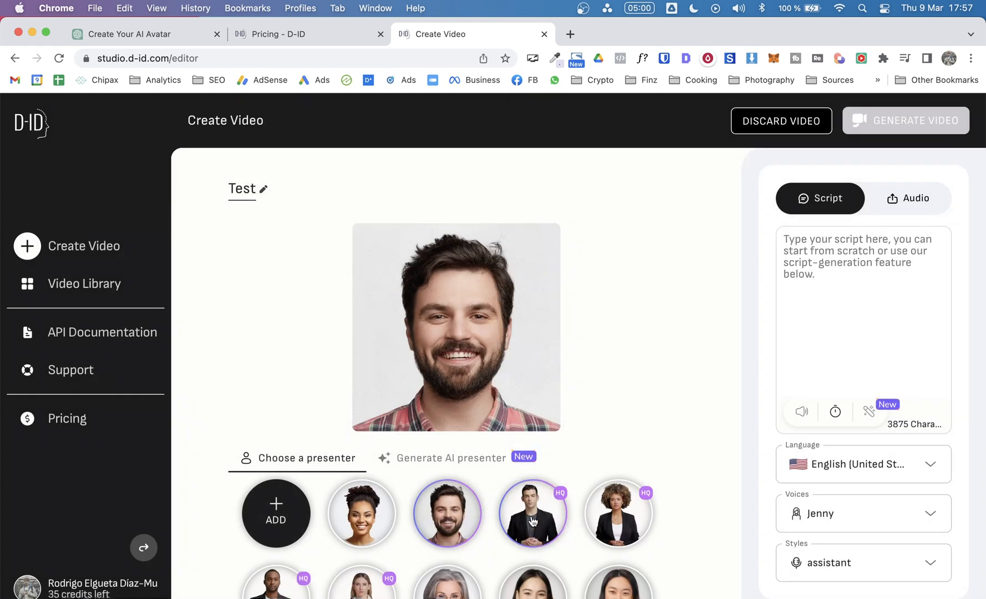
{"action": "left_click", "coordinate": [532, 512]}
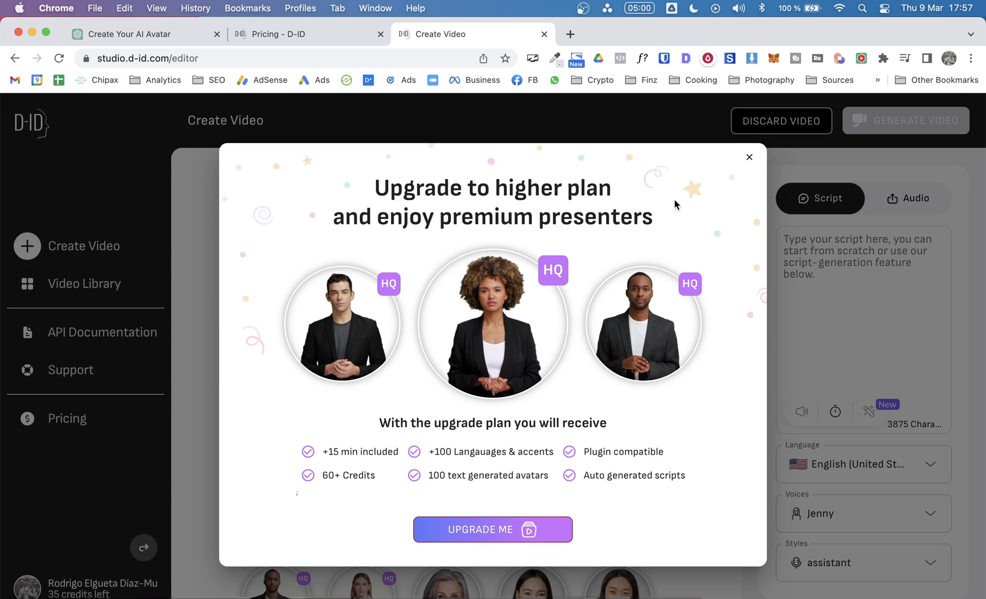
{"action": "mouse_move", "coordinate": [748, 158]}
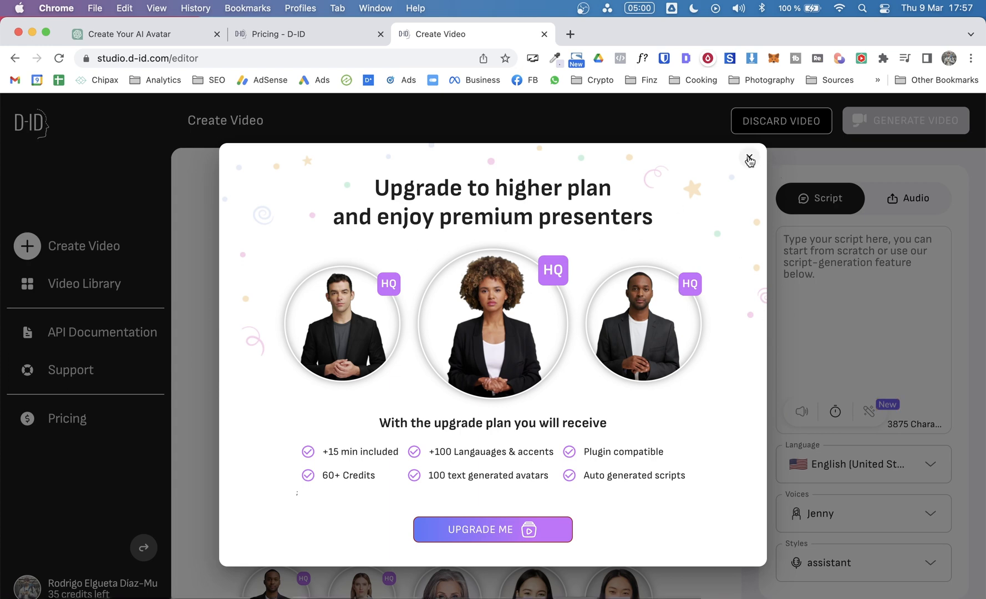
{"action": "left_click", "coordinate": [749, 159]}
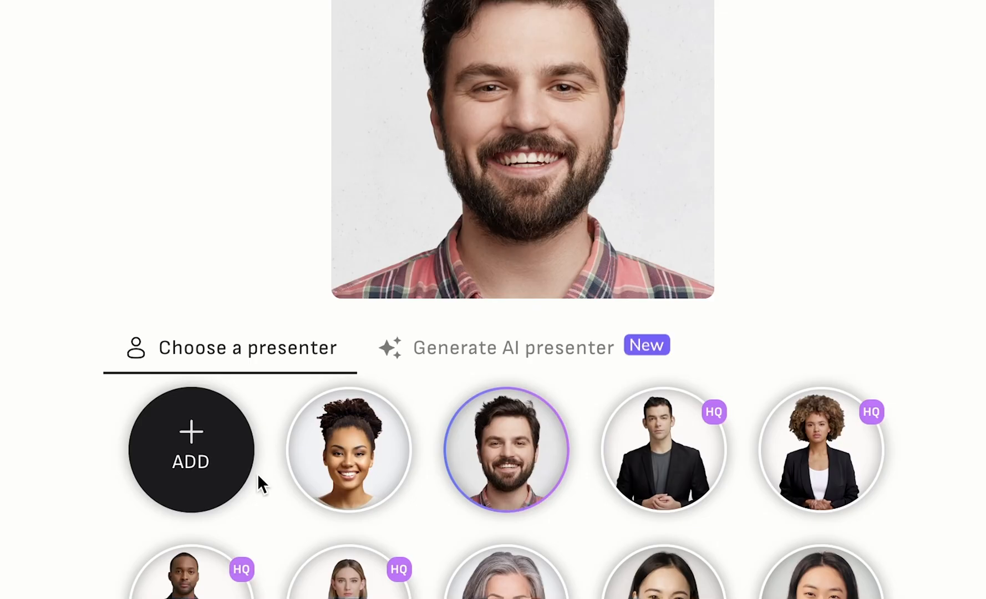
Choose the young dark-haired man in a dark shirt as the stock presenter
{"action": "scroll", "scroll_direction": "down", "scroll_amount": 3}
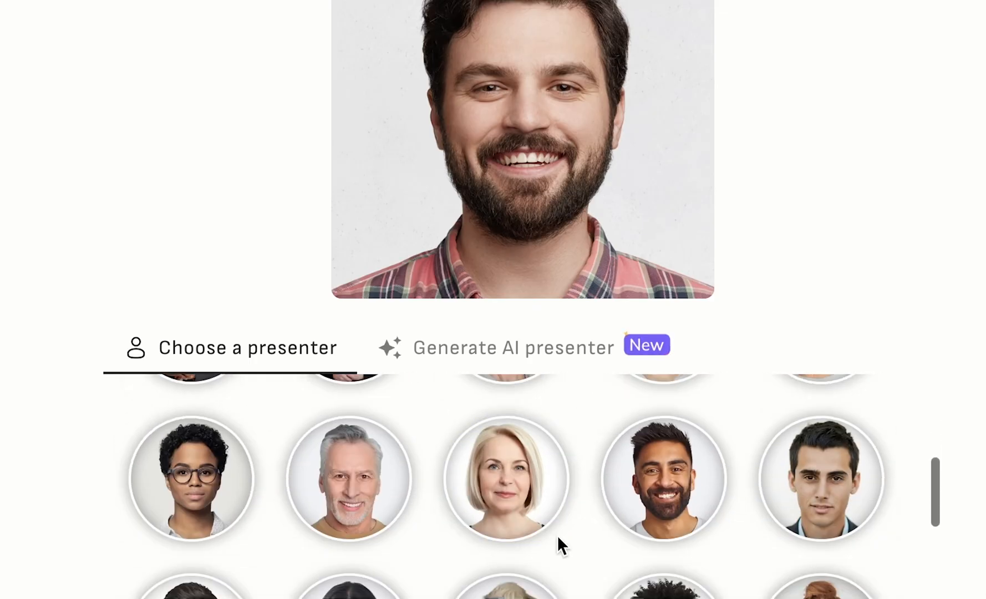
{"action": "left_click", "coordinate": [348, 466]}
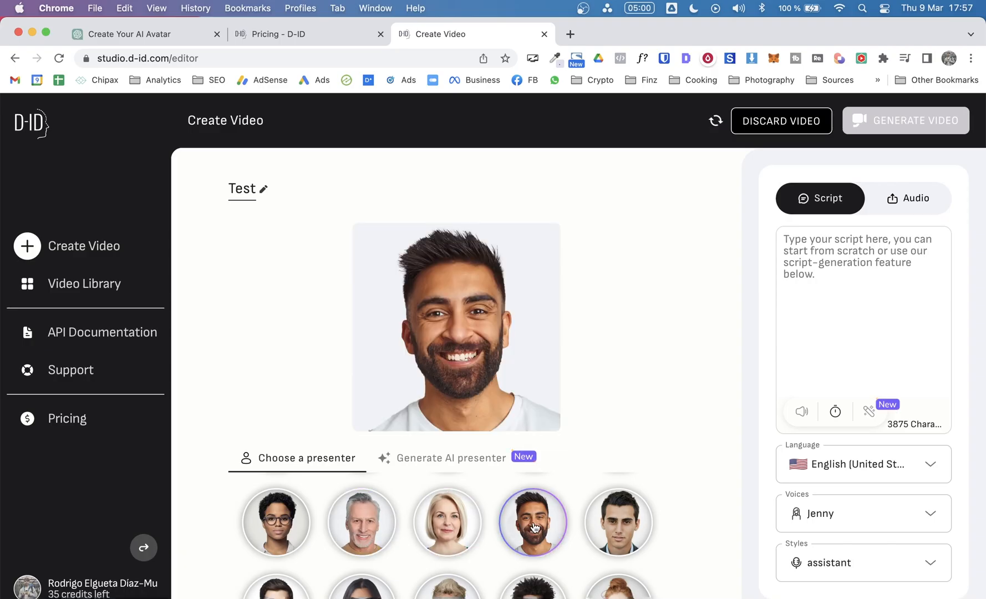
{"action": "left_click", "coordinate": [618, 521]}
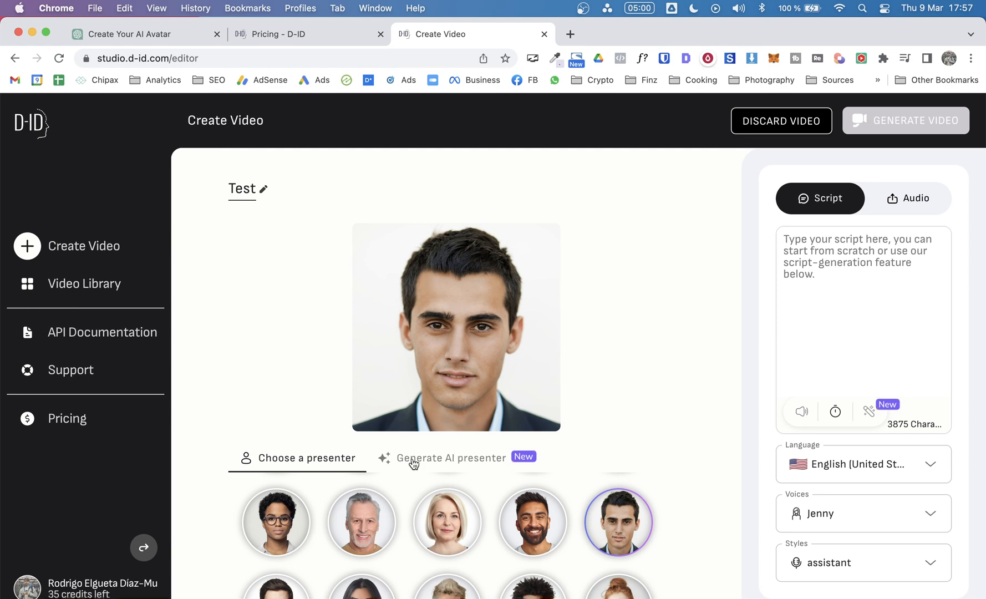
Switch to Generate AI presenter and bring up the recommended portrait prompt ideas
{"action": "left_click", "coordinate": [450, 457]}
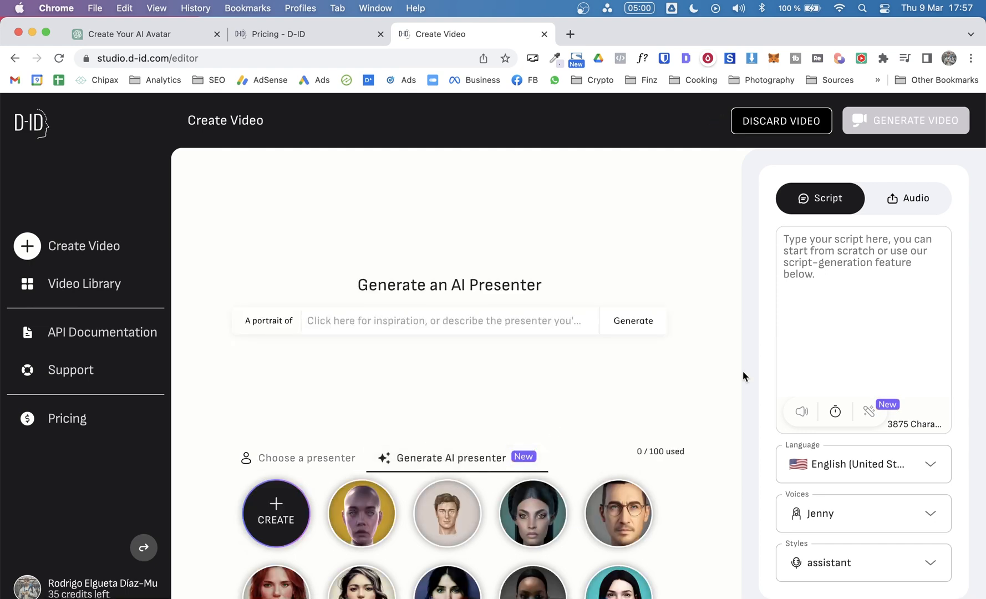
{"action": "mouse_move", "coordinate": [630, 469]}
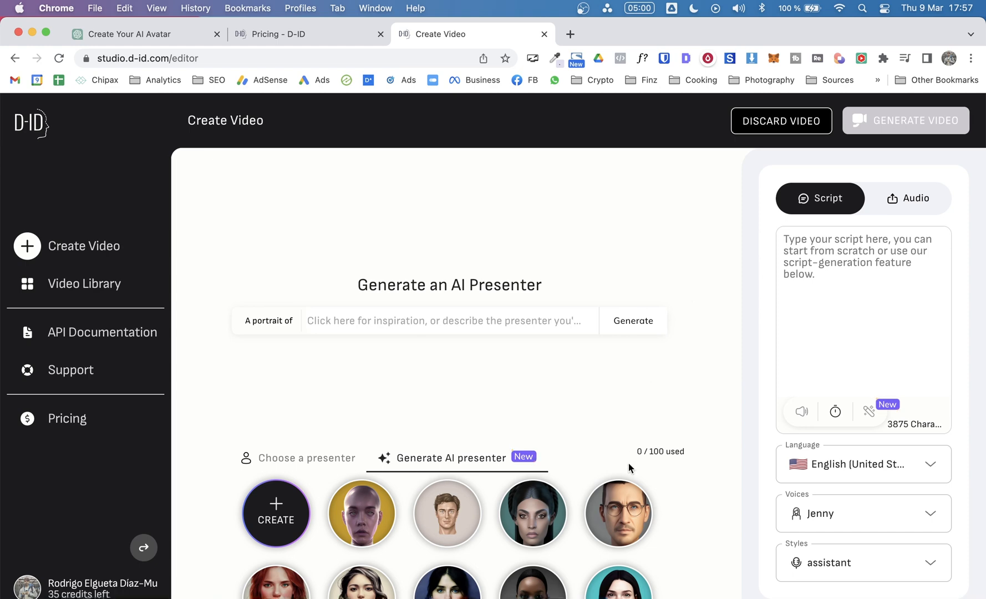
{"action": "left_click", "coordinate": [618, 512]}
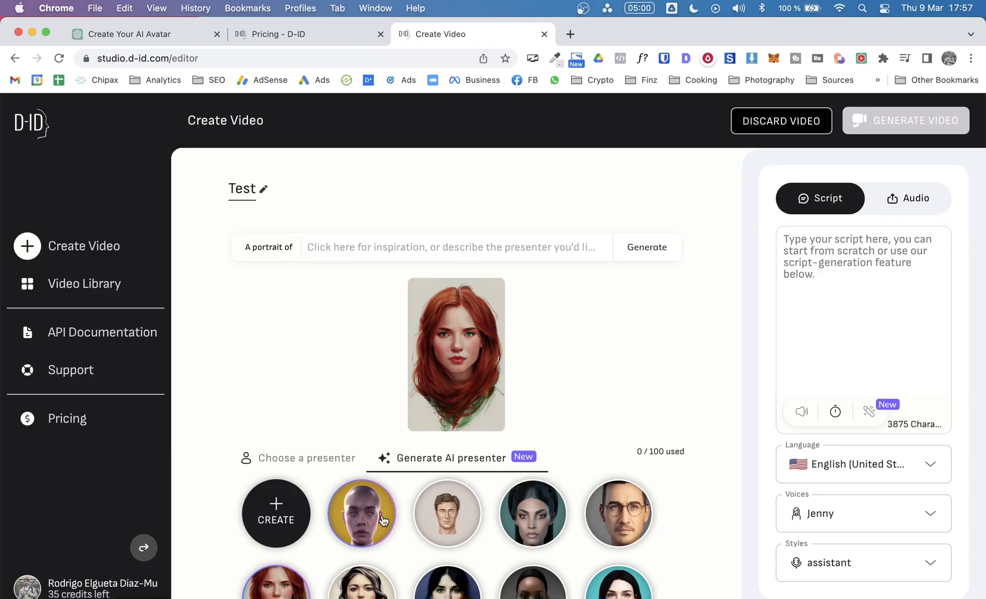
{"action": "mouse_move", "coordinate": [424, 208]}
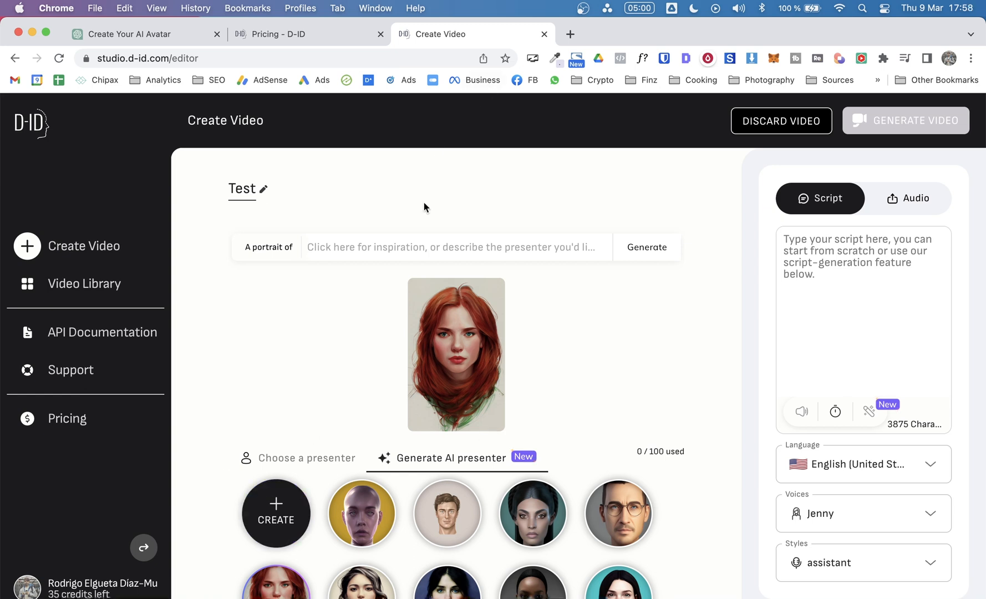
{"action": "left_click", "coordinate": [421, 246]}
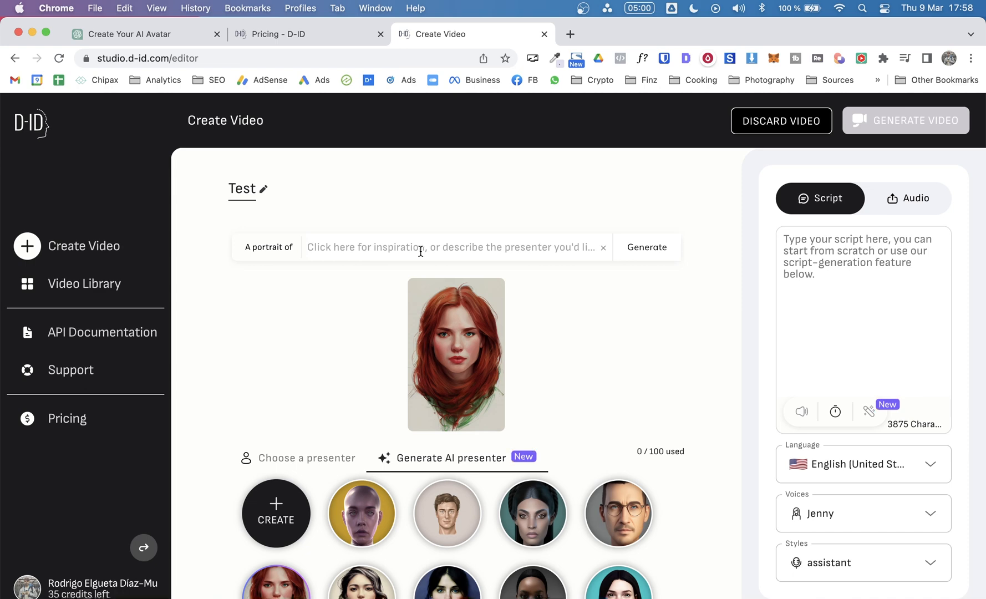
{"action": "left_click", "coordinate": [420, 246]}
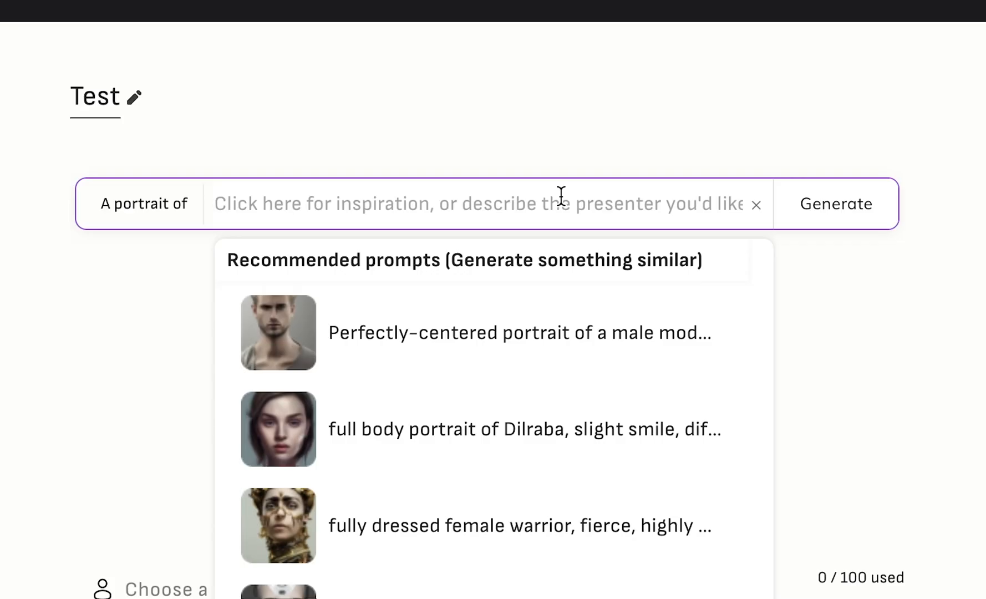
{"action": "mouse_move", "coordinate": [581, 352]}
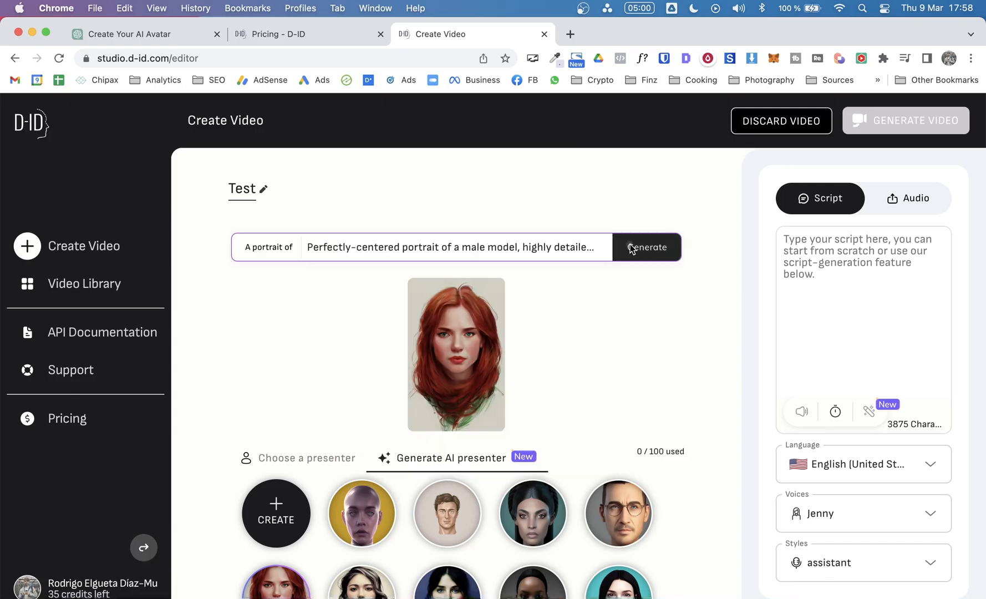
Generate four portraits from the 'Perfectly-centered portrait of a male model' prompt and add the third to the gallery
{"action": "left_click", "coordinate": [645, 246]}
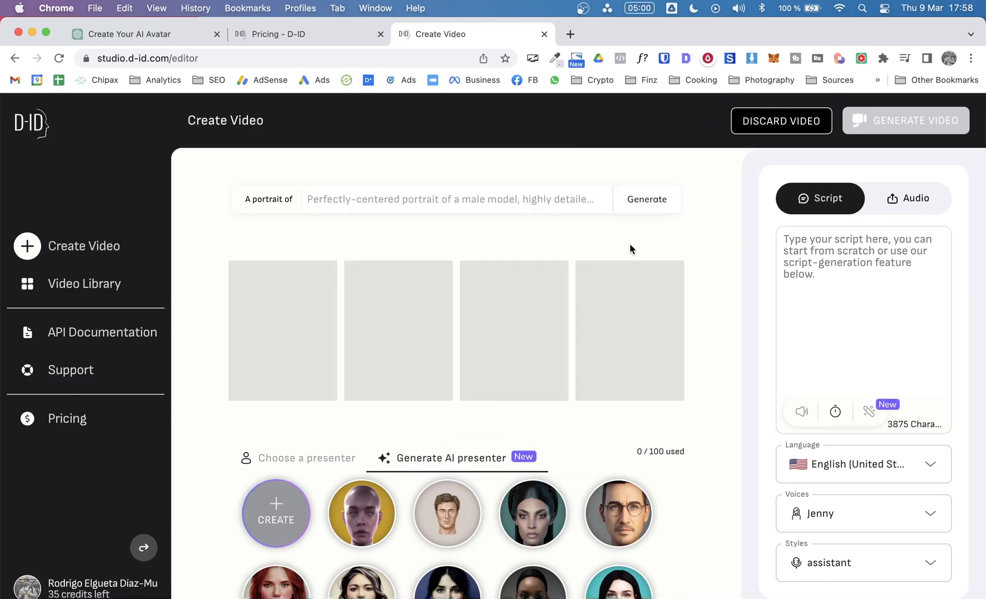
{"action": "left_click", "coordinate": [645, 199]}
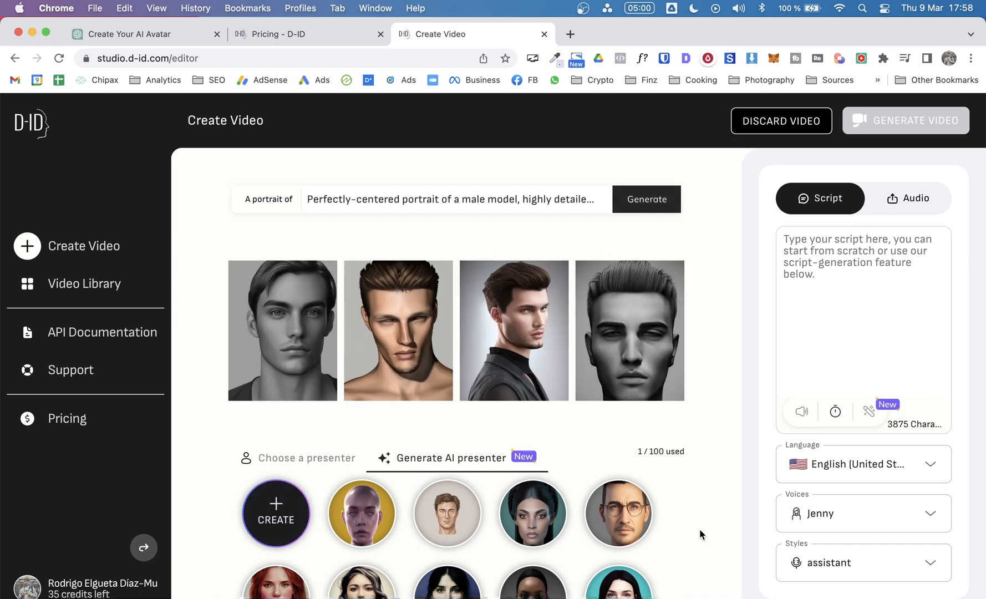
{"action": "mouse_move", "coordinate": [573, 326]}
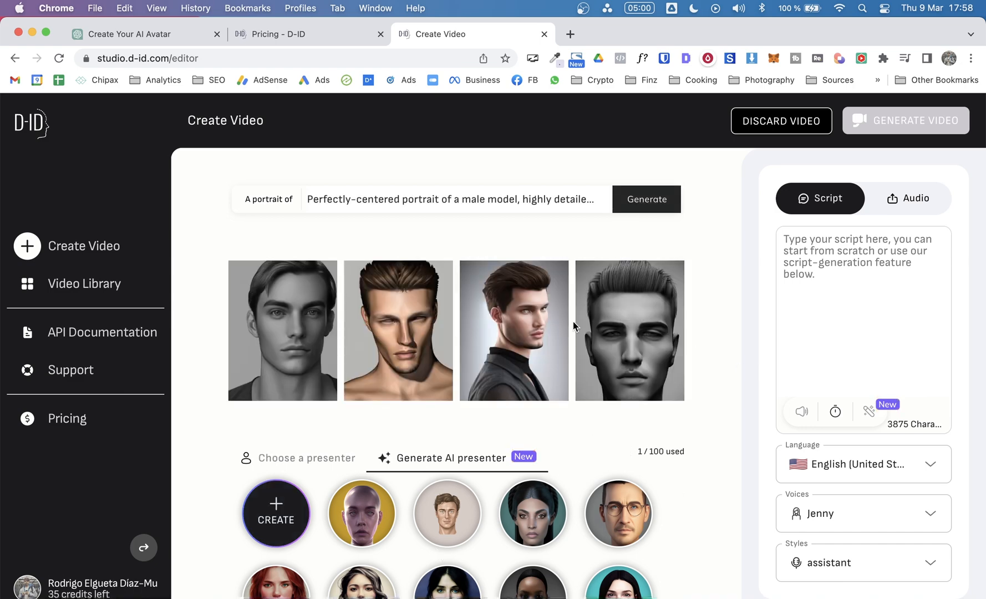
{"action": "left_click", "coordinate": [514, 331]}
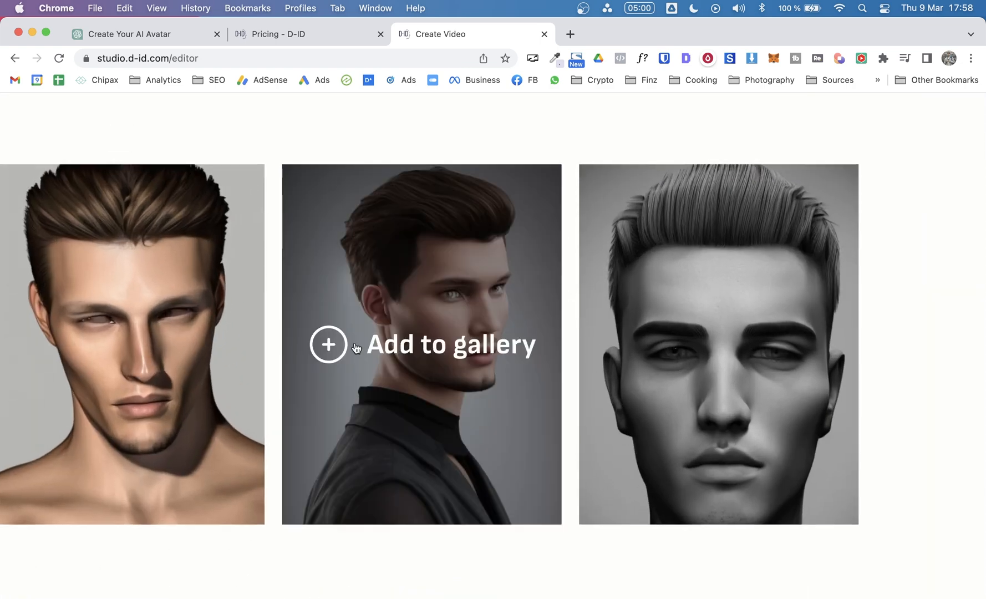
{"action": "mouse_move", "coordinate": [448, 296]}
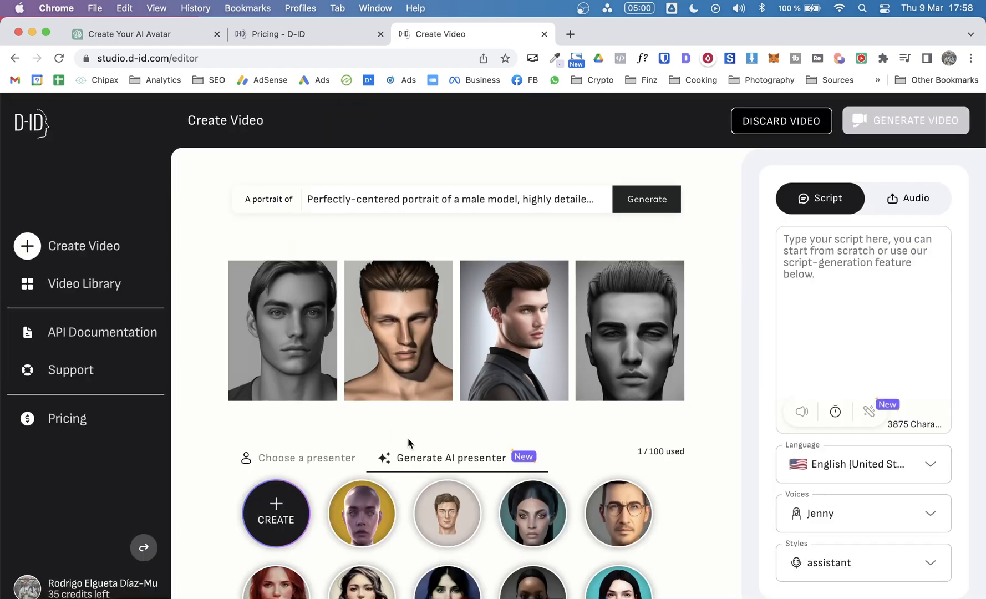
{"action": "mouse_move", "coordinate": [397, 296]}
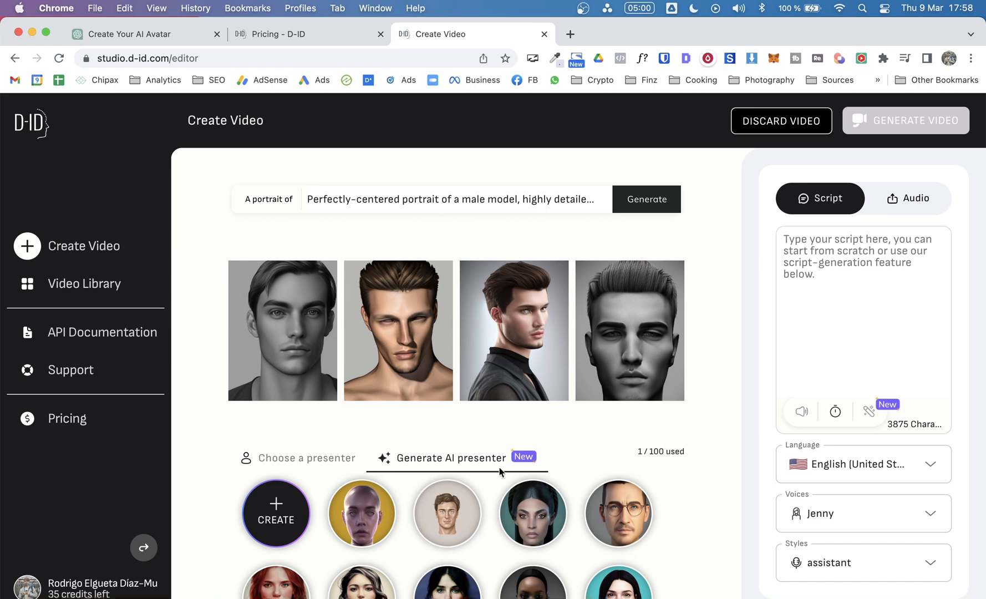
{"action": "mouse_move", "coordinate": [454, 475]}
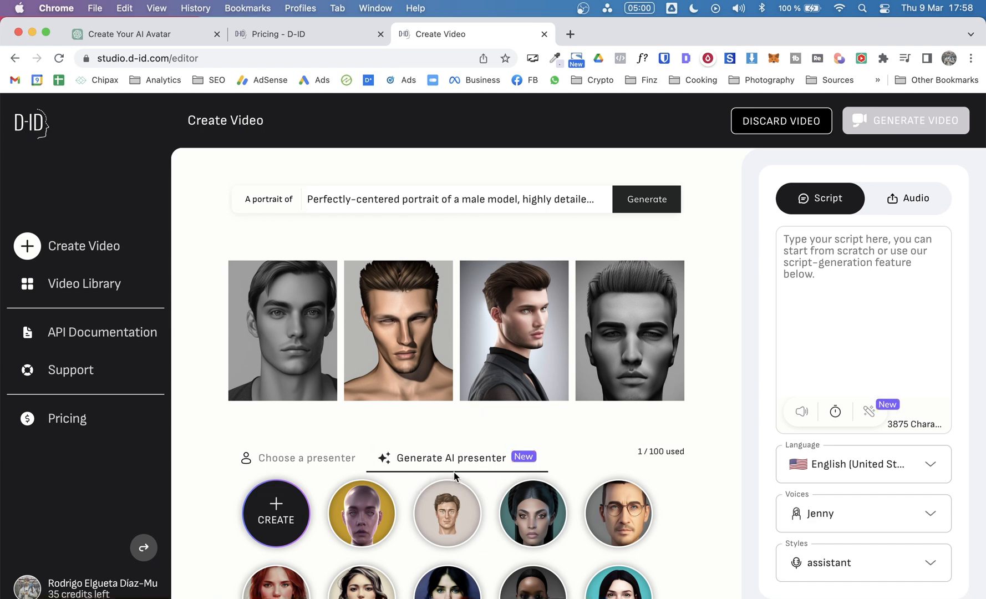
{"action": "mouse_move", "coordinate": [283, 464]}
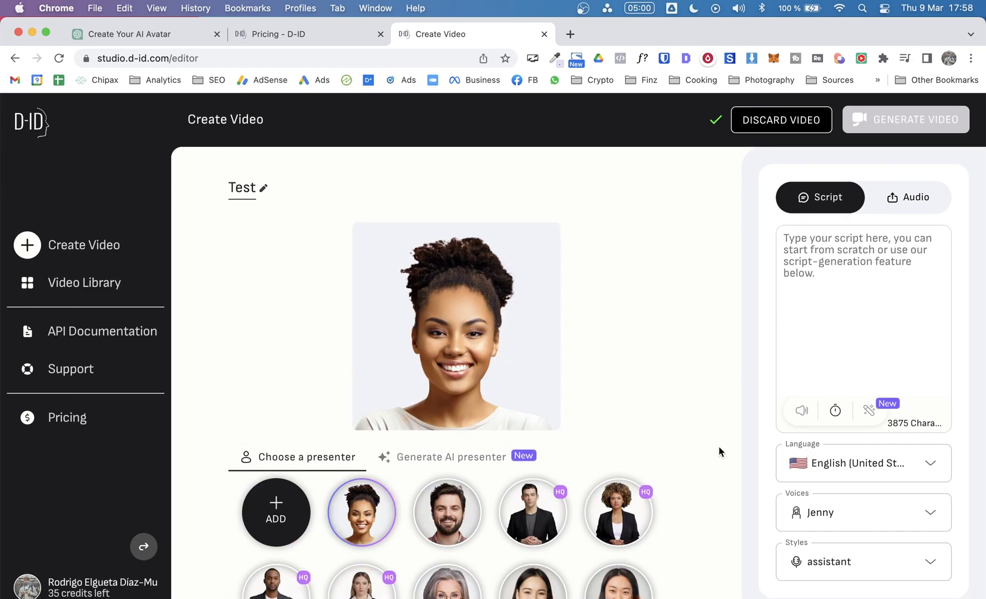
Make the long dark-haired woman the presenter and enter the 'Hey, I'm your AI Avatar...' script
{"action": "scroll", "scroll_direction": "down", "scroll_amount": 3}
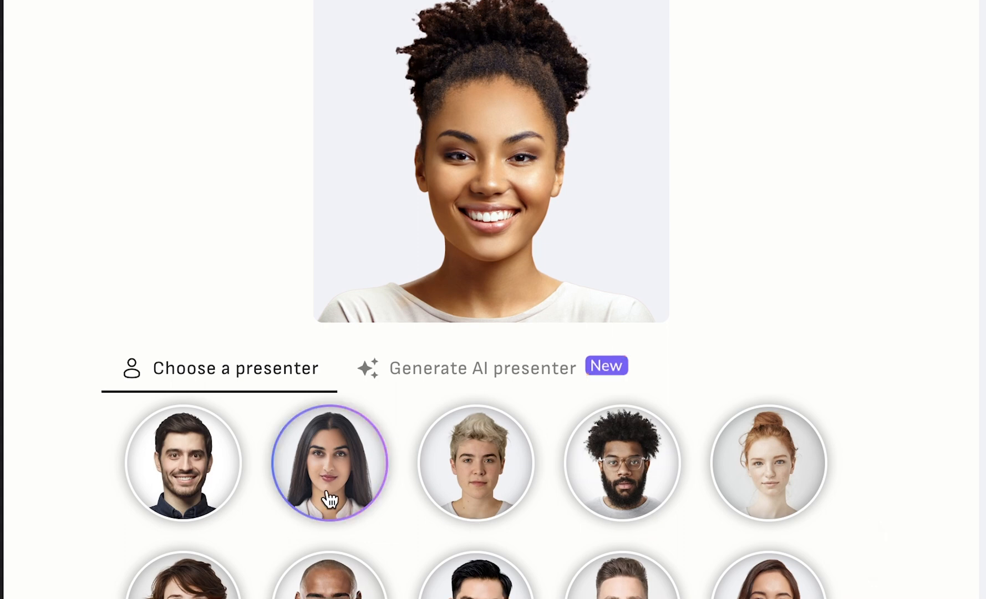
{"action": "left_click", "coordinate": [329, 463]}
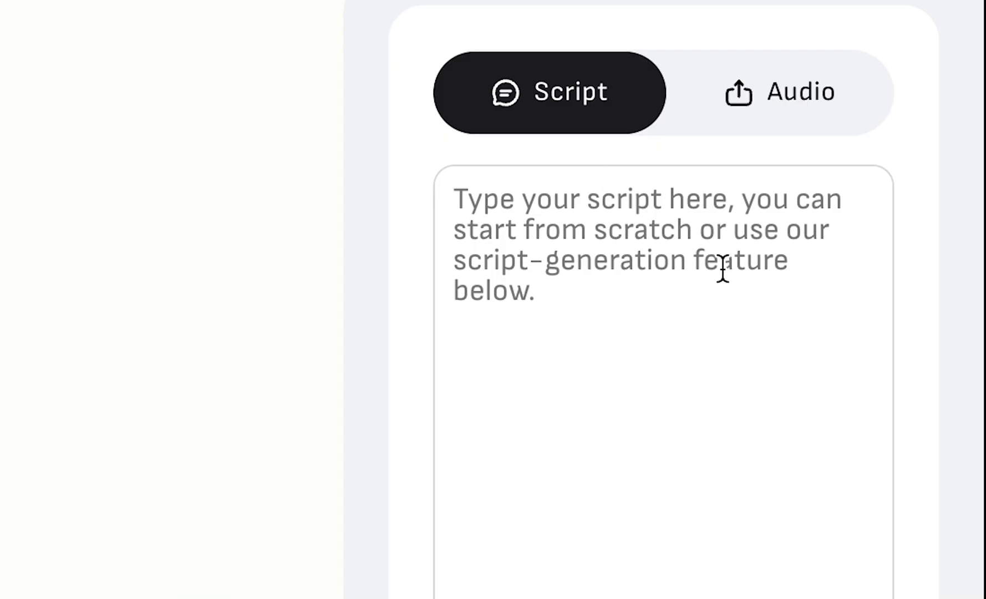
{"action": "type", "text": "Hey, I'm your AI Avatar and I'm here to help you create your very own! Watch my tutorial on how to create your own AI Avatar on my channel. See you there!"}
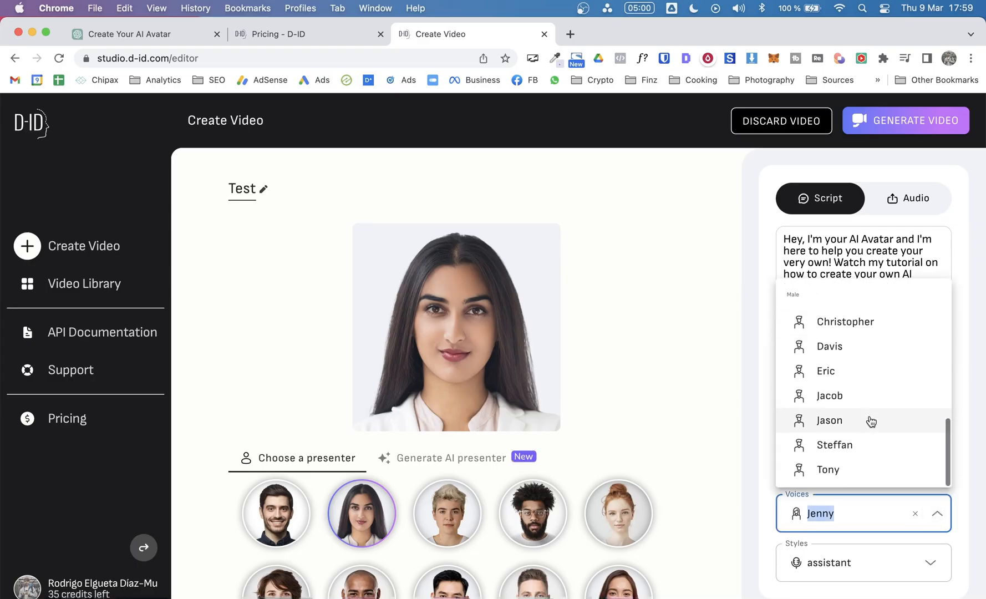
Set the voice to Elizabeth and keep English (United States) as the language
{"action": "scroll", "scroll_direction": "down", "scroll_amount": 3}
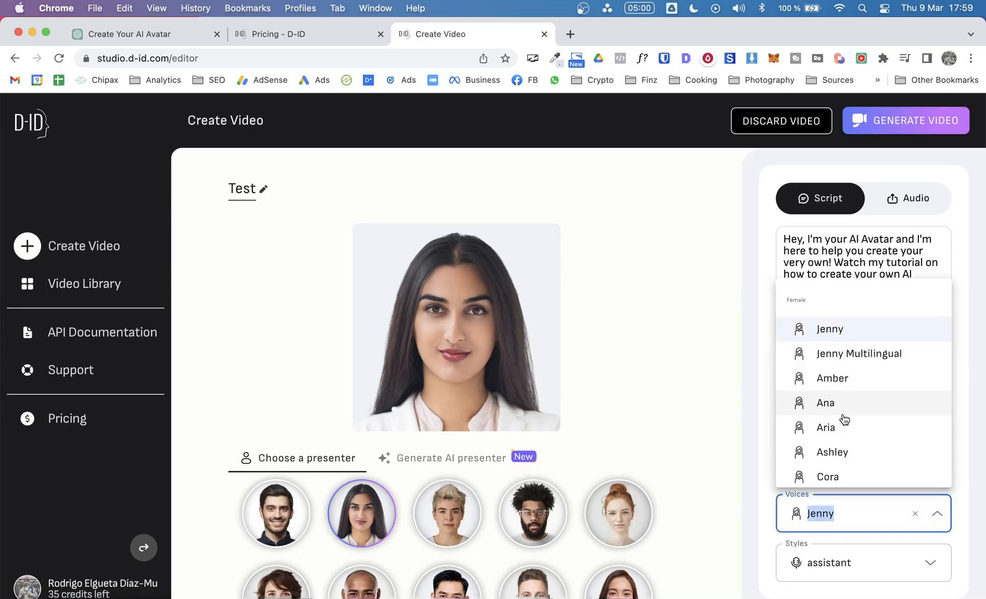
{"action": "scroll", "scroll_direction": "down", "scroll_amount": 3}
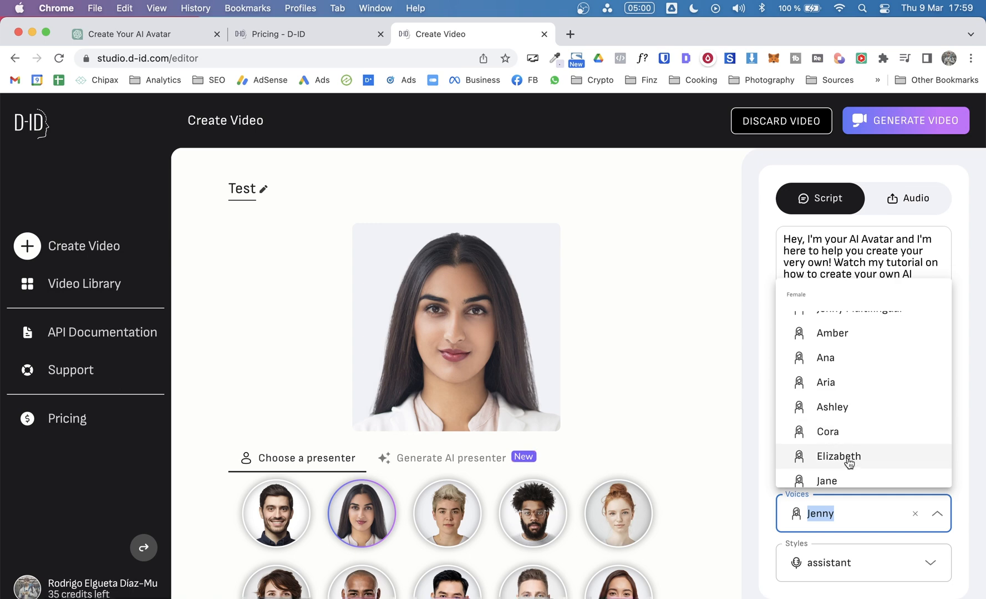
{"action": "left_click", "coordinate": [838, 455]}
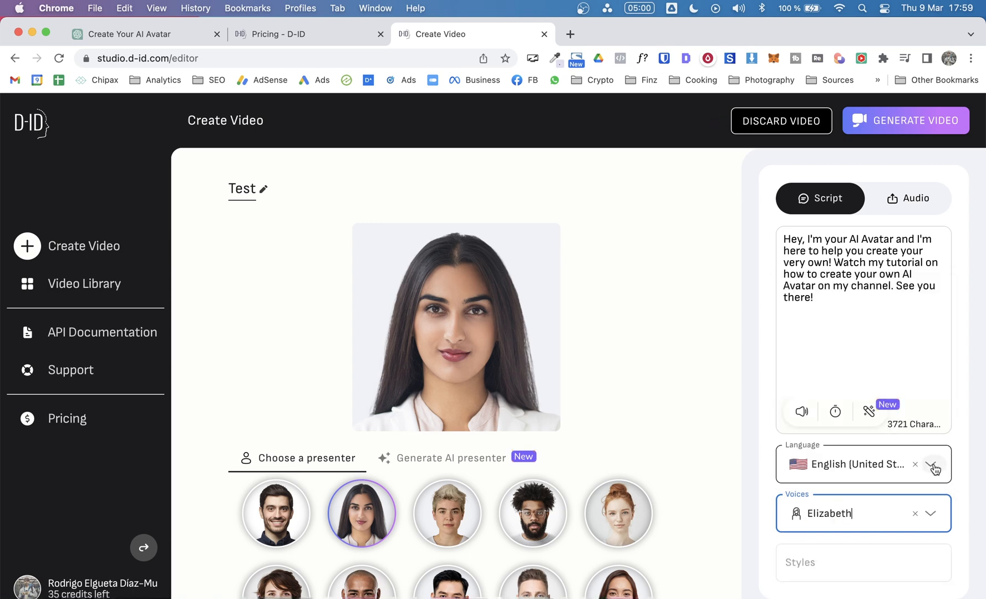
{"action": "left_click", "coordinate": [935, 465]}
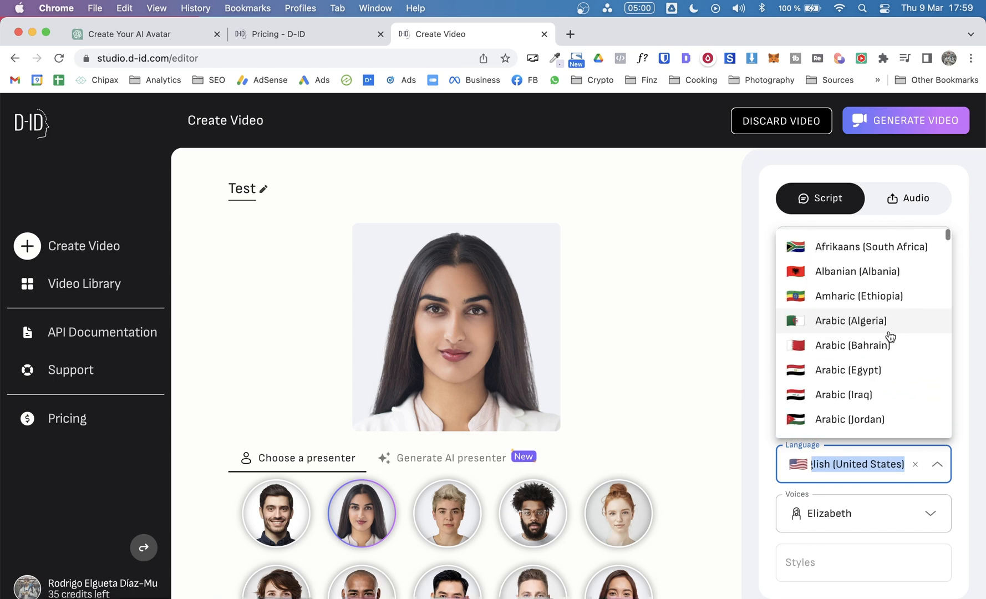
{"action": "scroll", "scroll_direction": "down", "scroll_amount": 3}
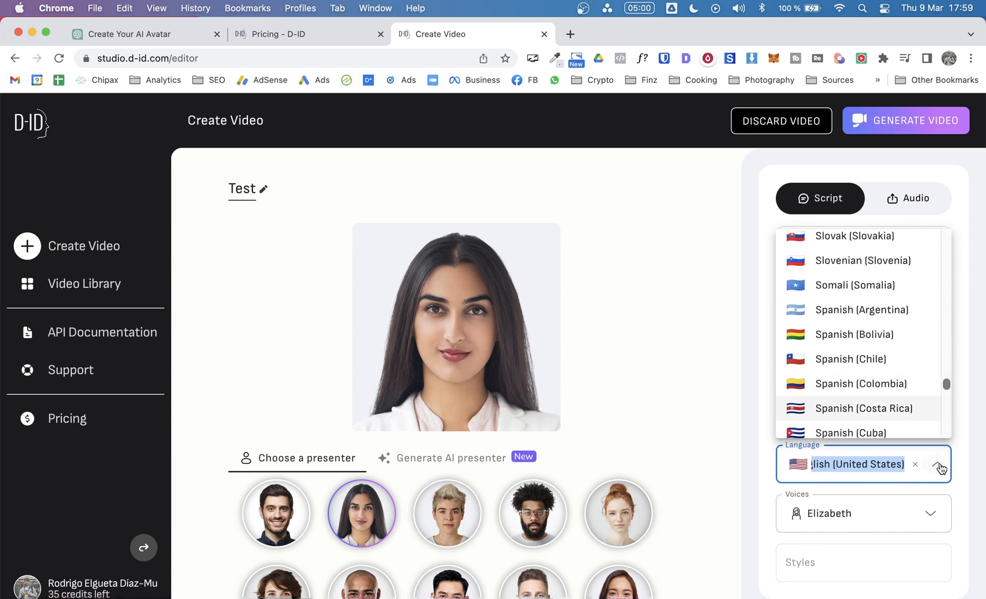
{"action": "left_click", "coordinate": [933, 465]}
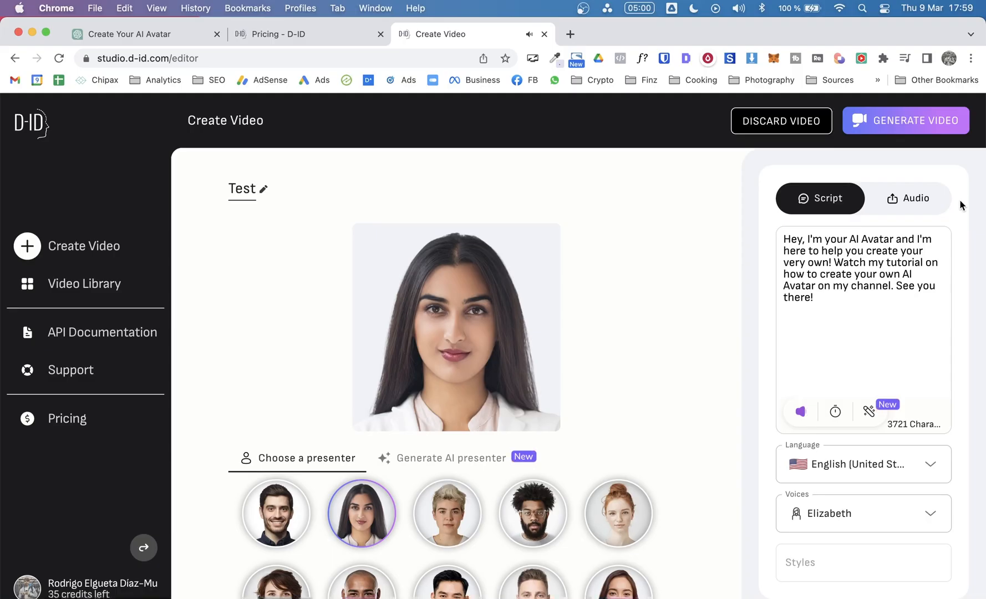
Change the voice to Ana and listen to the script read aloud
{"action": "left_click", "coordinate": [800, 410]}
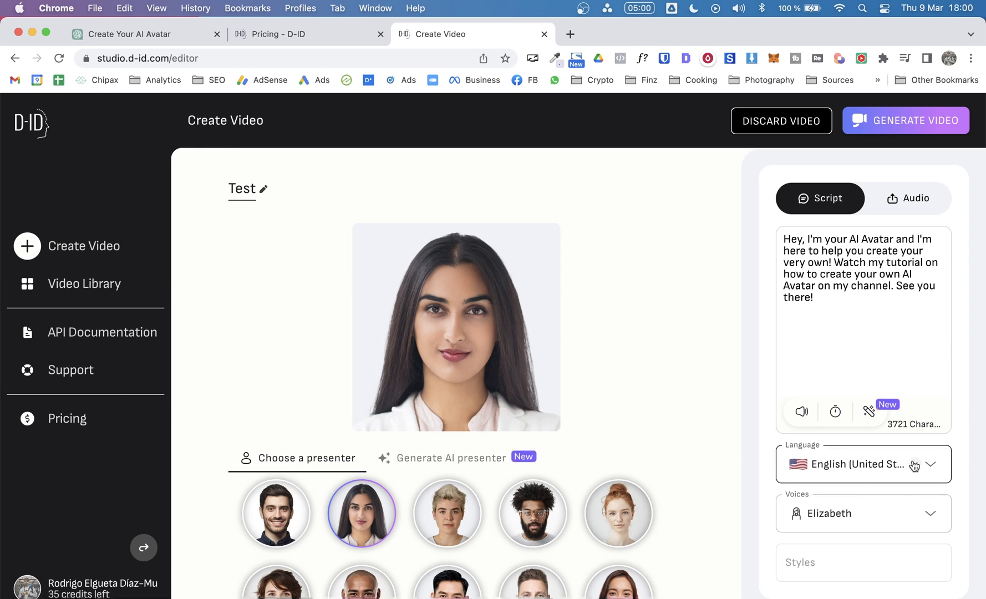
{"action": "left_click", "coordinate": [933, 512]}
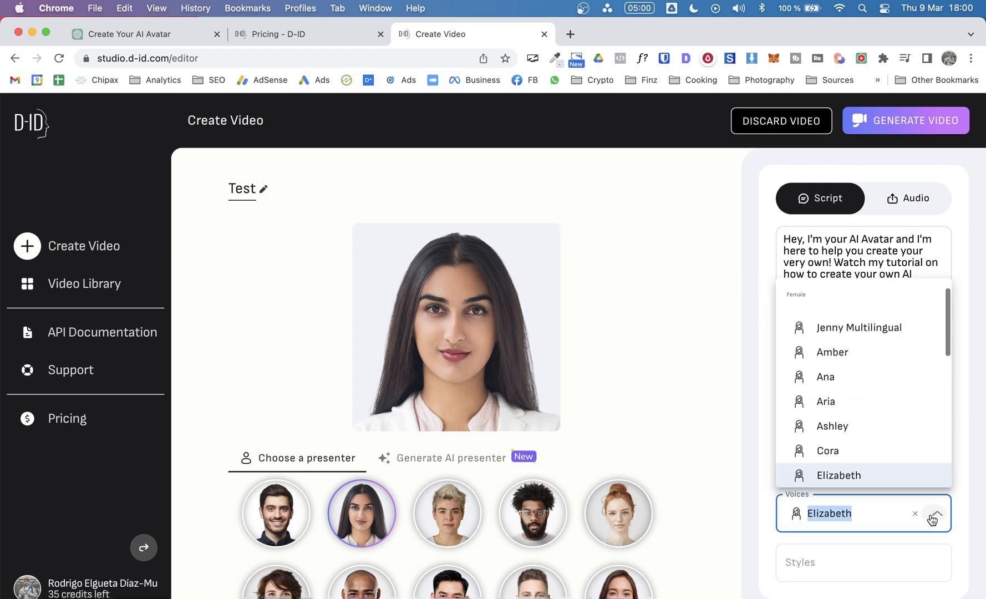
{"action": "left_click", "coordinate": [824, 376]}
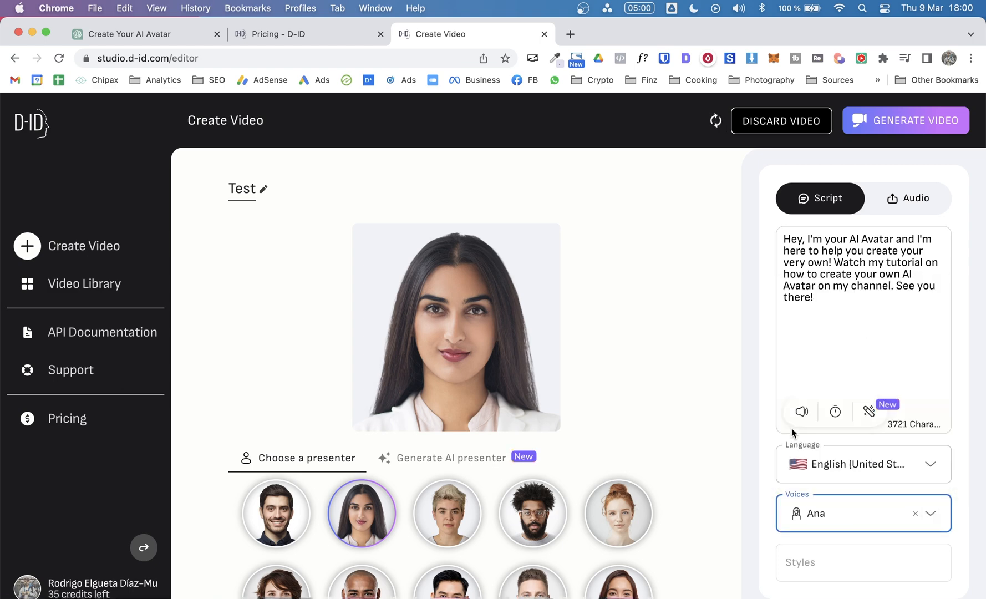
{"action": "left_click", "coordinate": [801, 411]}
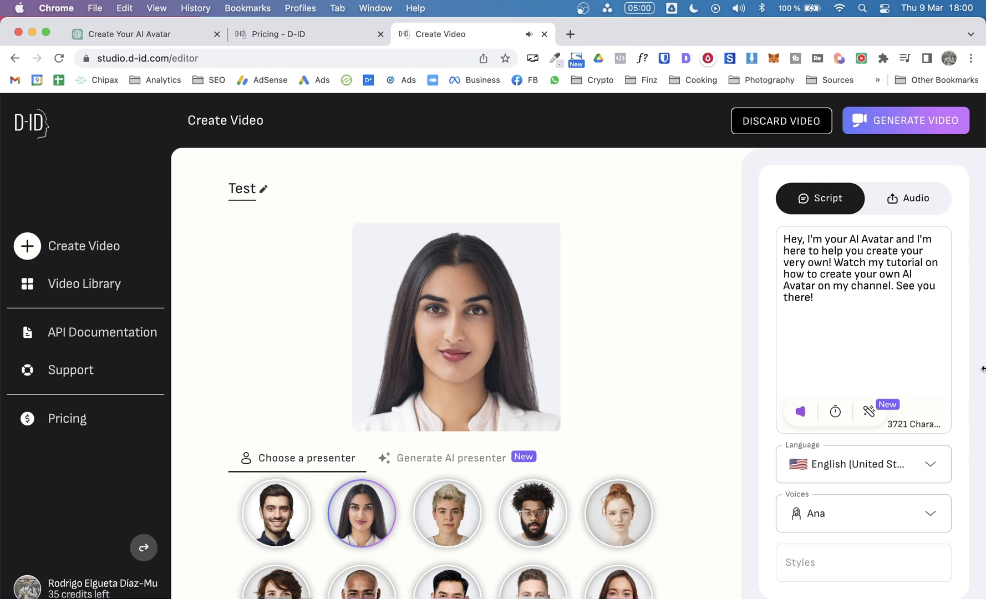
{"action": "mouse_move", "coordinate": [869, 410]}
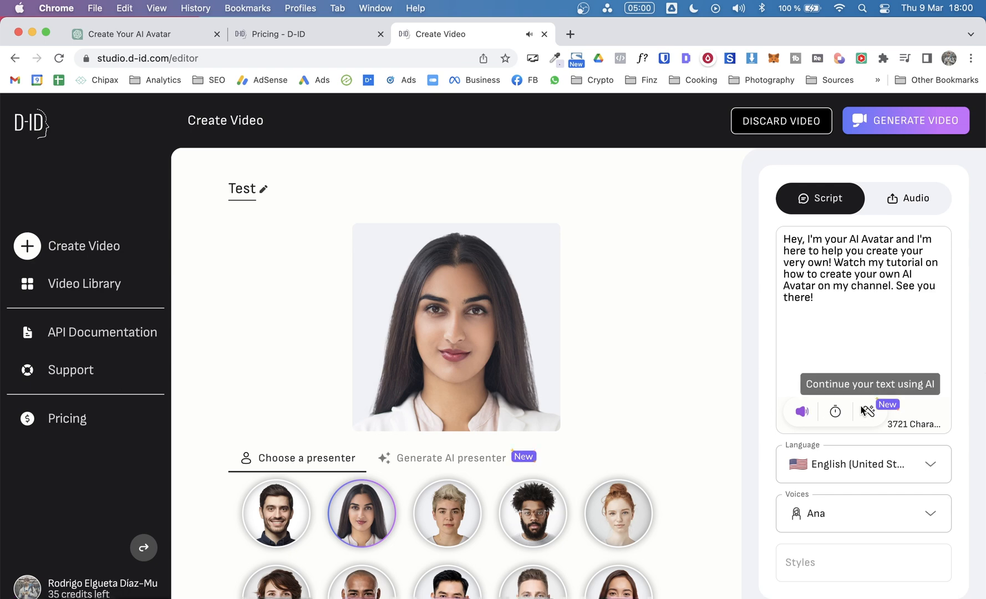
{"action": "mouse_move", "coordinate": [773, 427]}
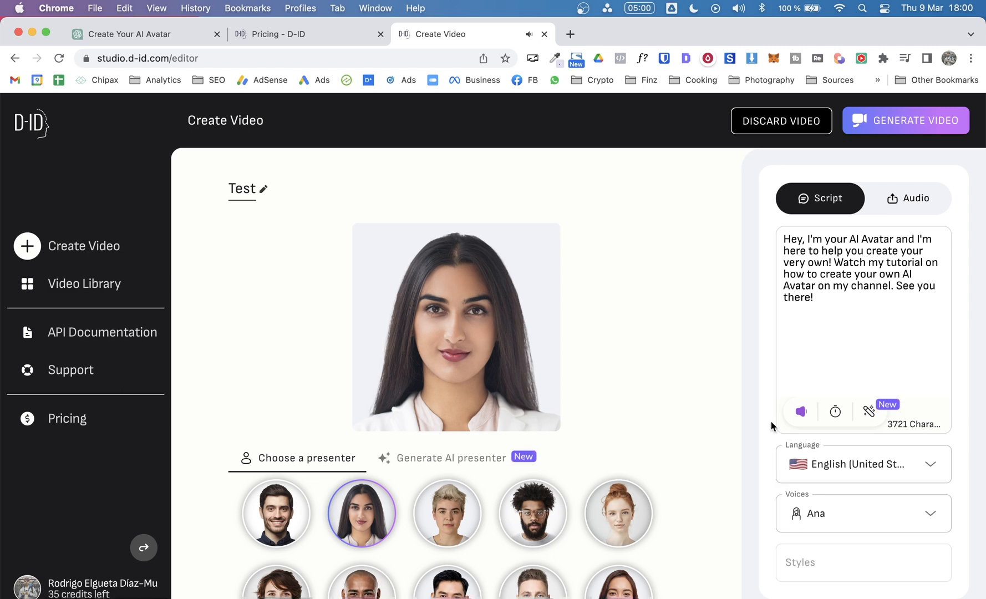
{"action": "mouse_move", "coordinate": [800, 412]}
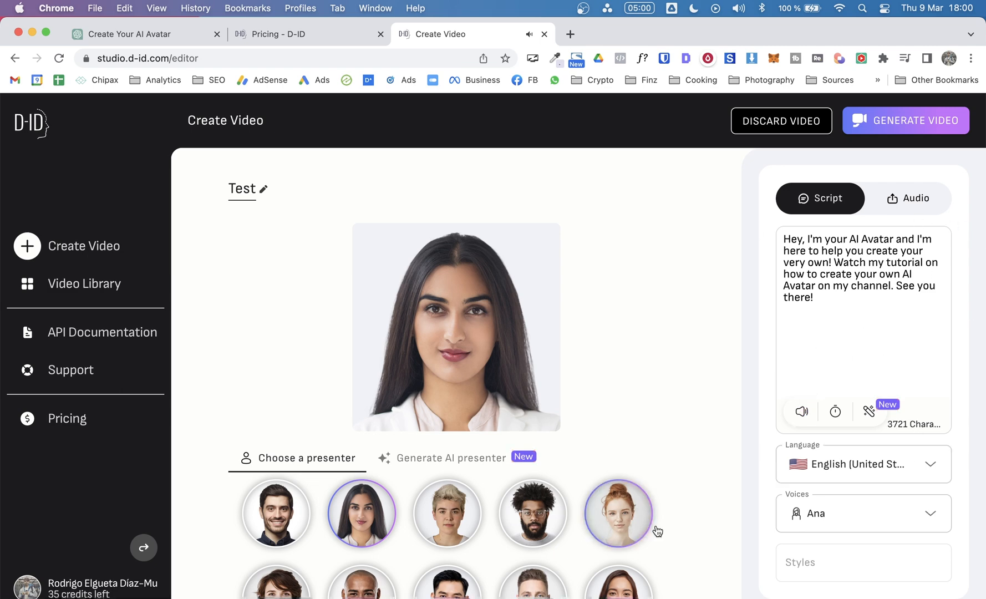
{"action": "mouse_move", "coordinate": [572, 483]}
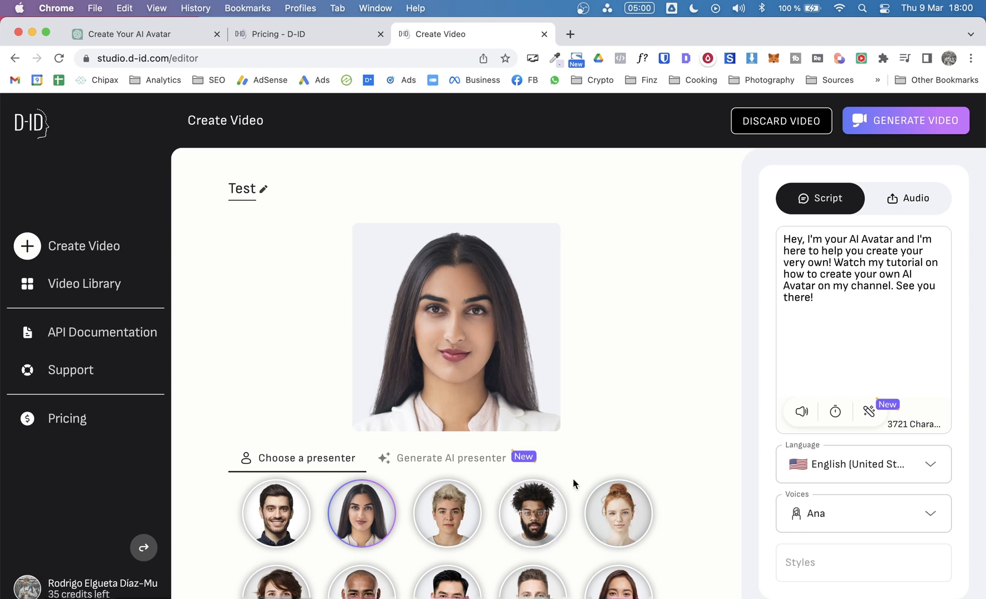
{"action": "mouse_move", "coordinate": [674, 289]}
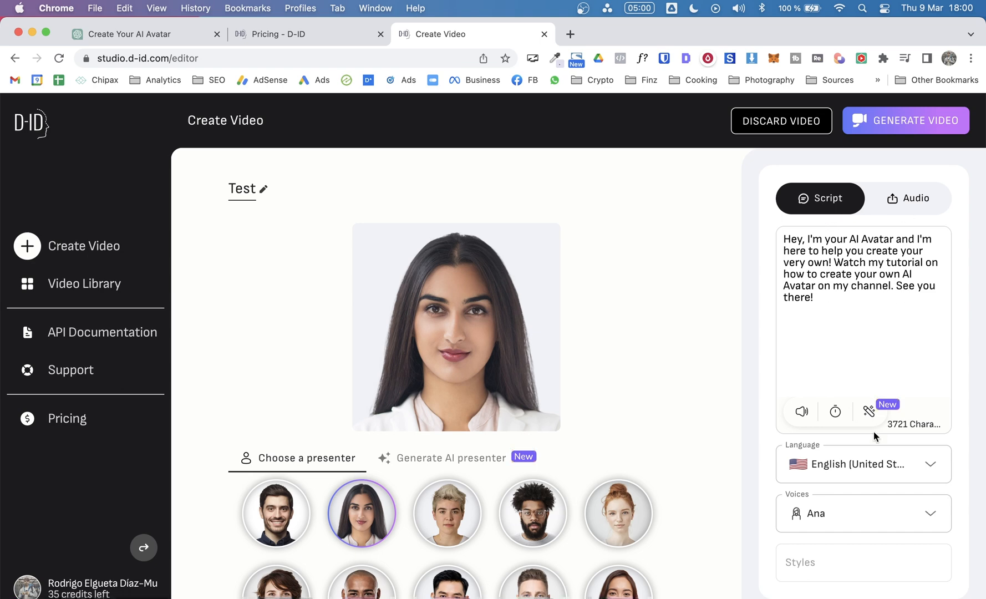
{"action": "mouse_move", "coordinate": [806, 438]}
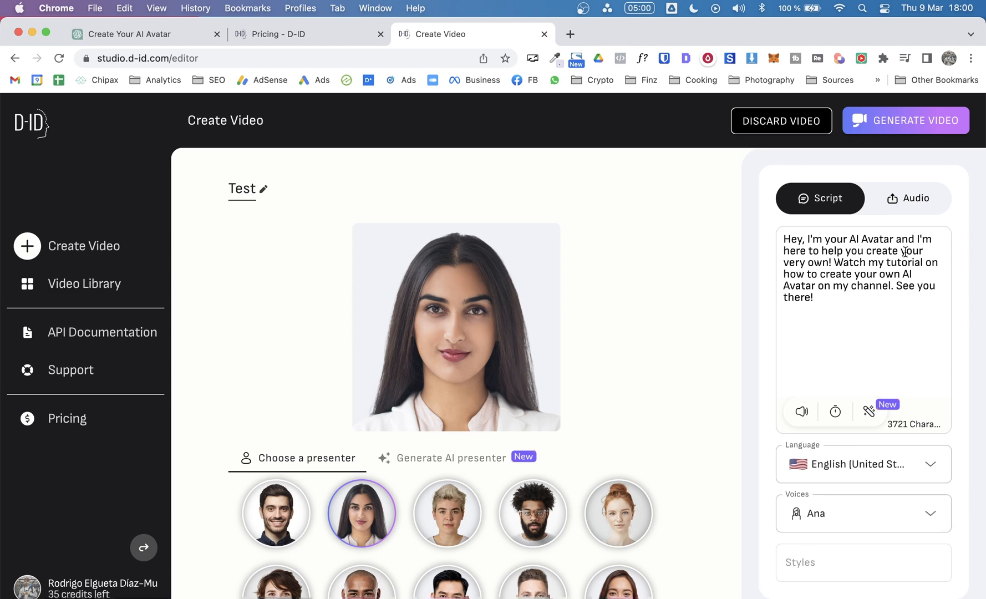
{"action": "mouse_move", "coordinate": [881, 237]}
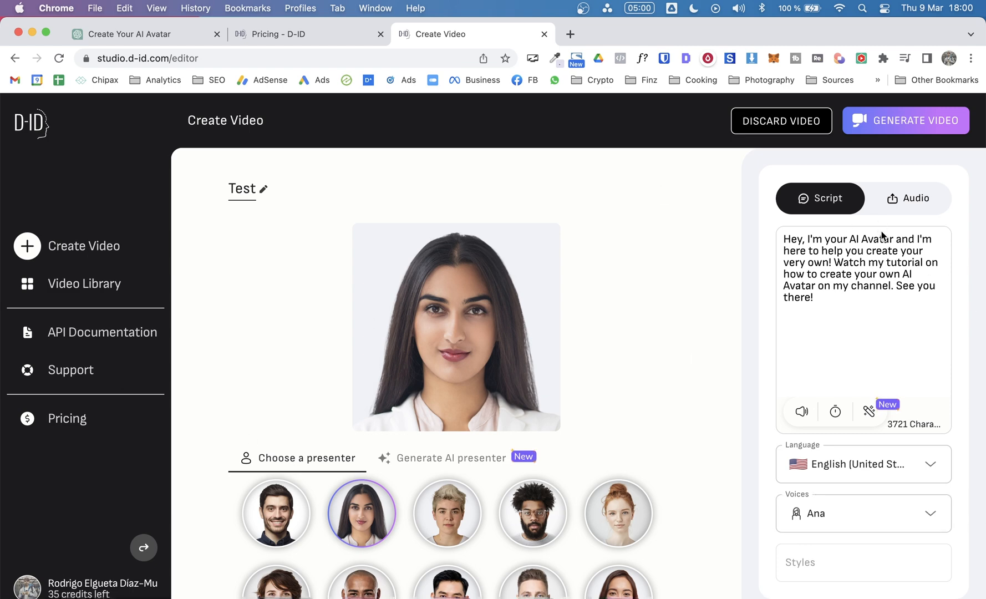
{"action": "mouse_move", "coordinate": [755, 465]}
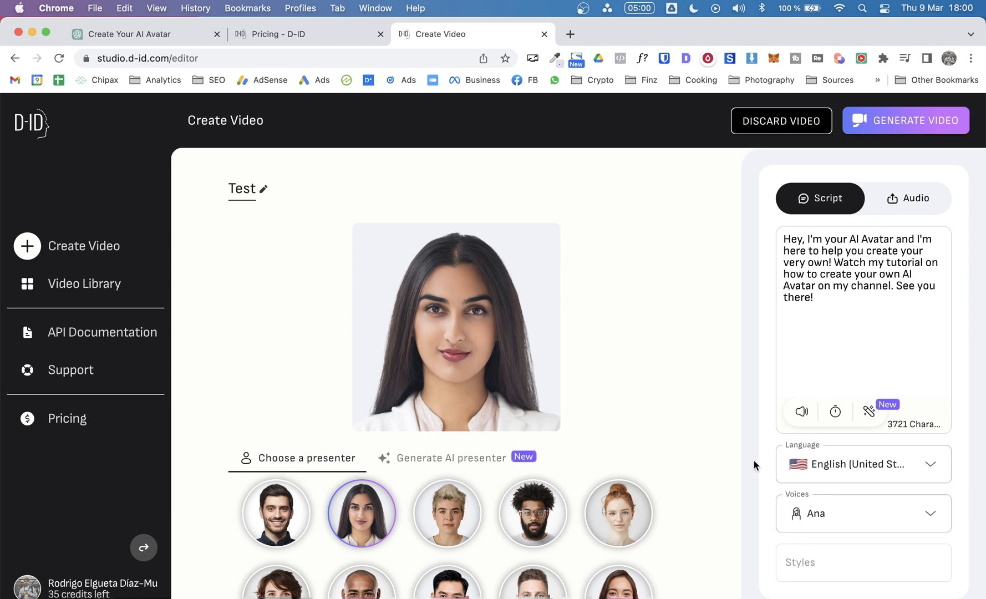
{"action": "mouse_move", "coordinate": [980, 500]}
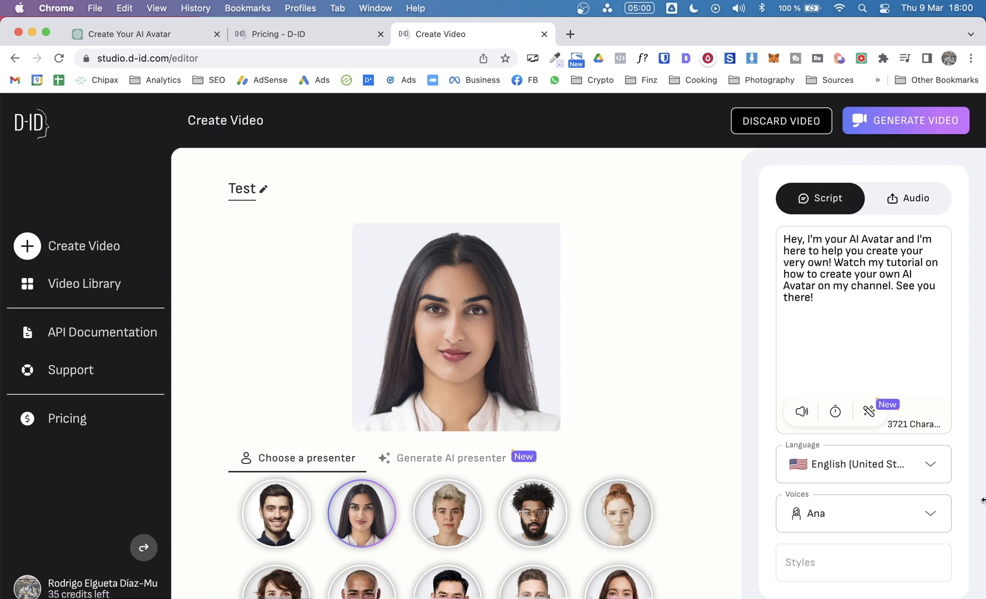
Open beta.elevenlabs.io in a new tab and sign in with a Google account
{"action": "left_click", "coordinate": [570, 34]}
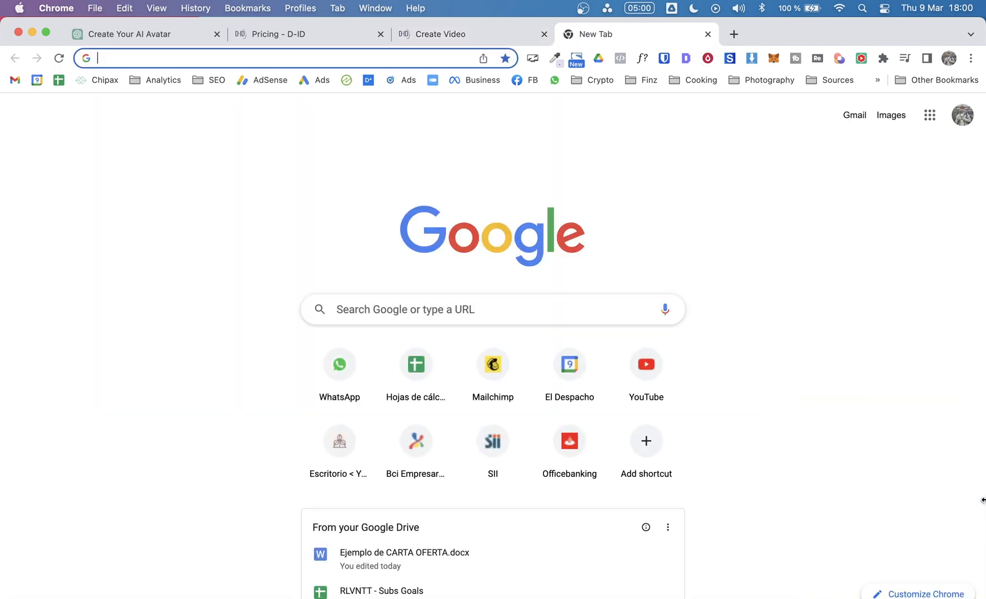
{"action": "type", "text": "elevenlabs.io"}
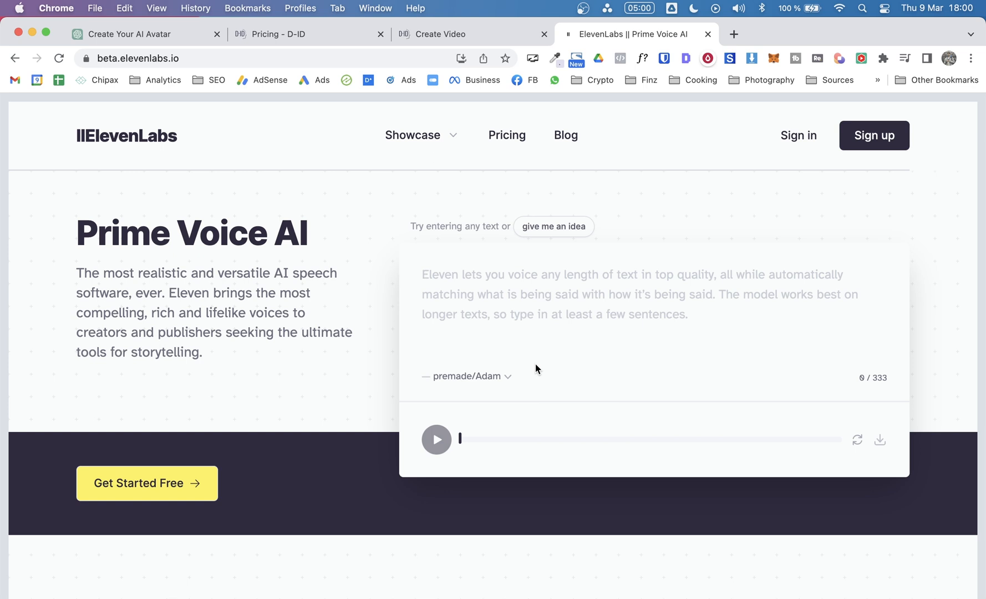
{"action": "mouse_move", "coordinate": [644, 174]}
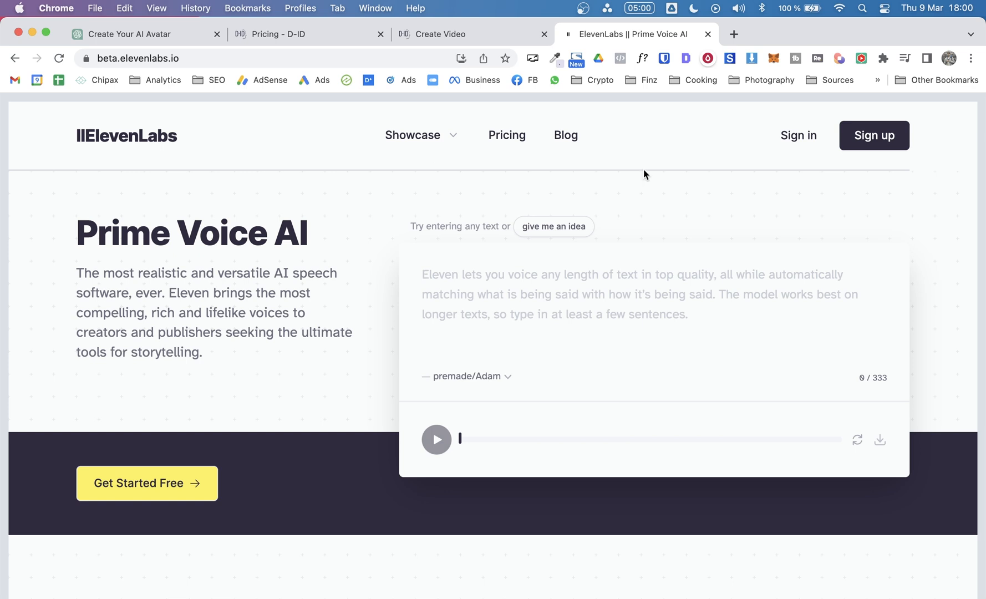
{"action": "mouse_move", "coordinate": [660, 178]}
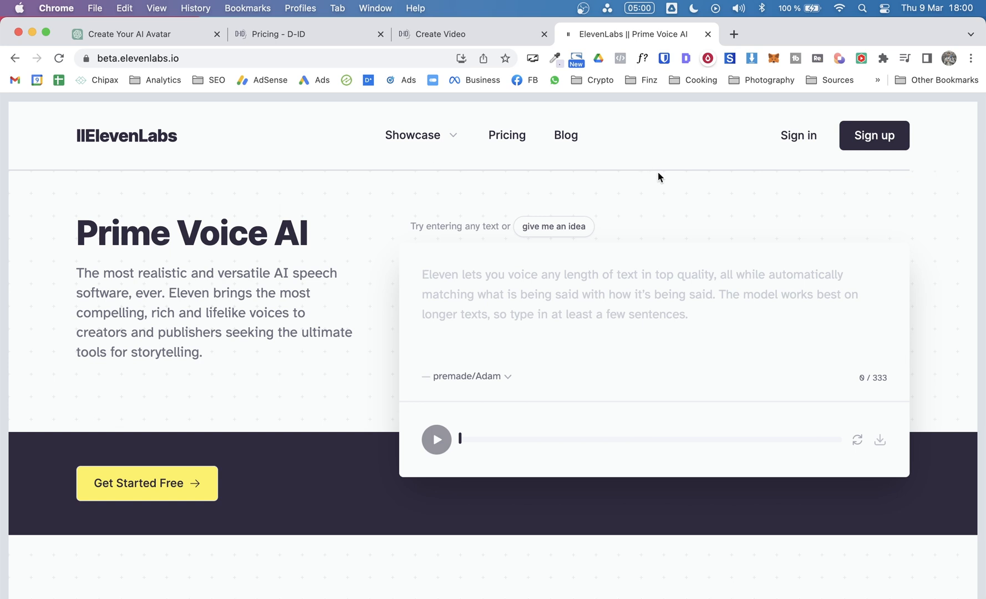
{"action": "mouse_move", "coordinate": [842, 200]}
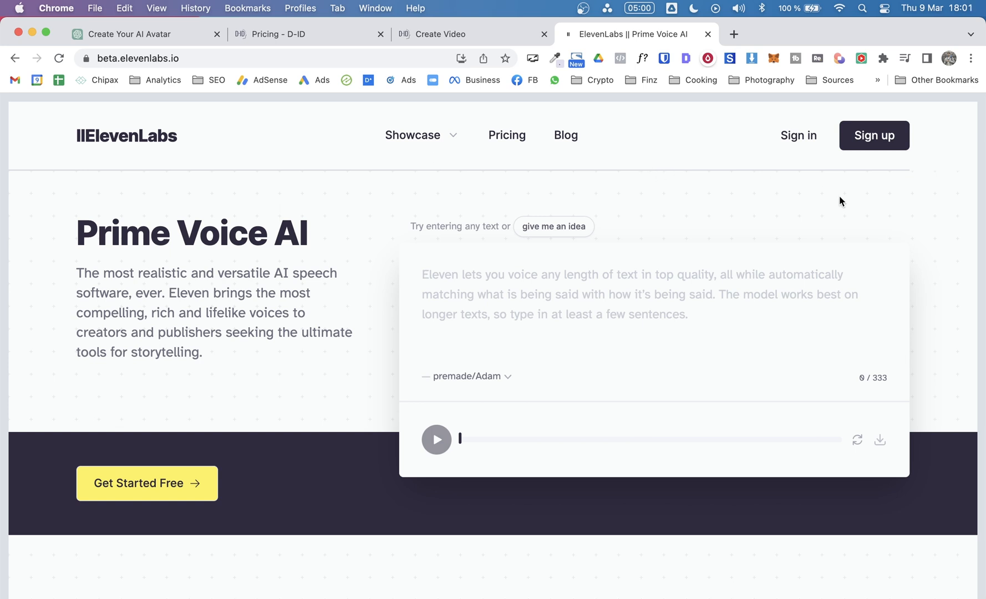
{"action": "mouse_move", "coordinate": [840, 140]}
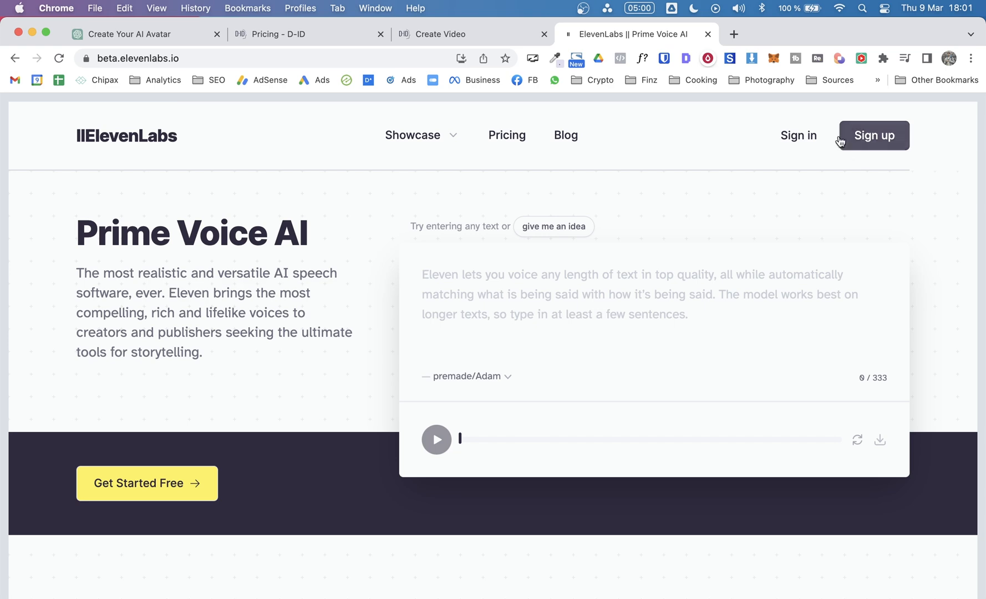
{"action": "left_click", "coordinate": [797, 134]}
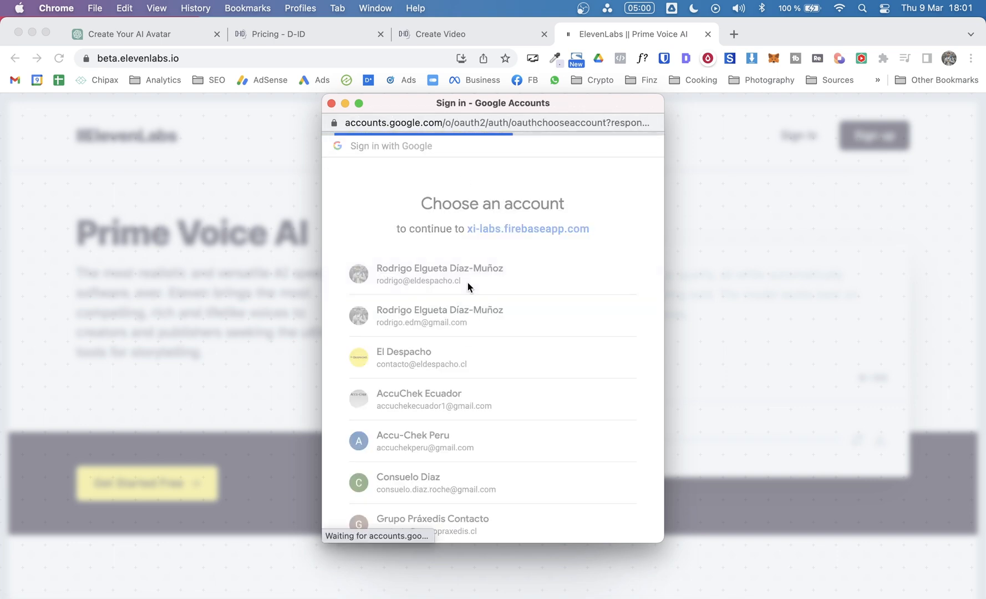
{"action": "left_click", "coordinate": [439, 274]}
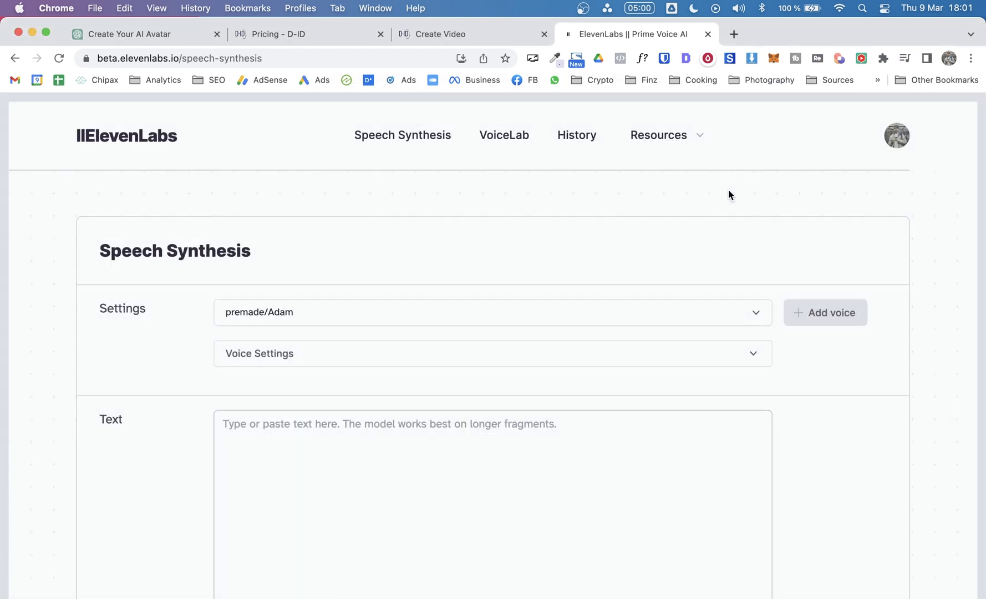
{"action": "mouse_move", "coordinate": [449, 211]}
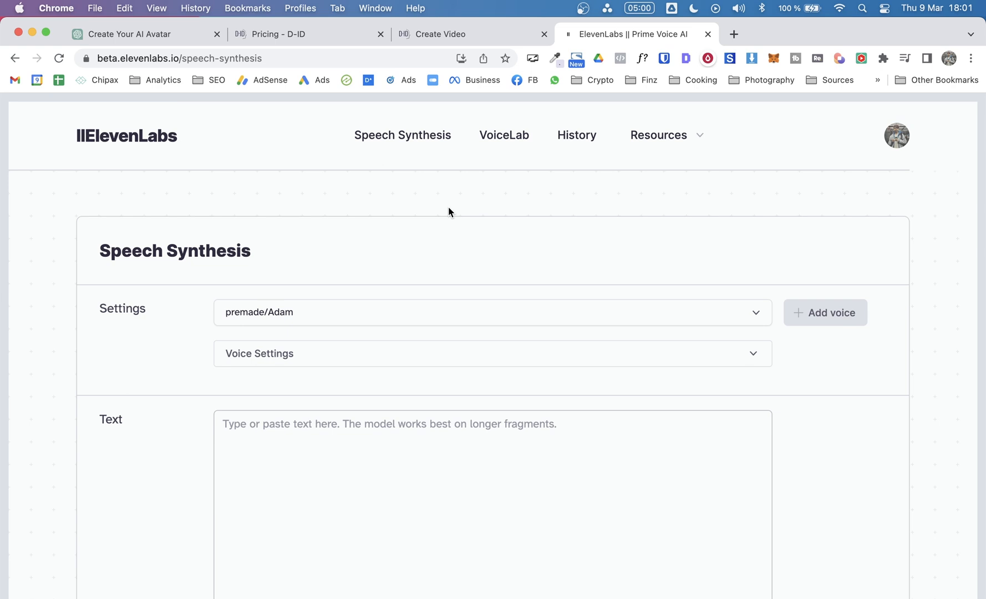
Pick a premade voice and enter the 'Hey, I'm your AI Avatar...' script text
{"action": "scroll", "scroll_direction": "down", "scroll_amount": 3}
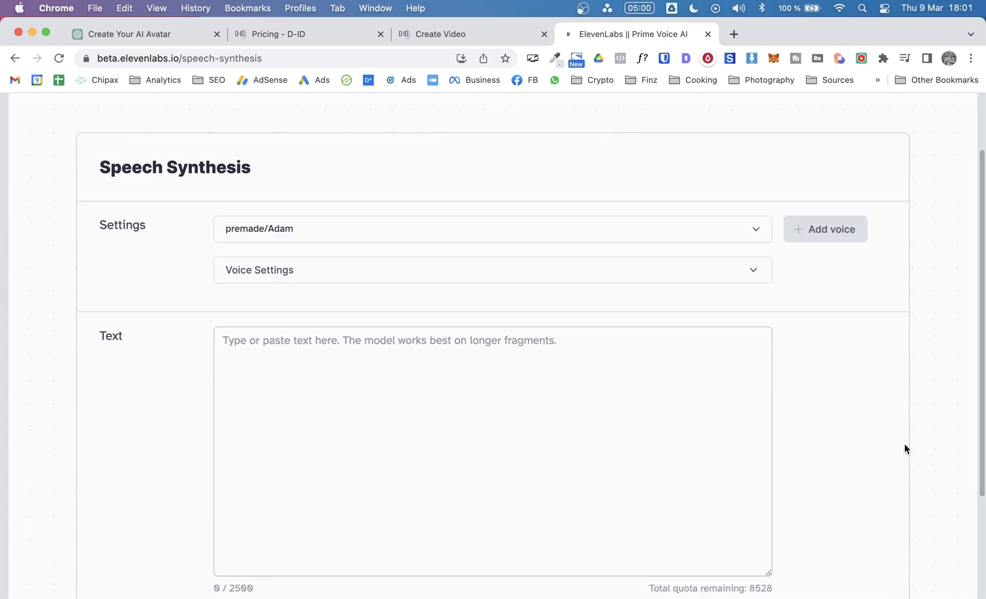
{"action": "mouse_move", "coordinate": [275, 294]}
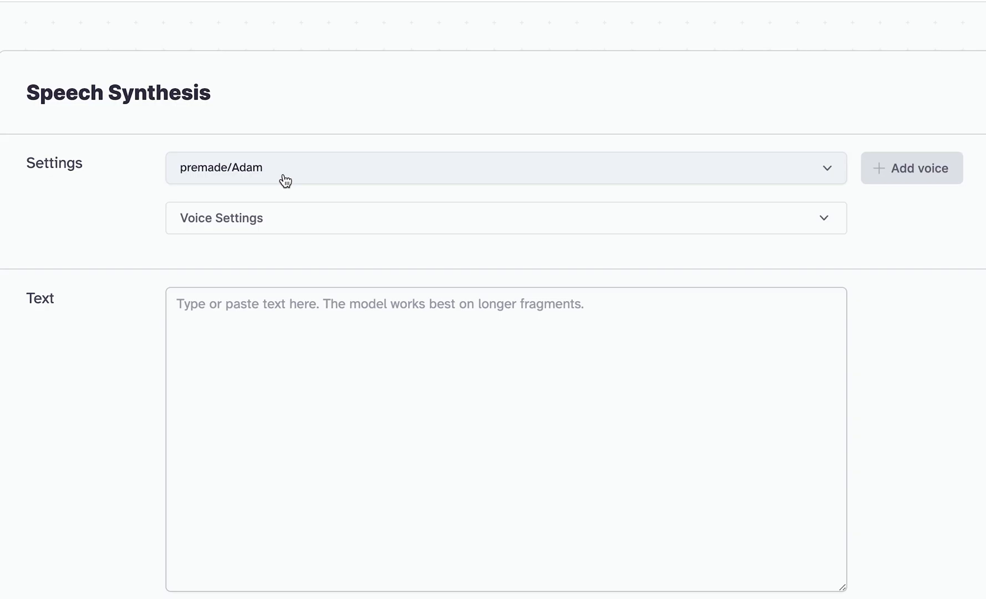
{"action": "mouse_move", "coordinate": [937, 218]}
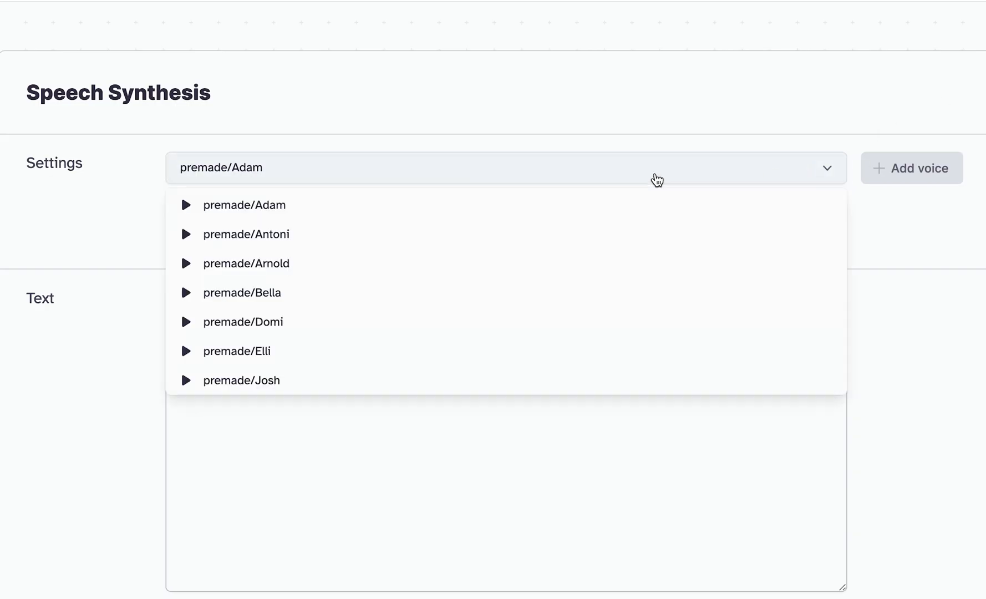
{"action": "mouse_move", "coordinate": [242, 292]}
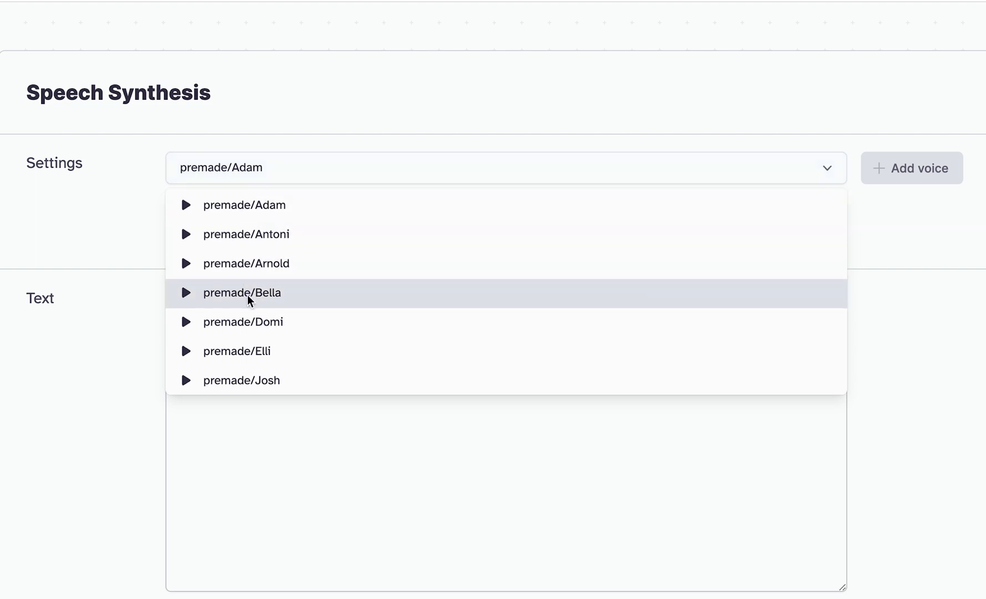
{"action": "left_click", "coordinate": [241, 293]}
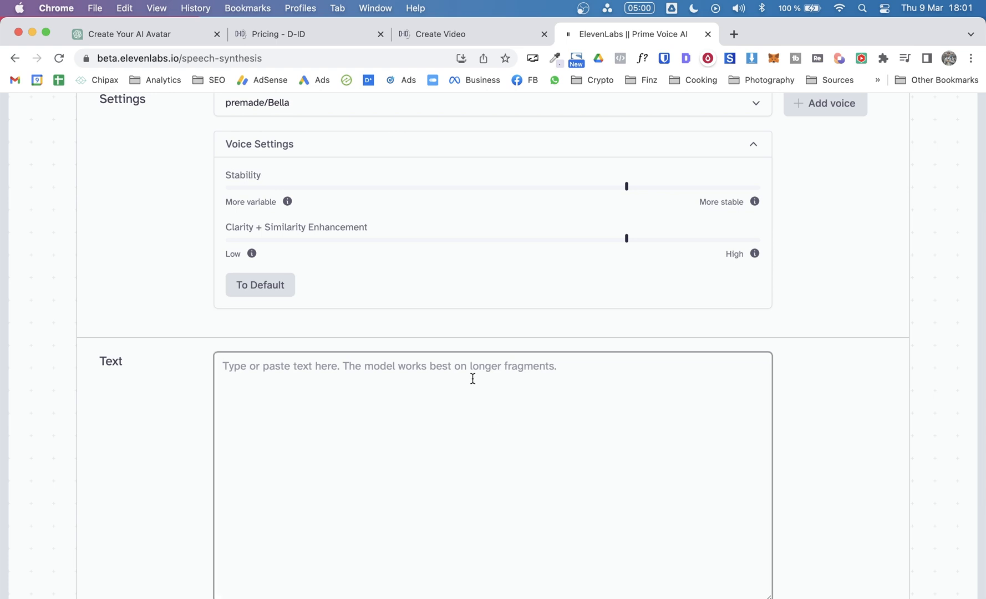
{"action": "type", "text": "Hey, I'm your AI Avatar and I'm here to help you create your very own! Watch my tutorial on how to create your own AI Avatar on my channel. See you there!"}
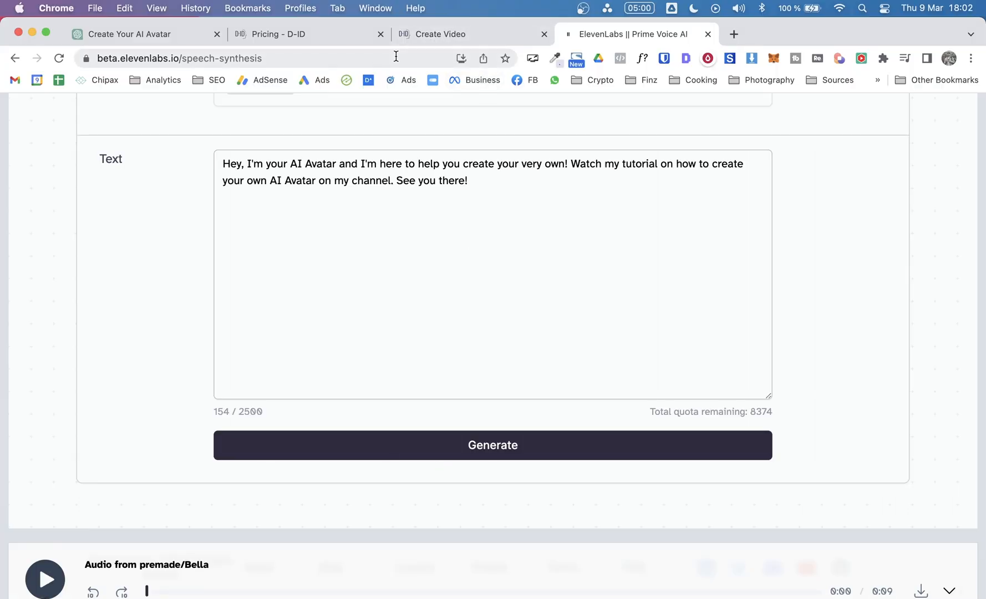
{"action": "mouse_move", "coordinate": [554, 316]}
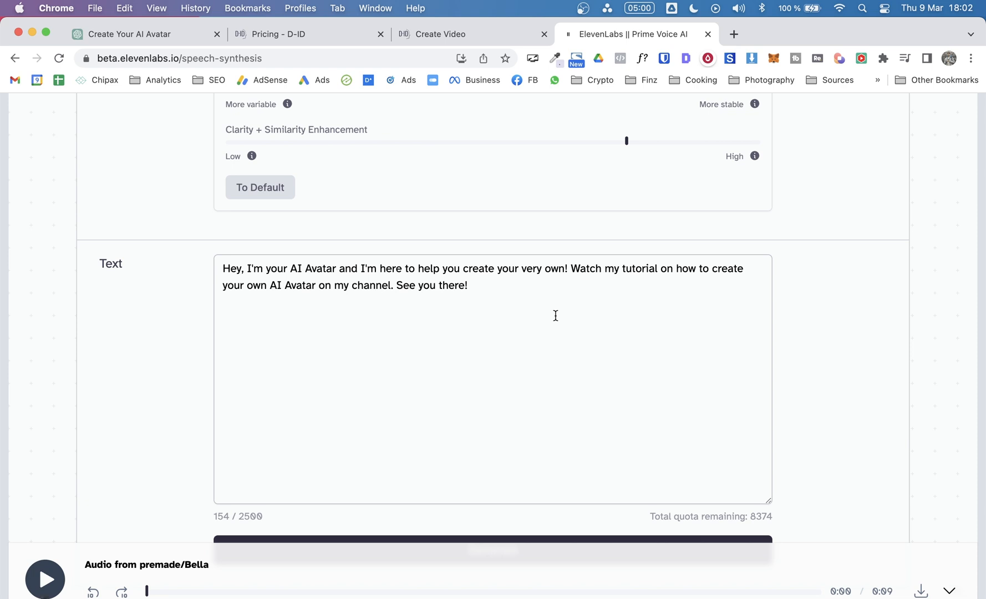
Generate the speech audio and download it as synthesized_audio.mp3
{"action": "scroll", "scroll_direction": "up", "scroll_amount": 3}
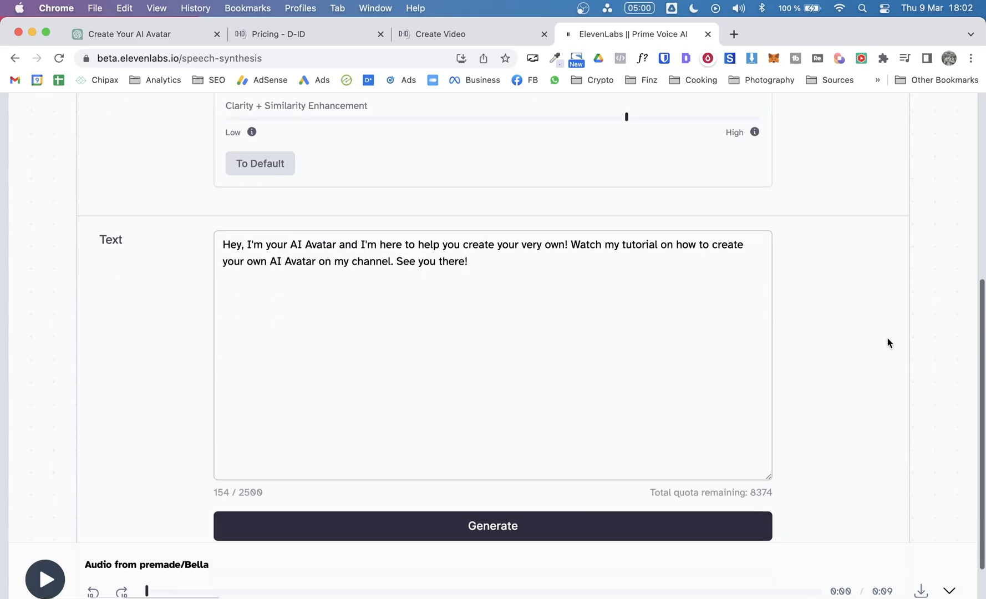
{"action": "left_click", "coordinate": [492, 526]}
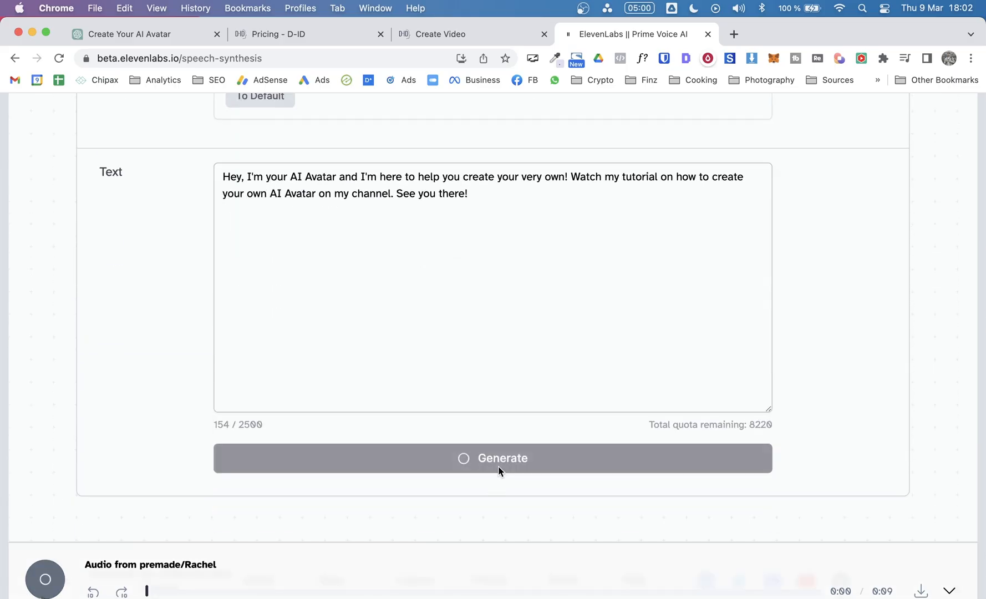
{"action": "left_click", "coordinate": [45, 577]}
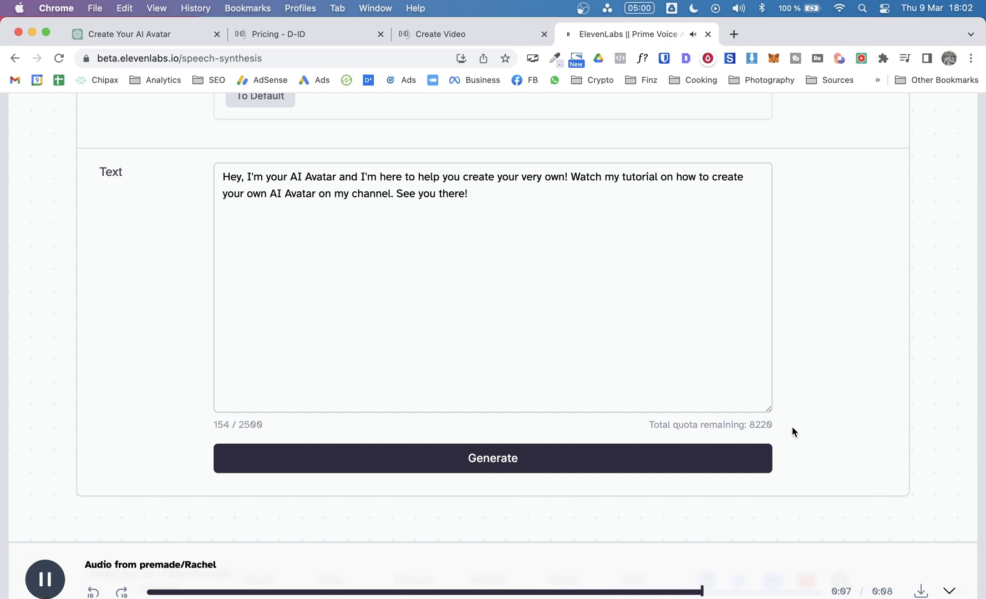
{"action": "left_click", "coordinate": [45, 577]}
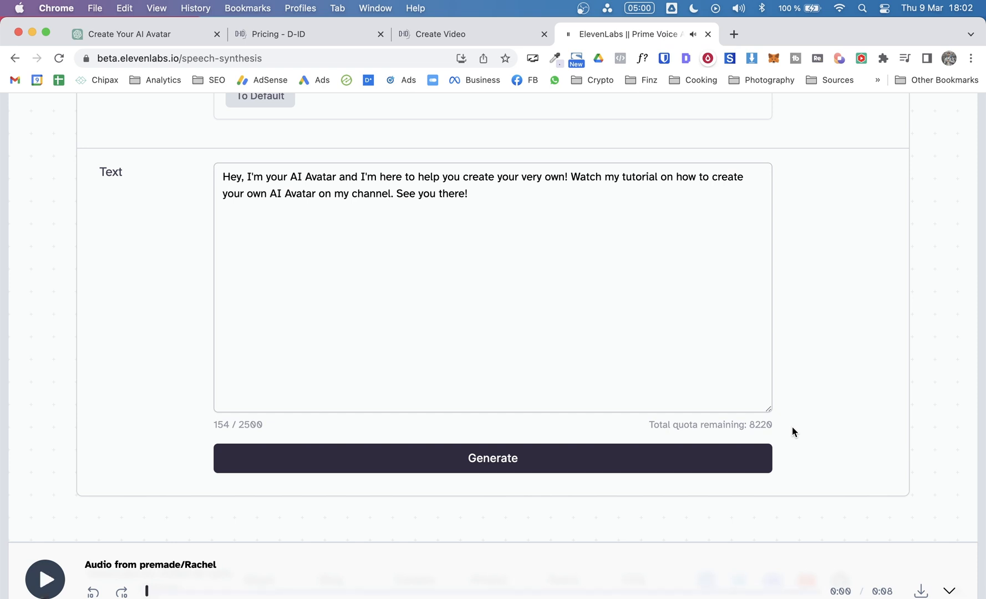
{"action": "mouse_move", "coordinate": [801, 350]}
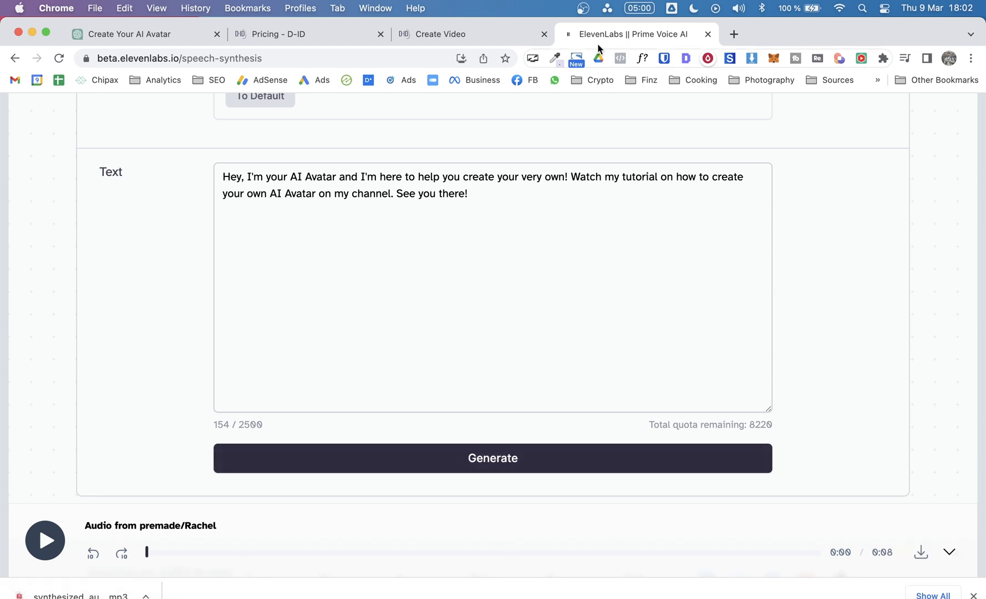
Upload synthesized_audio.mp3 from Downloads as the Test video's audio and preview it
{"action": "left_click", "coordinate": [447, 34]}
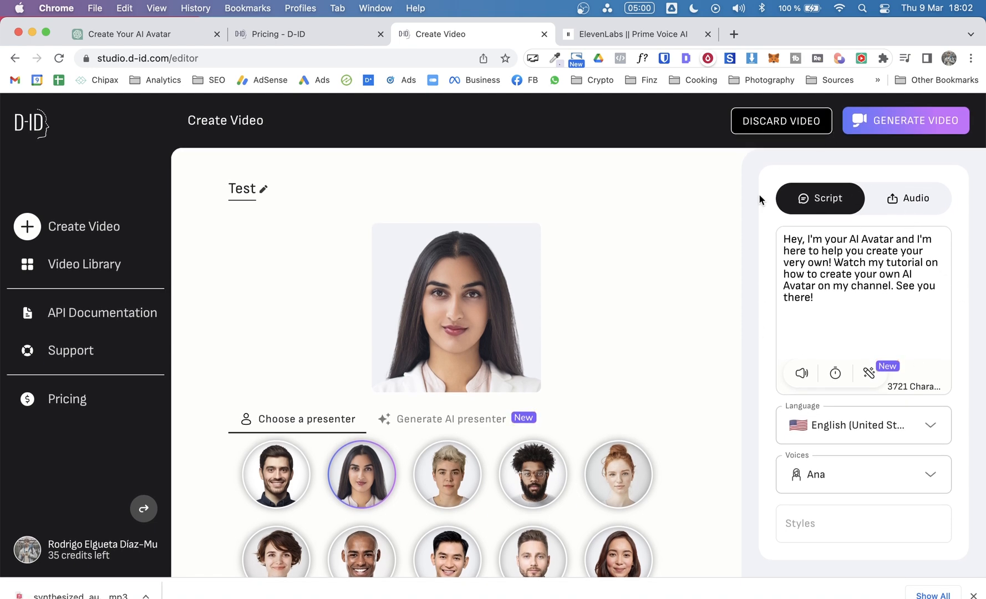
{"action": "mouse_move", "coordinate": [858, 394]}
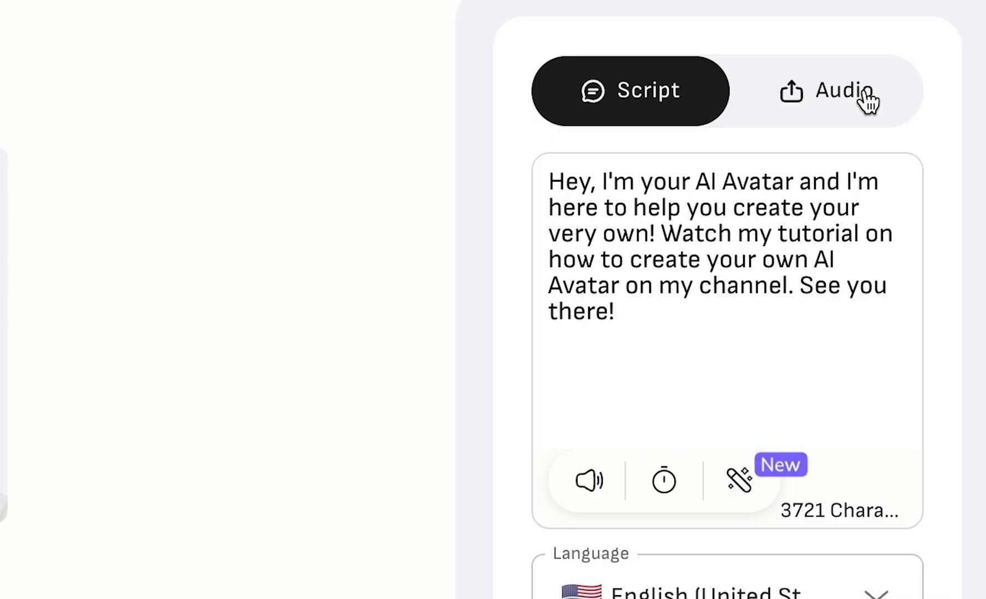
{"action": "left_click", "coordinate": [825, 90]}
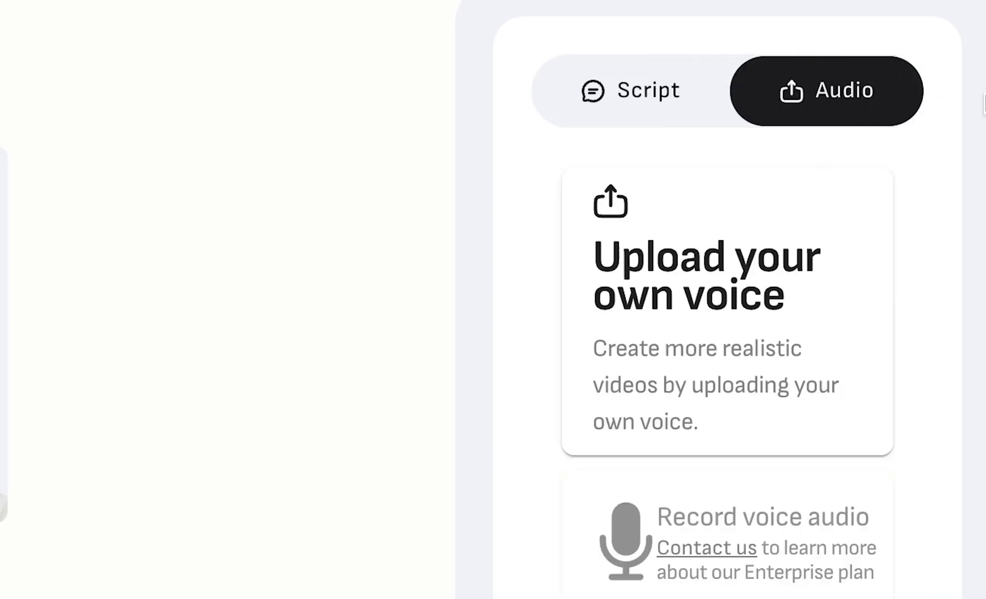
{"action": "mouse_move", "coordinate": [715, 332]}
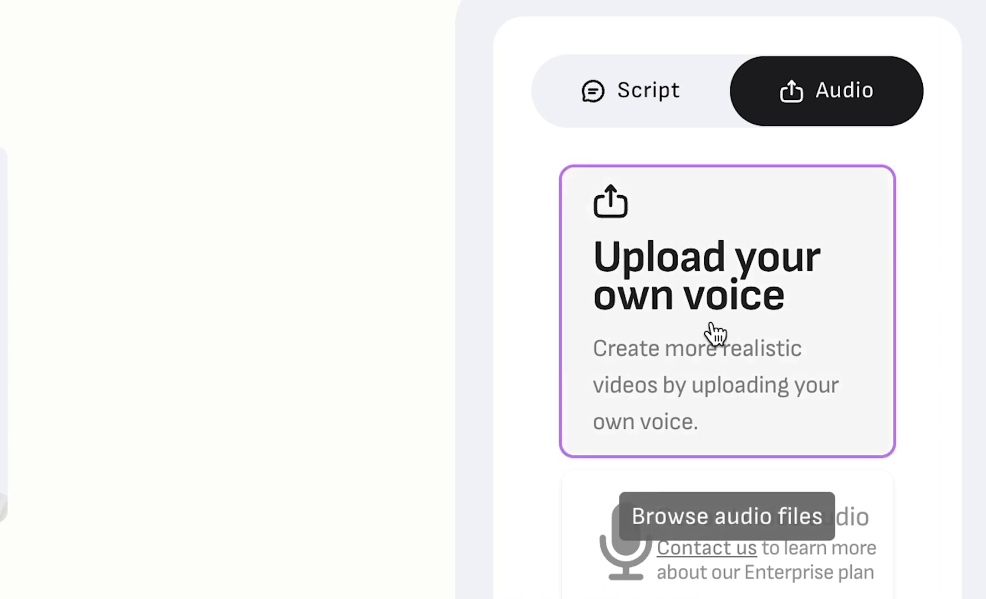
{"action": "left_click", "coordinate": [727, 515]}
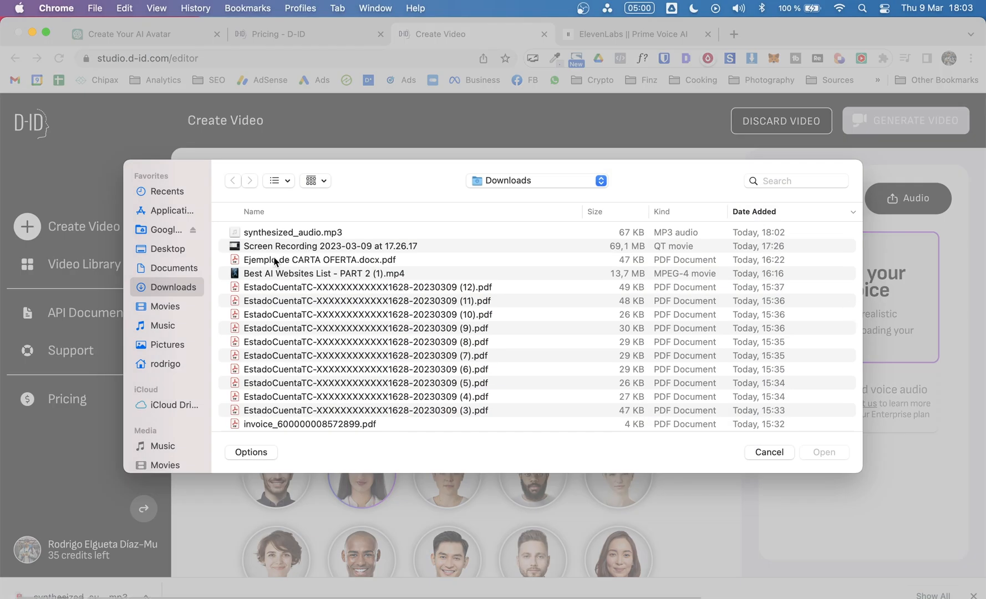
{"action": "left_click", "coordinate": [292, 232]}
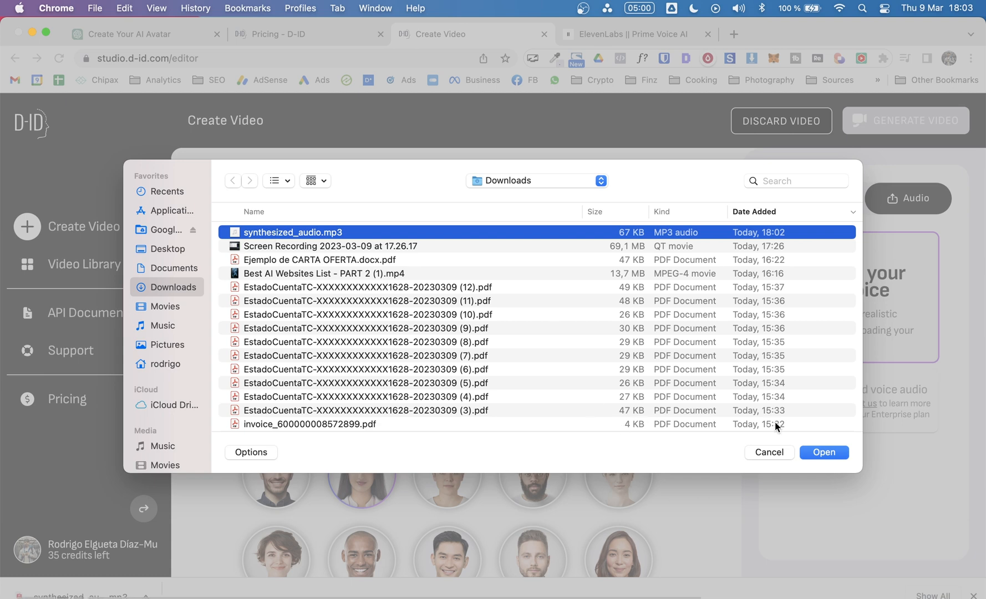
{"action": "left_click", "coordinate": [824, 451]}
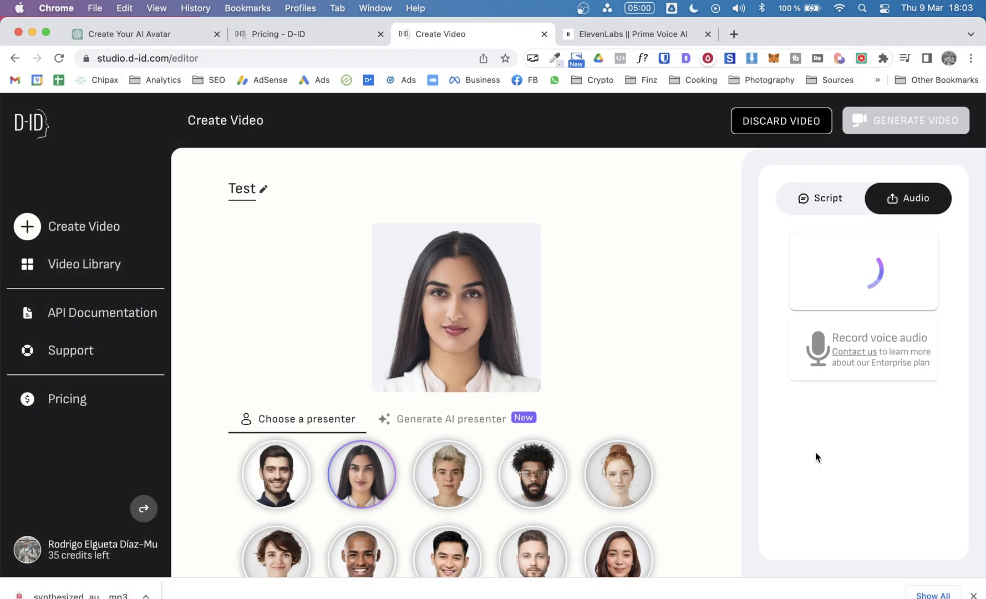
{"action": "mouse_move", "coordinate": [870, 283]}
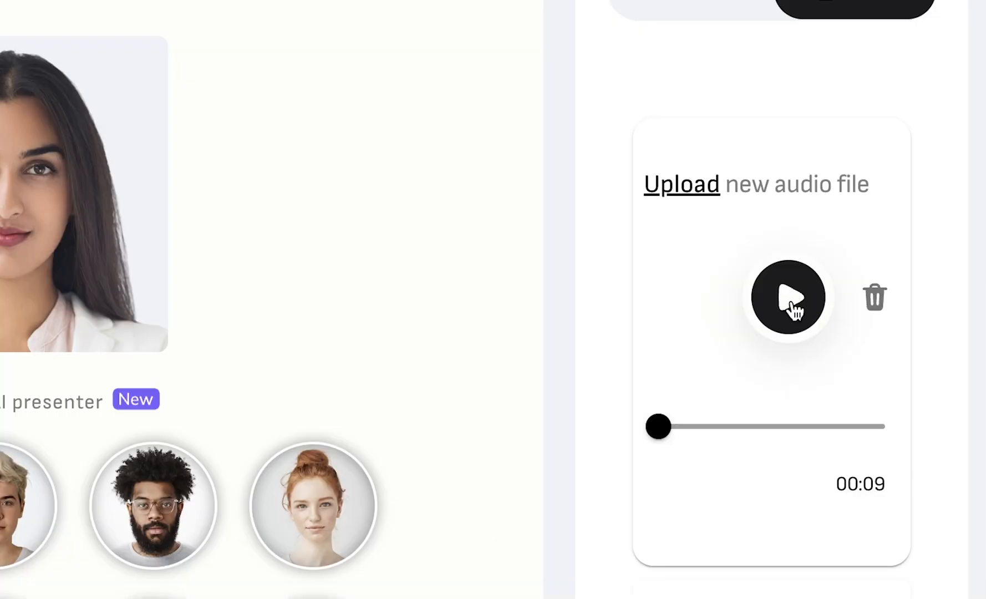
{"action": "left_click", "coordinate": [787, 297]}
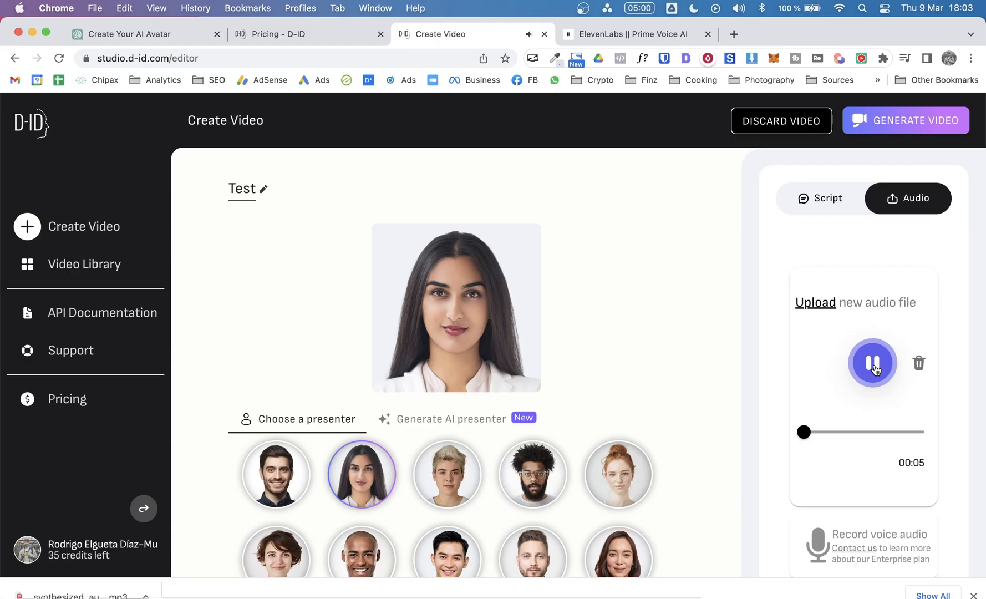
{"action": "left_click", "coordinate": [872, 362]}
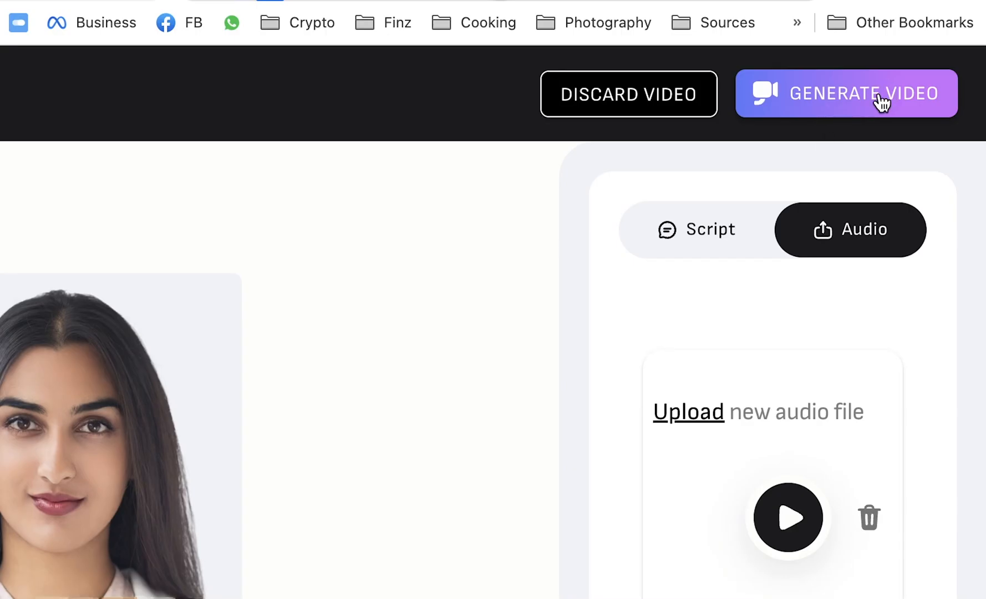
Generate the Test video, confirming the one-credit spend, so it lands in the library
{"action": "left_click", "coordinate": [846, 93]}
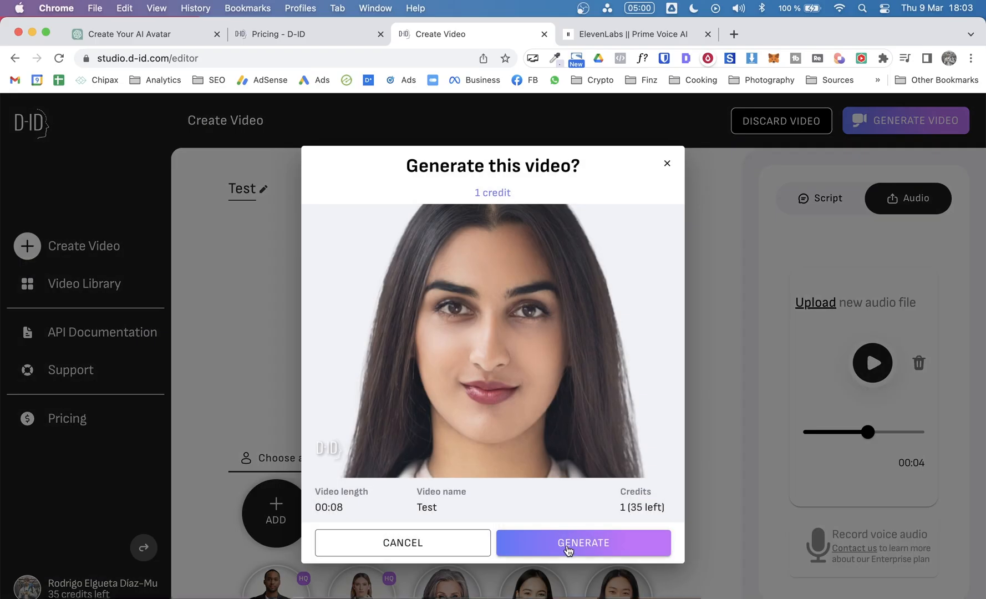
{"action": "mouse_move", "coordinate": [627, 510]}
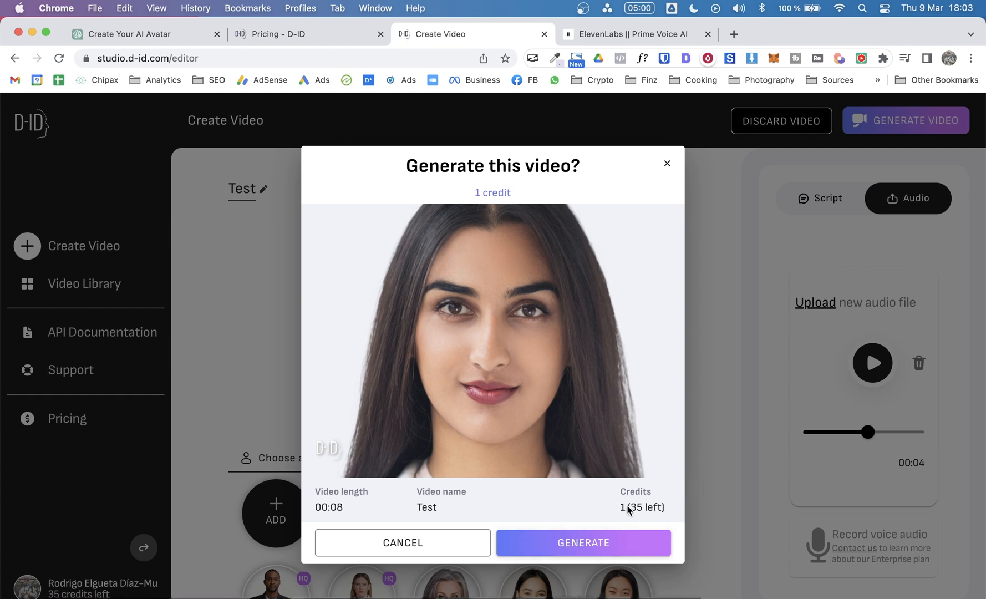
{"action": "mouse_move", "coordinate": [564, 269]}
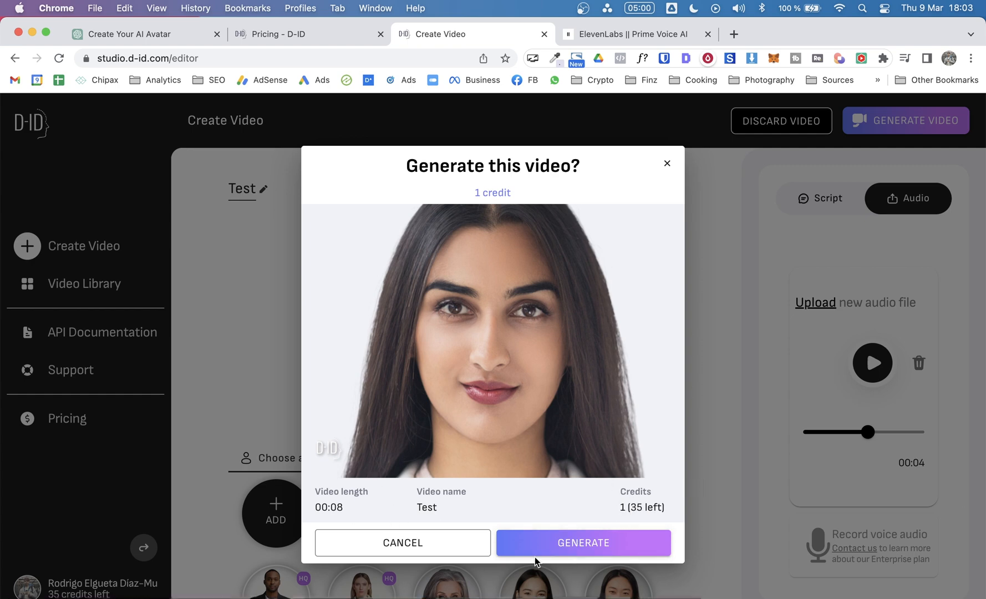
{"action": "left_click", "coordinate": [580, 542]}
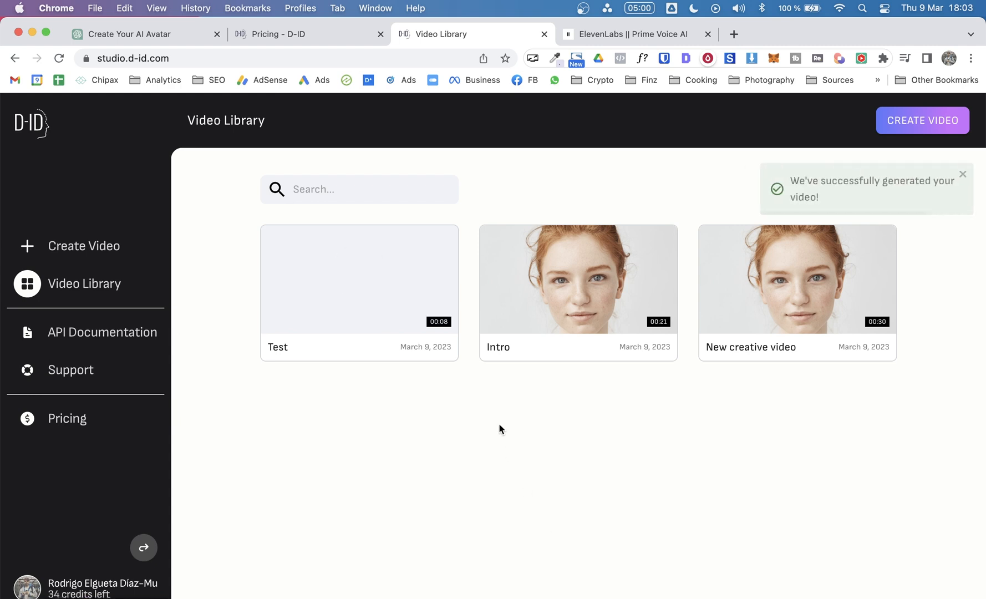
{"action": "mouse_move", "coordinate": [647, 316]}
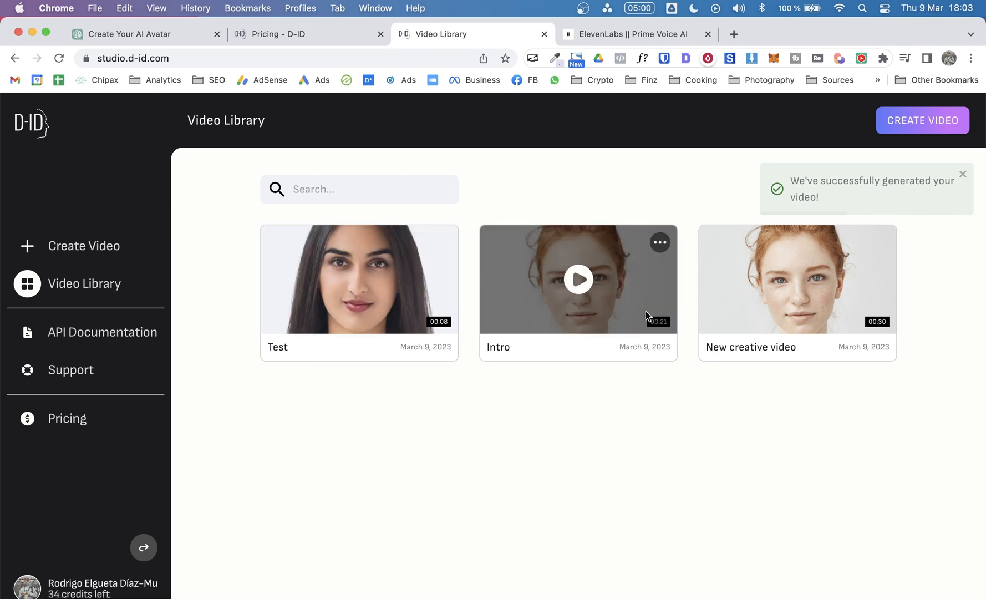
Play the eight-second Test video with the dark-haired woman through to 0:08
{"action": "left_click", "coordinate": [358, 278]}
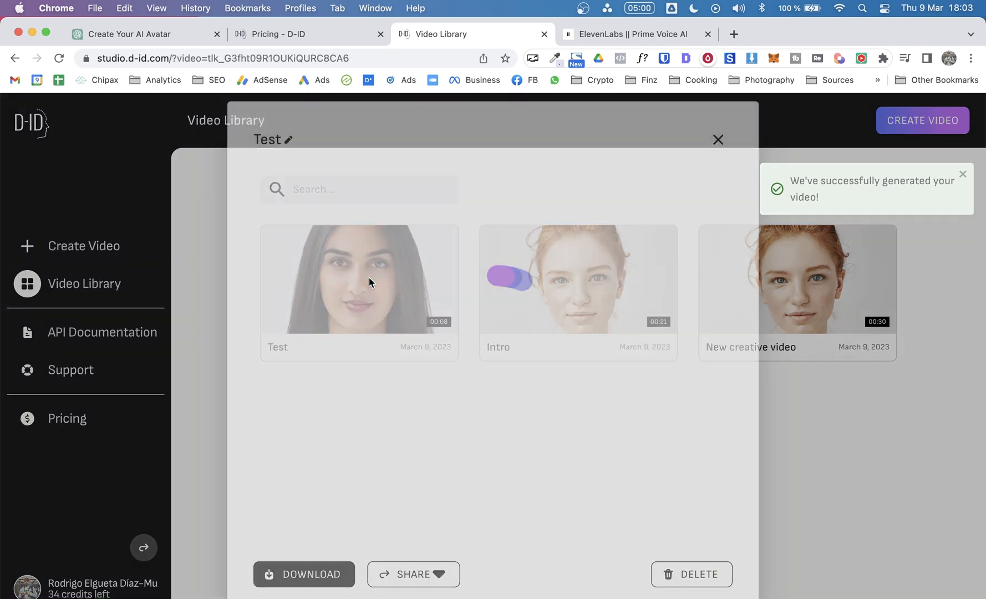
{"action": "left_click", "coordinate": [358, 278]}
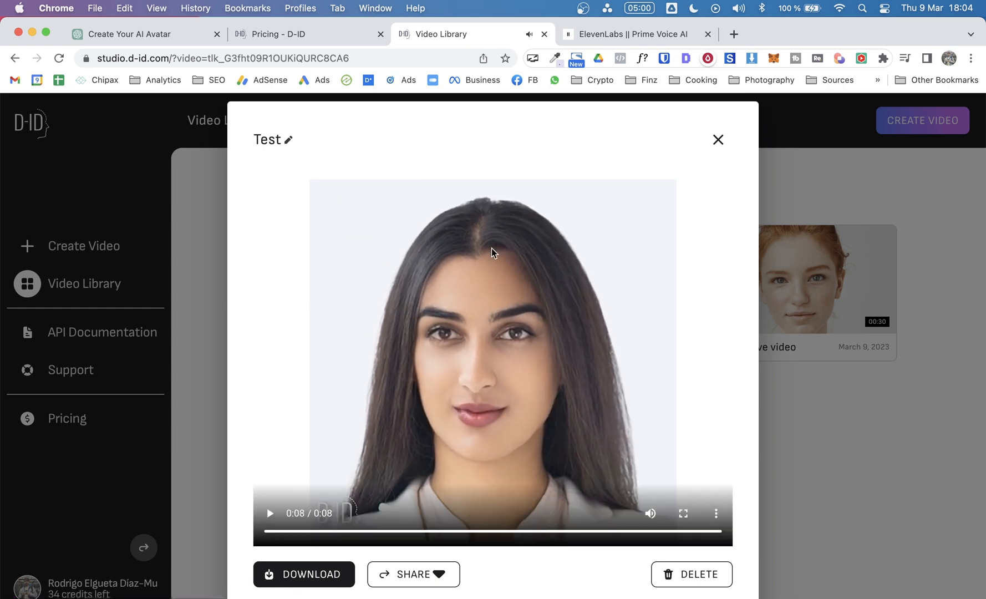
{"action": "mouse_move", "coordinate": [463, 448]}
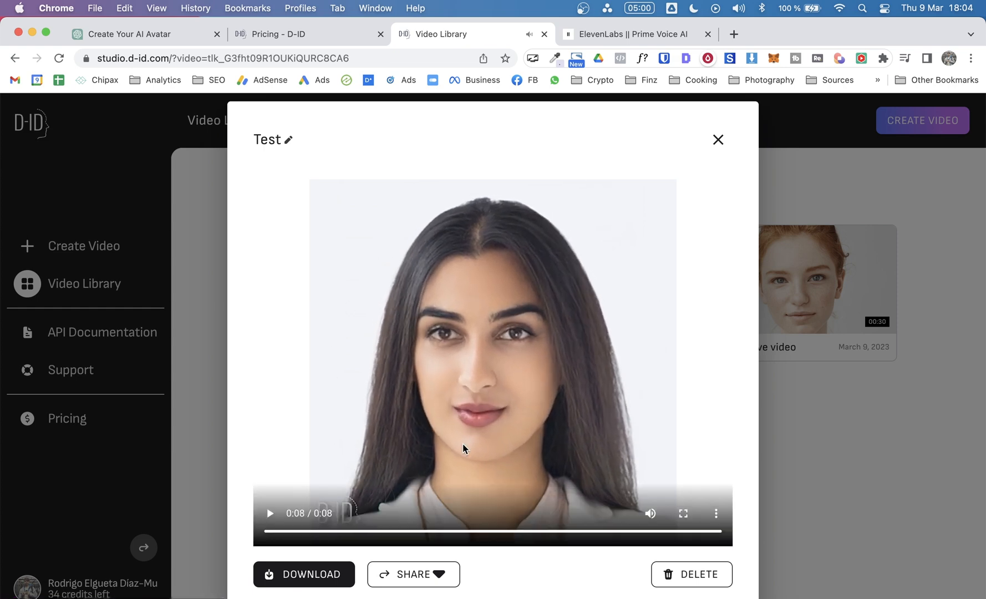
{"action": "mouse_move", "coordinate": [714, 385]}
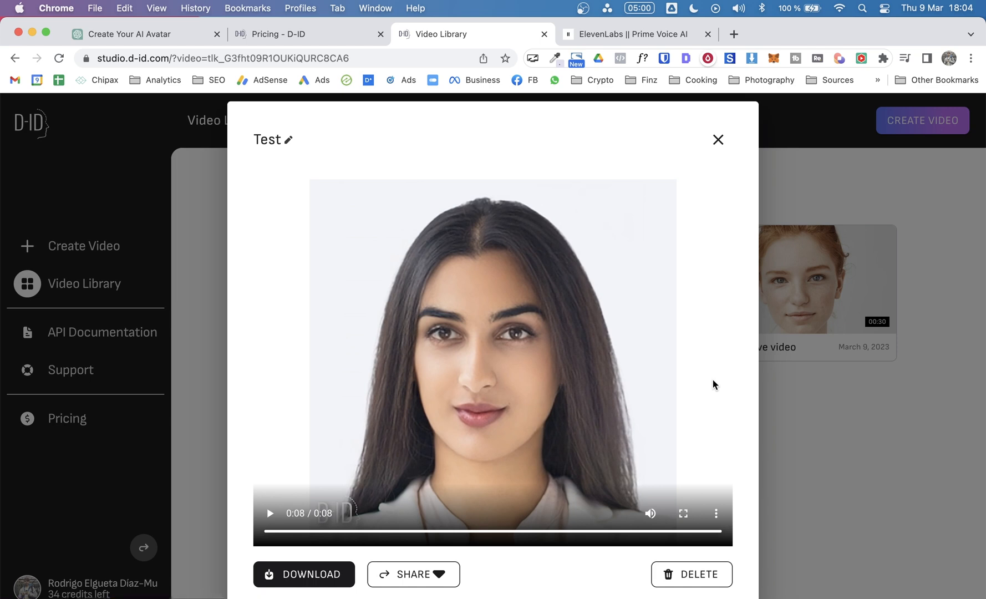
{"action": "mouse_move", "coordinate": [396, 420]}
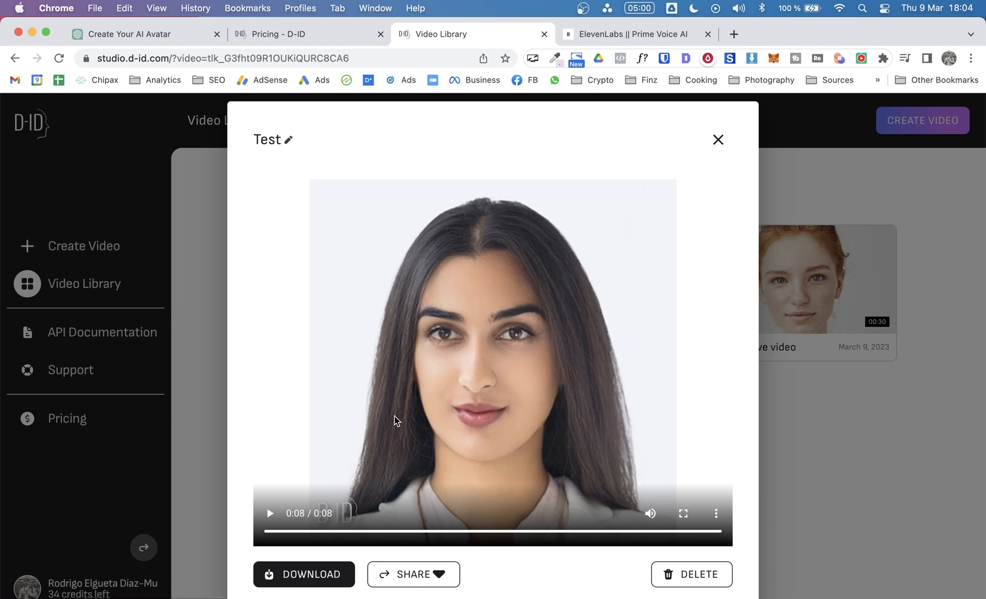
{"action": "left_click", "coordinate": [269, 512]}
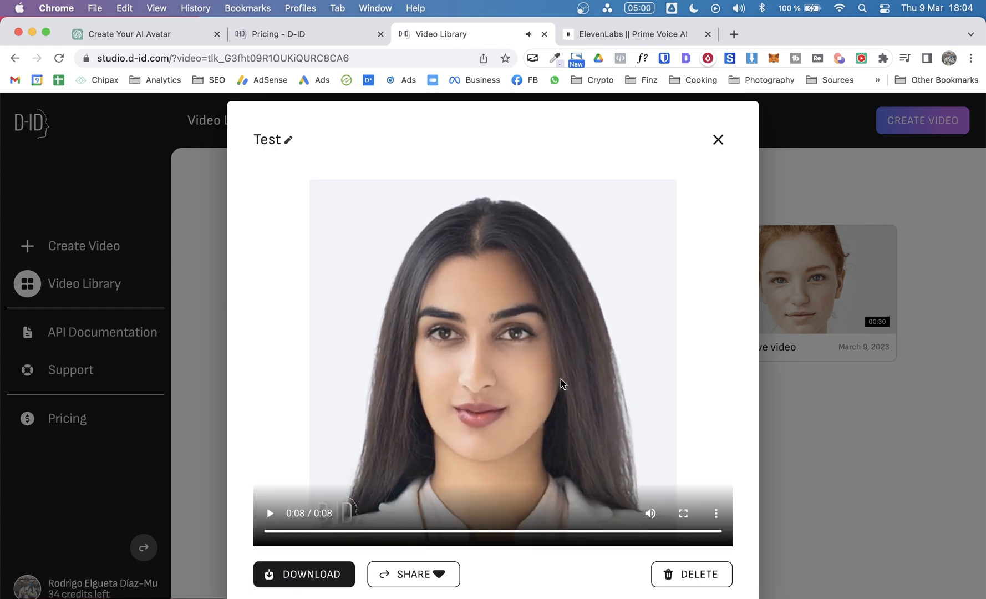
{"action": "left_click", "coordinate": [650, 512]}
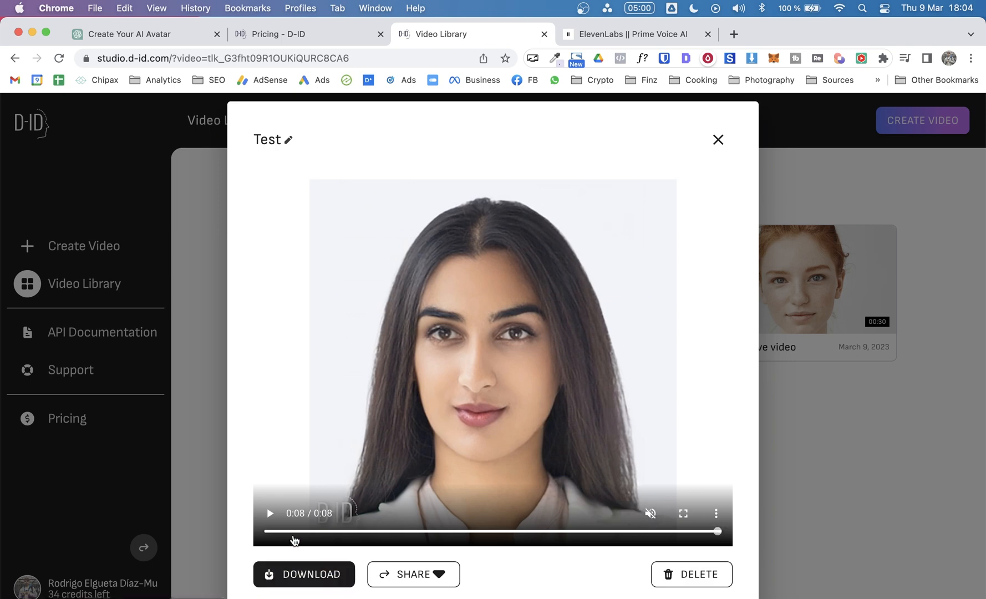
{"action": "left_click", "coordinate": [269, 512]}
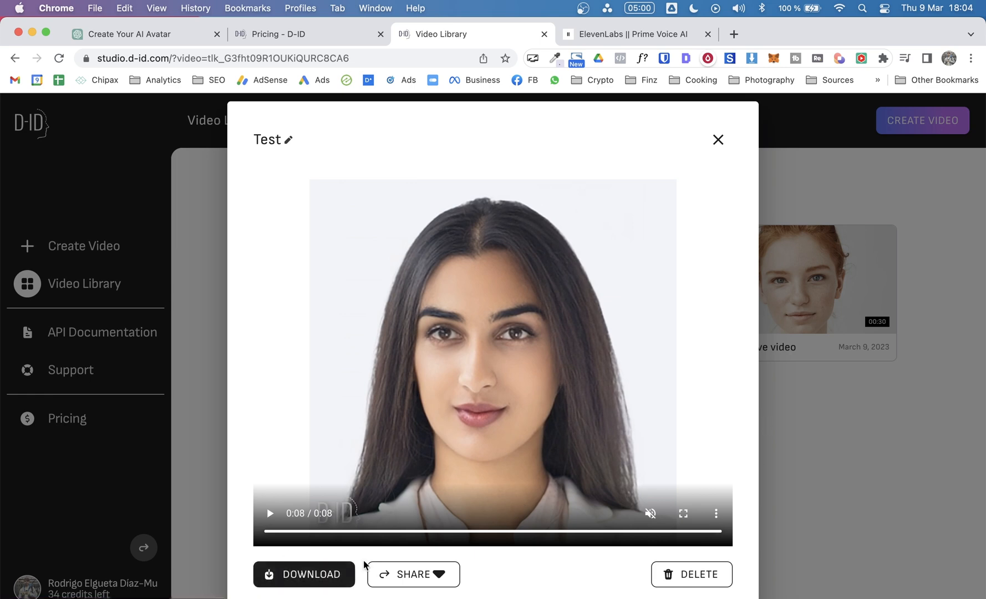
Download the Test video as Test.mp4 and close its preview back to the library
{"action": "left_click", "coordinate": [304, 573]}
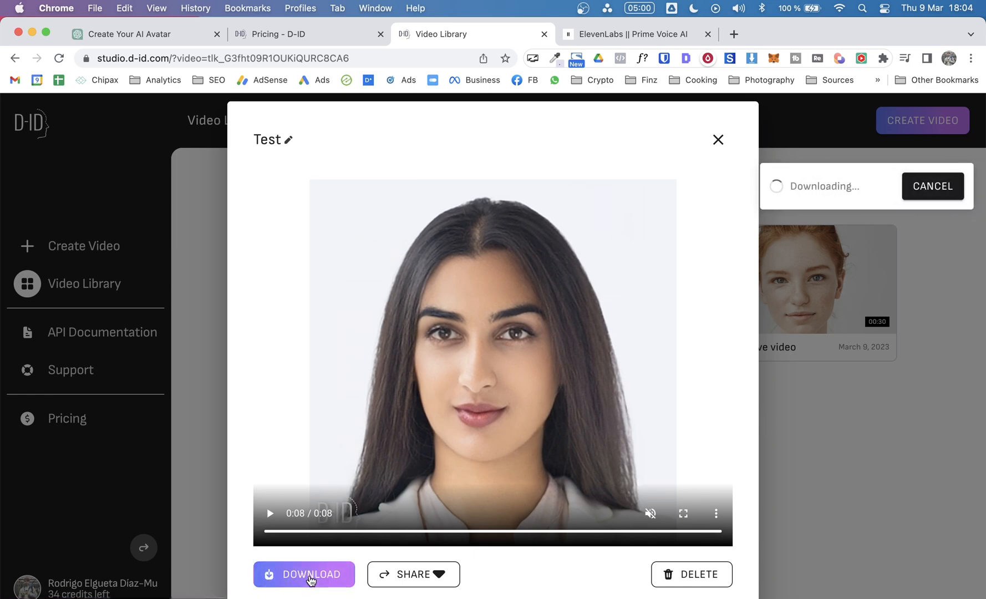
{"action": "left_click", "coordinate": [303, 574]}
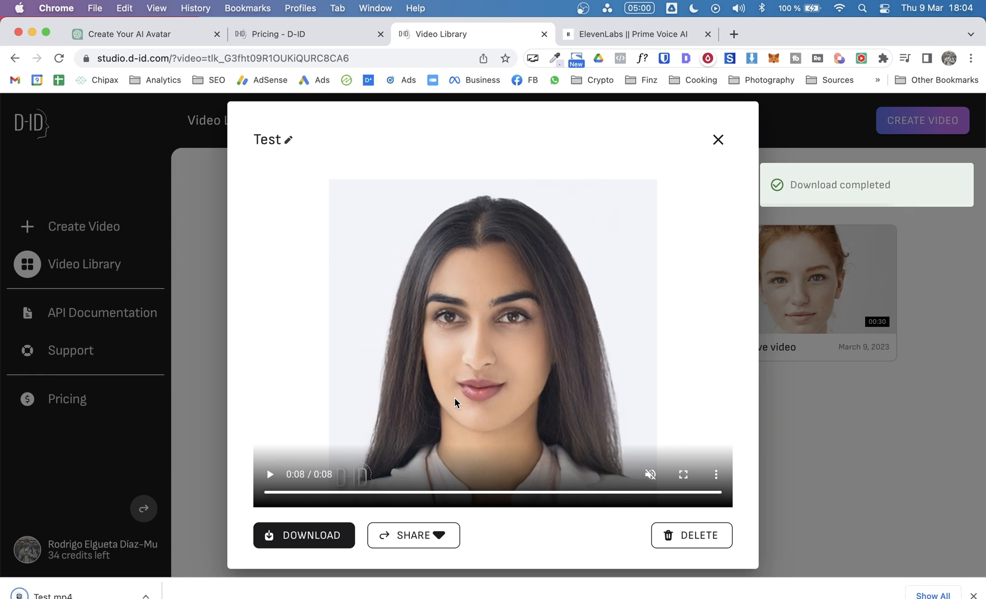
{"action": "mouse_move", "coordinate": [382, 469]}
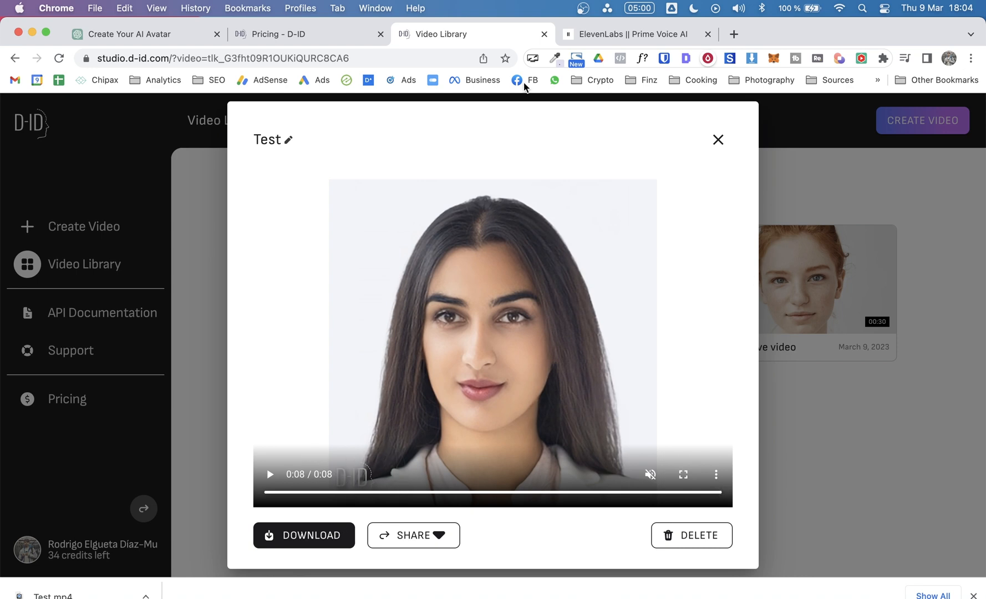
{"action": "left_click", "coordinate": [716, 138]}
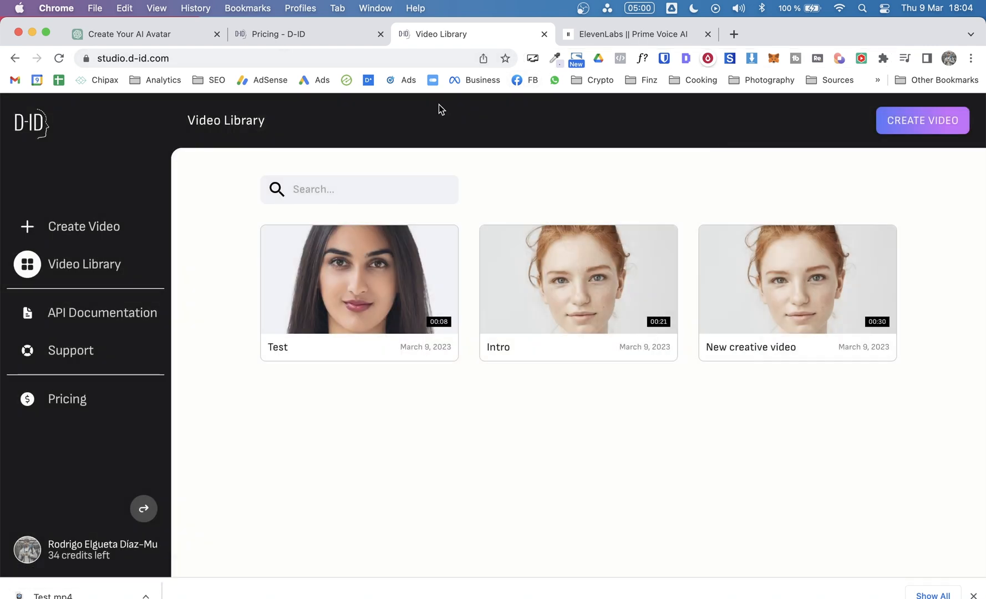
Review the Trial, Lite, Pro, Advanced and Enterprise plans on D-ID's pricing page
{"action": "left_click", "coordinate": [298, 35]}
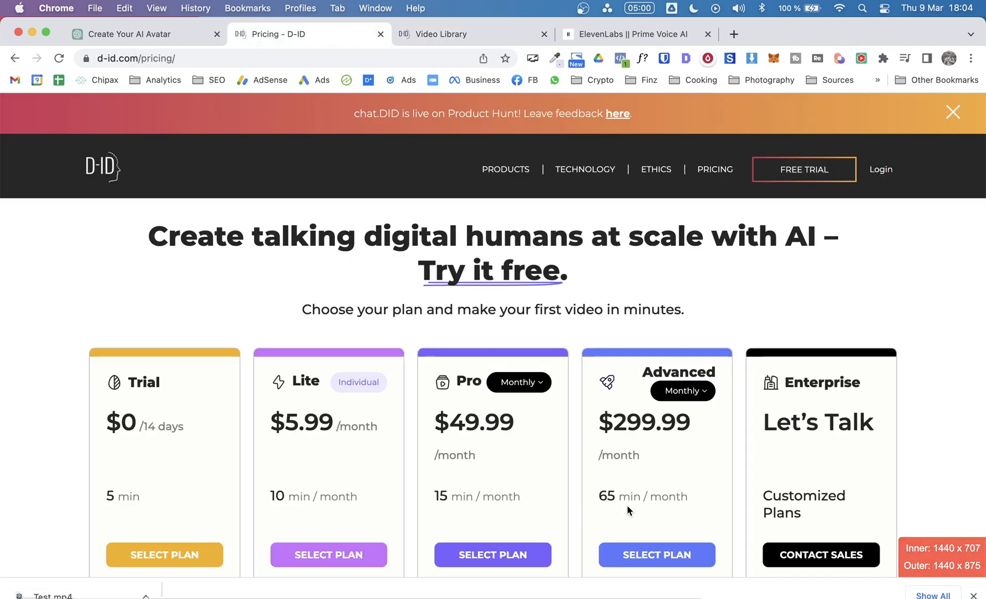
{"action": "scroll", "scroll_direction": "down", "scroll_amount": 3}
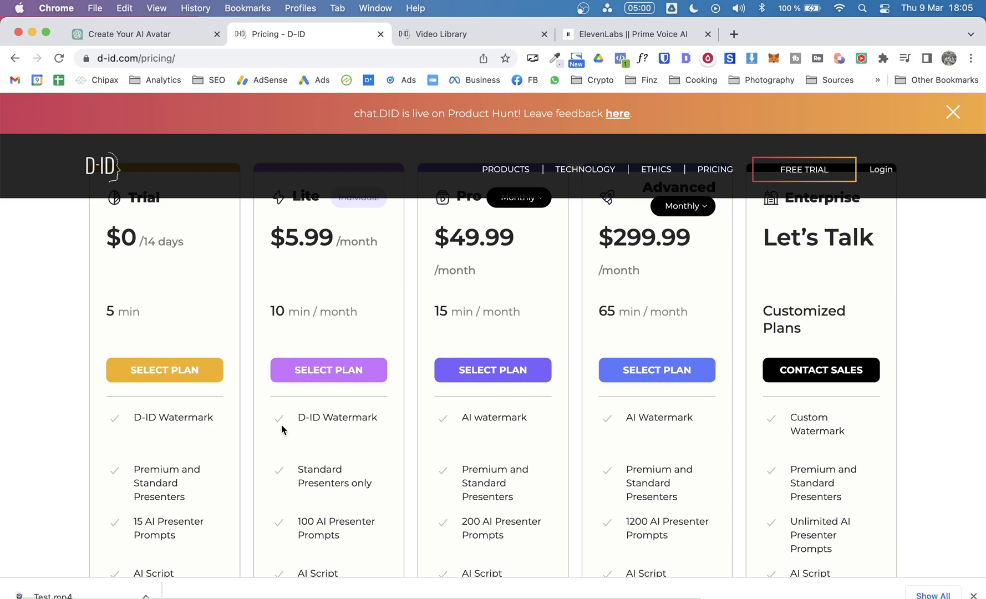
{"action": "mouse_move", "coordinate": [788, 427]}
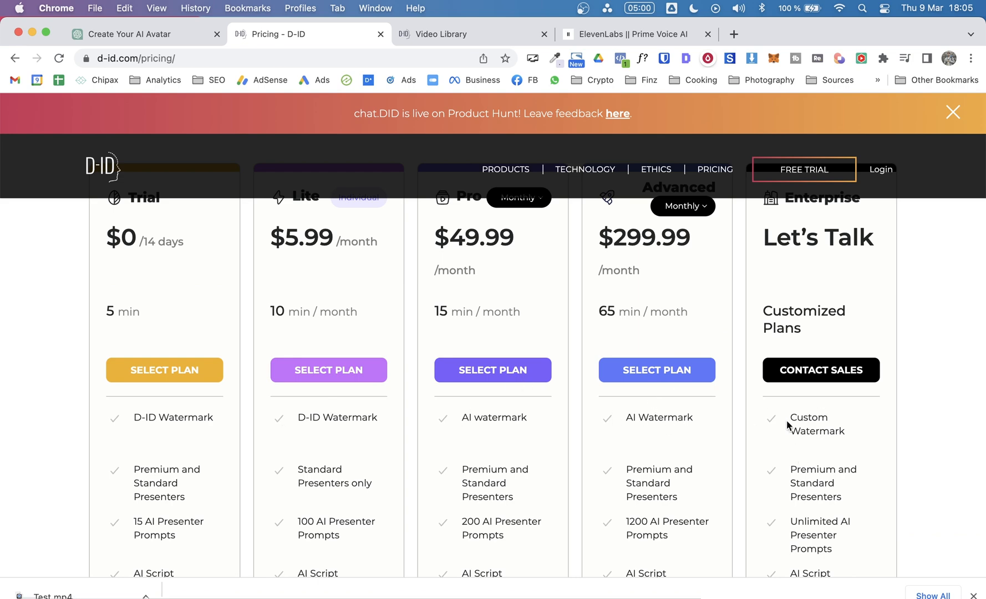
{"action": "scroll", "scroll_direction": "up", "scroll_amount": 3}
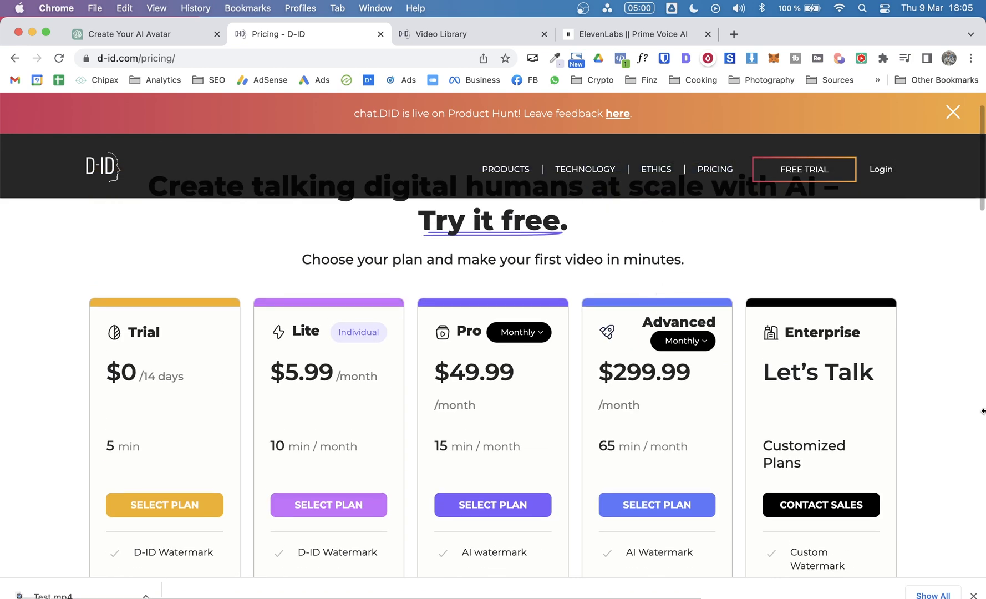
{"action": "mouse_move", "coordinate": [861, 297]}
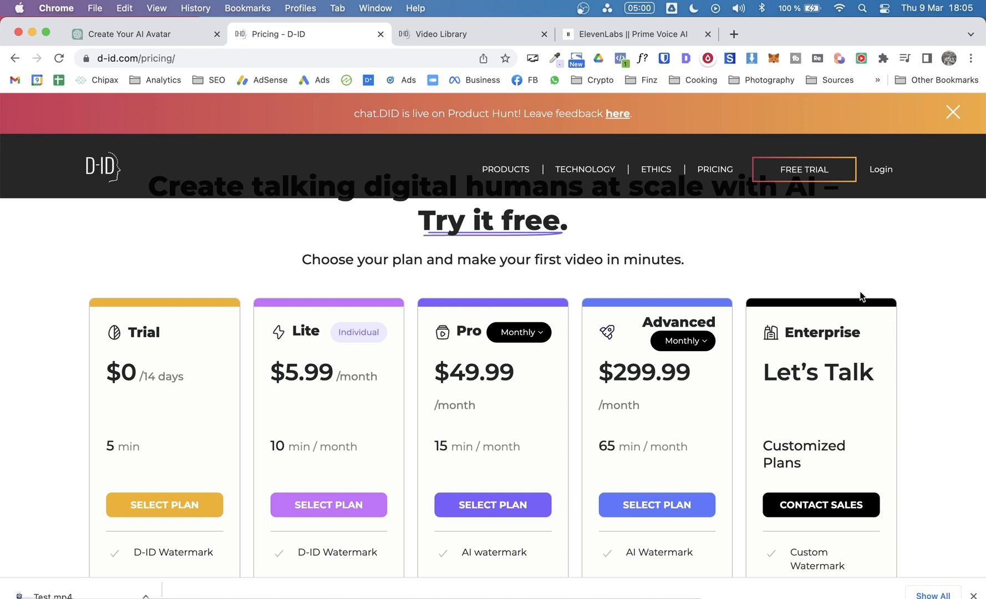
{"action": "scroll", "scroll_direction": "down", "scroll_amount": 3}
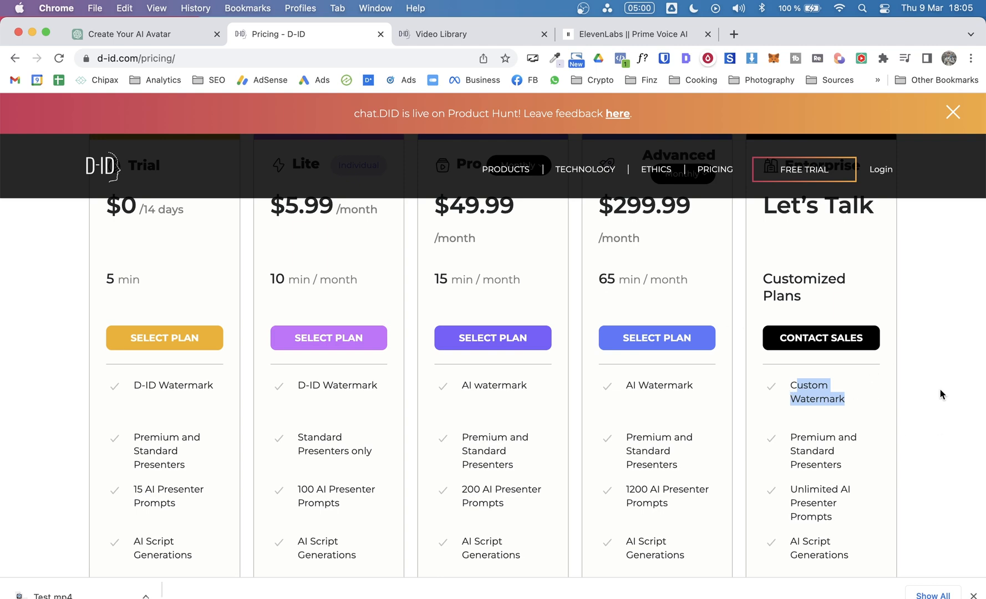
{"action": "scroll", "scroll_direction": "up", "scroll_amount": 3}
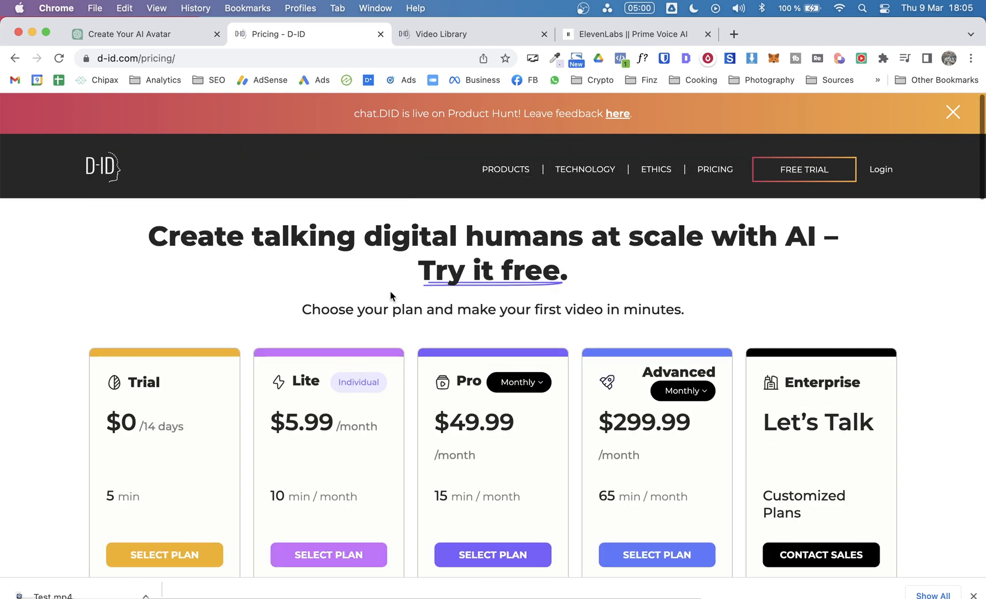
Start a new video from the library and browse the stock presenter list
{"action": "left_click", "coordinate": [468, 35]}
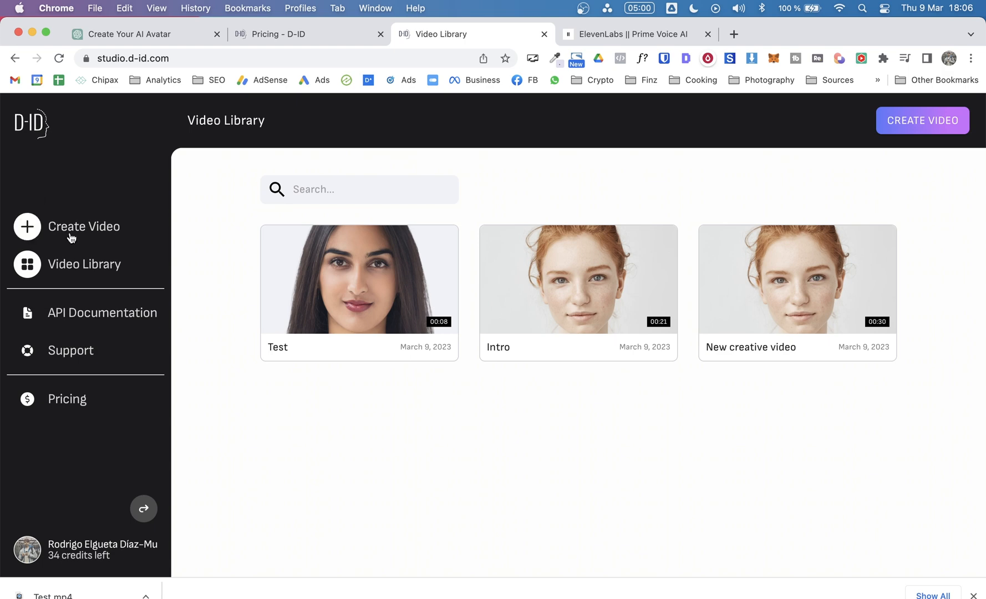
{"action": "left_click", "coordinate": [84, 226]}
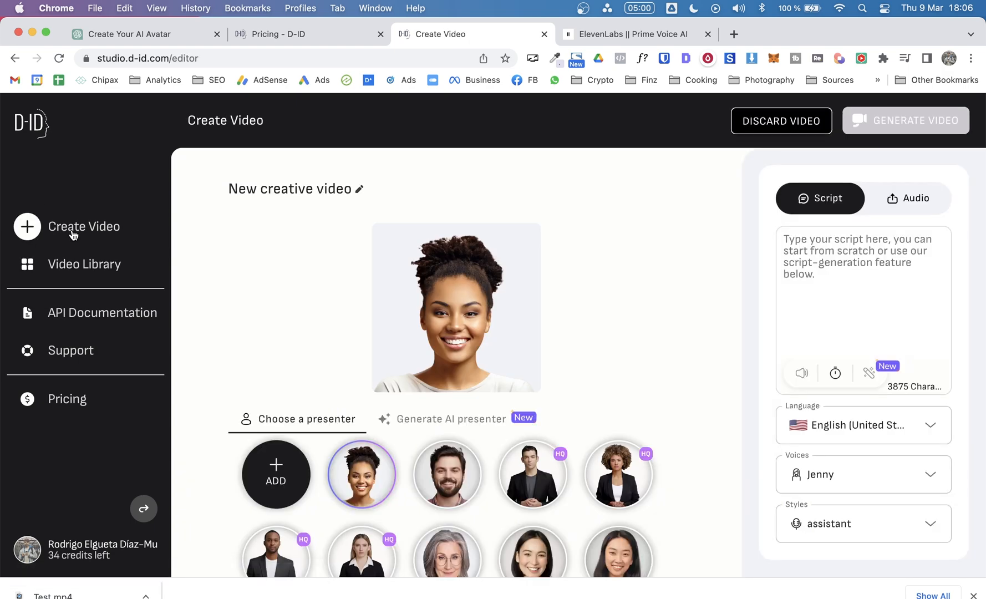
{"action": "scroll", "scroll_direction": "down", "scroll_amount": 3}
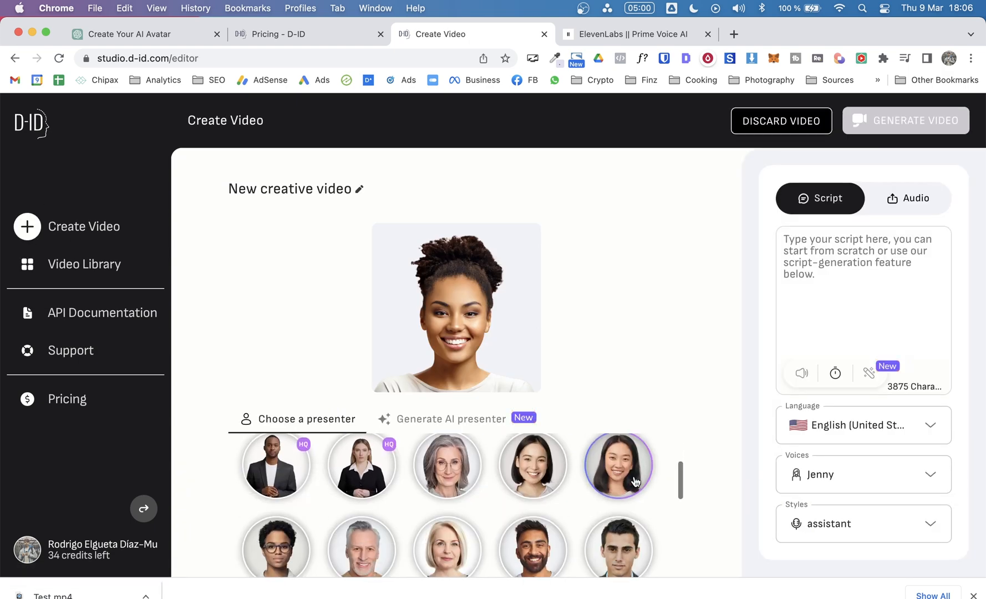
{"action": "scroll", "scroll_direction": "down", "scroll_amount": 3}
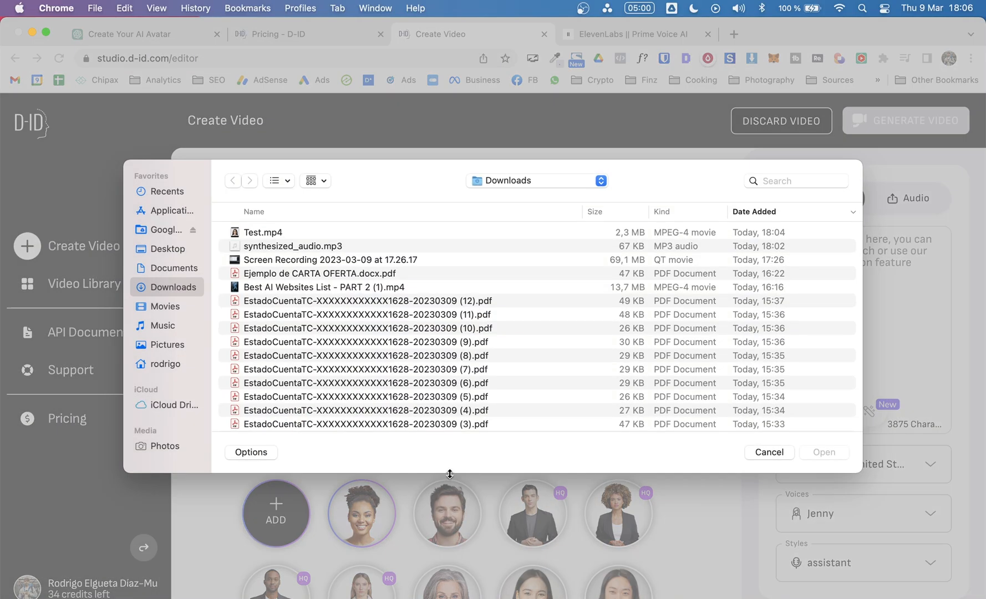
Cancel the custom-presenter upload, preview the AI presenter with glasses, and return to stock presenters
{"action": "left_click", "coordinate": [767, 452]}
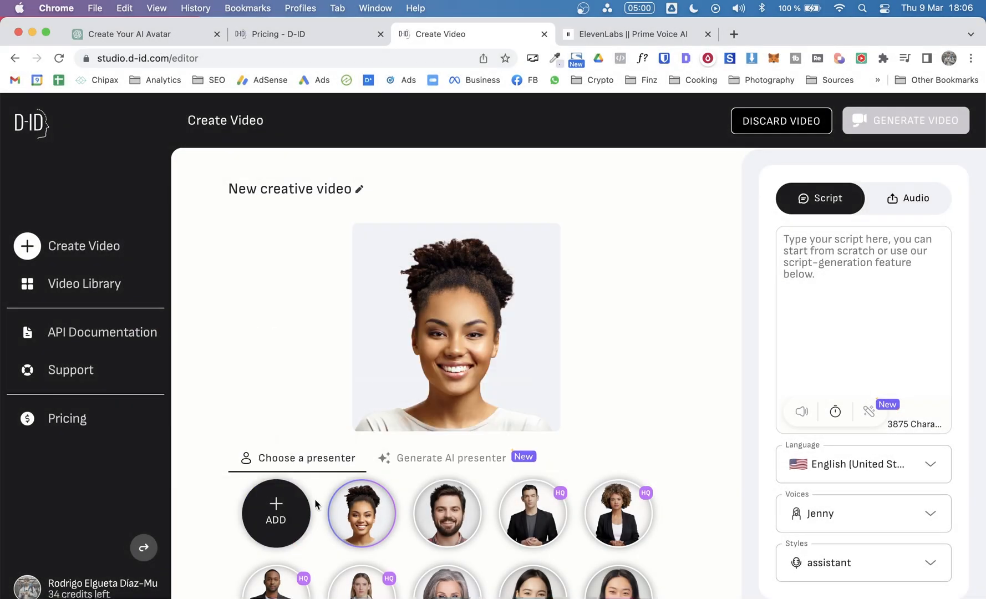
{"action": "left_click", "coordinate": [450, 457]}
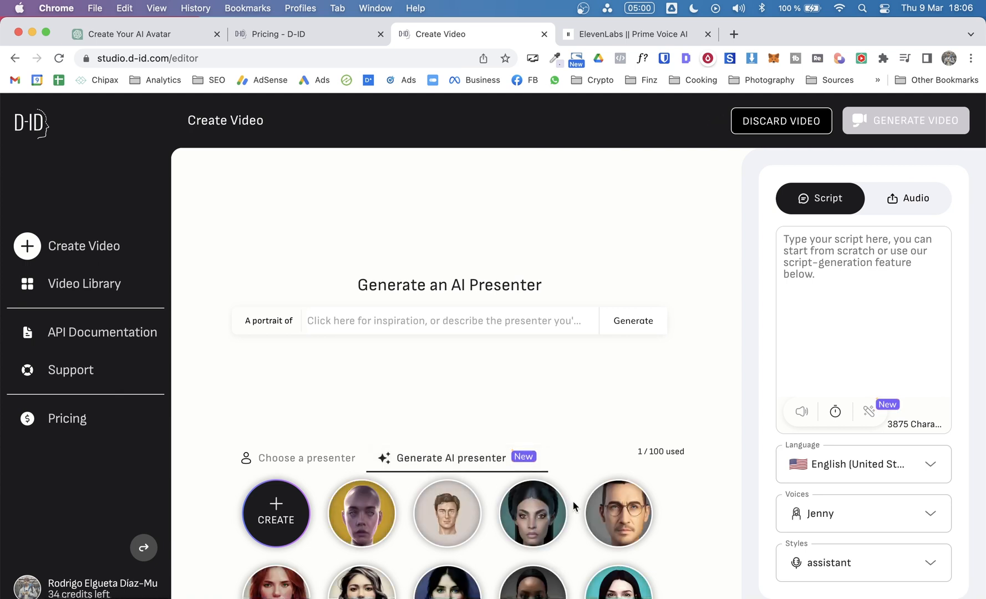
{"action": "left_click", "coordinate": [618, 512]}
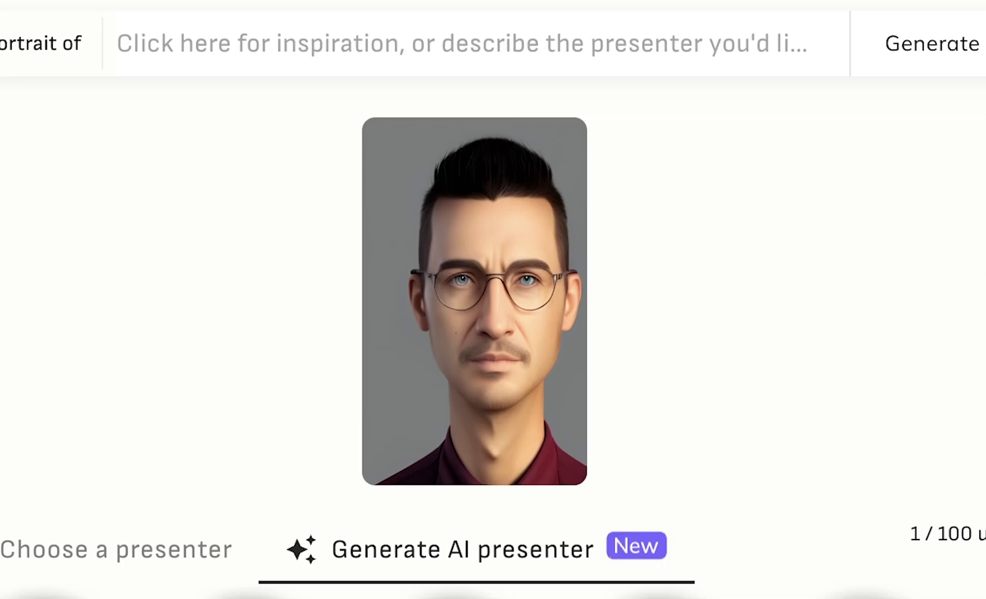
{"action": "left_click", "coordinate": [306, 457]}
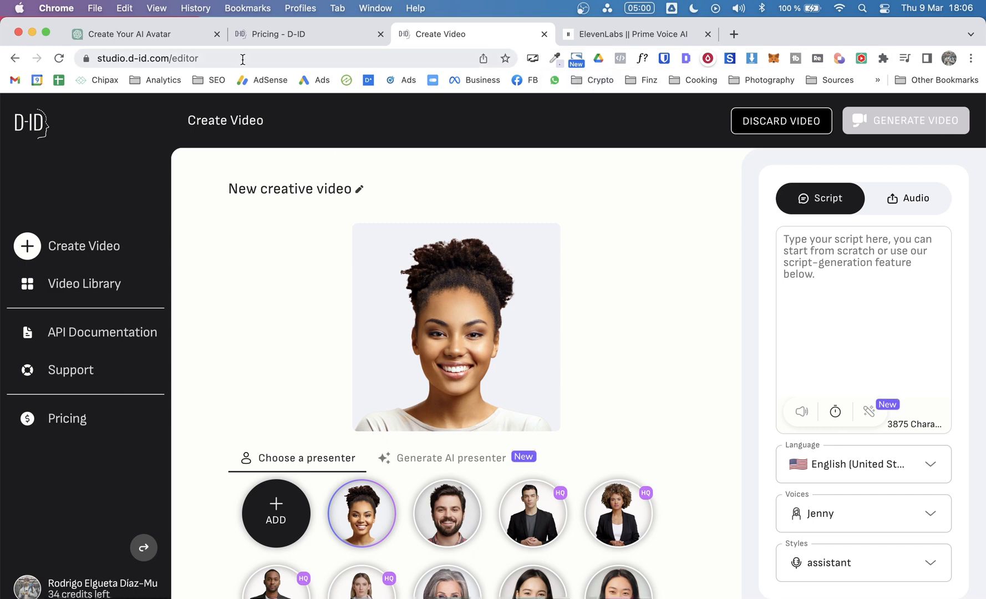
{"action": "left_click", "coordinate": [632, 35]}
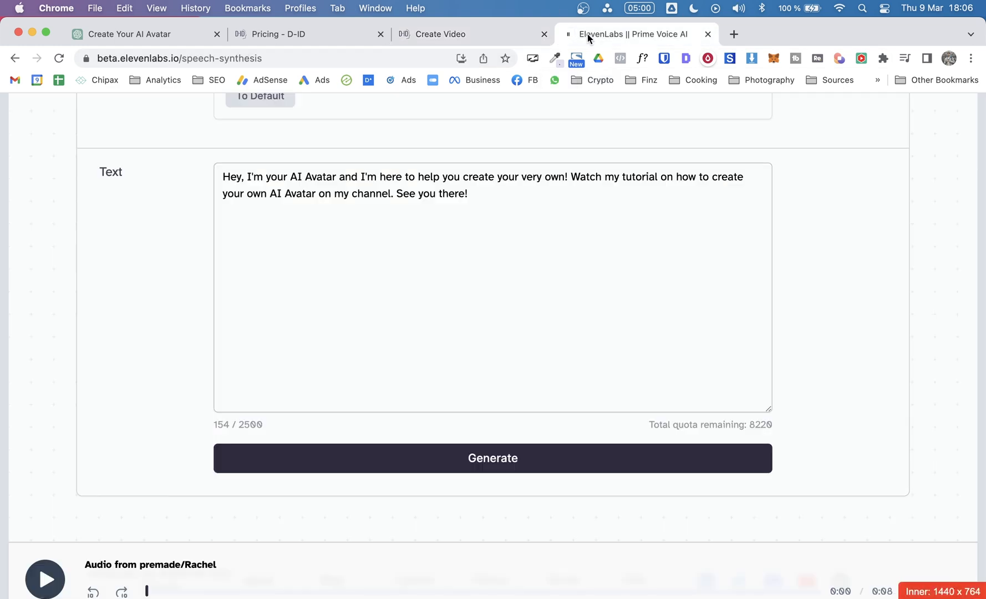
{"action": "scroll", "scroll_direction": "up", "scroll_amount": 3}
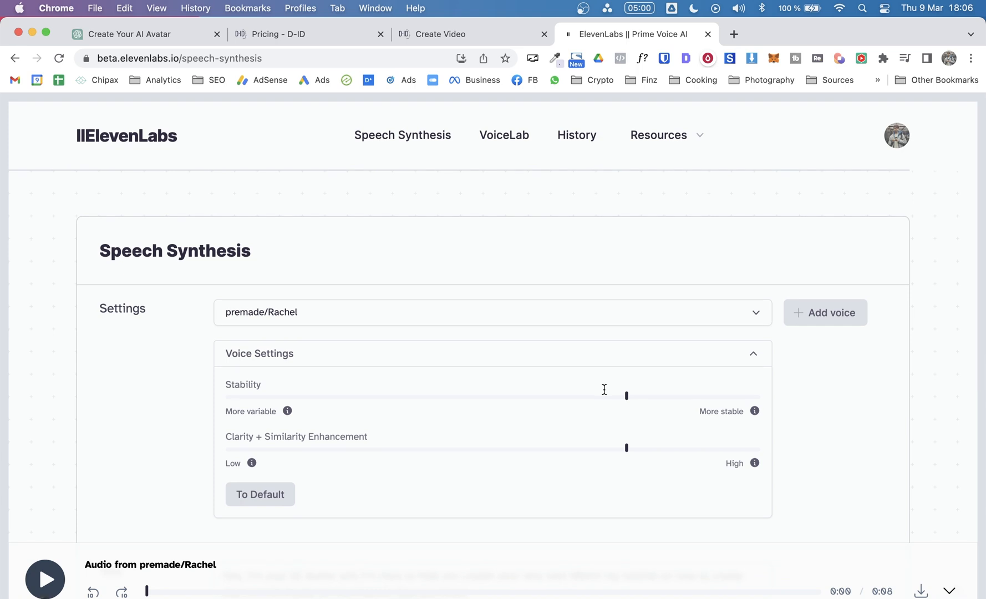
{"action": "mouse_move", "coordinate": [603, 394]}
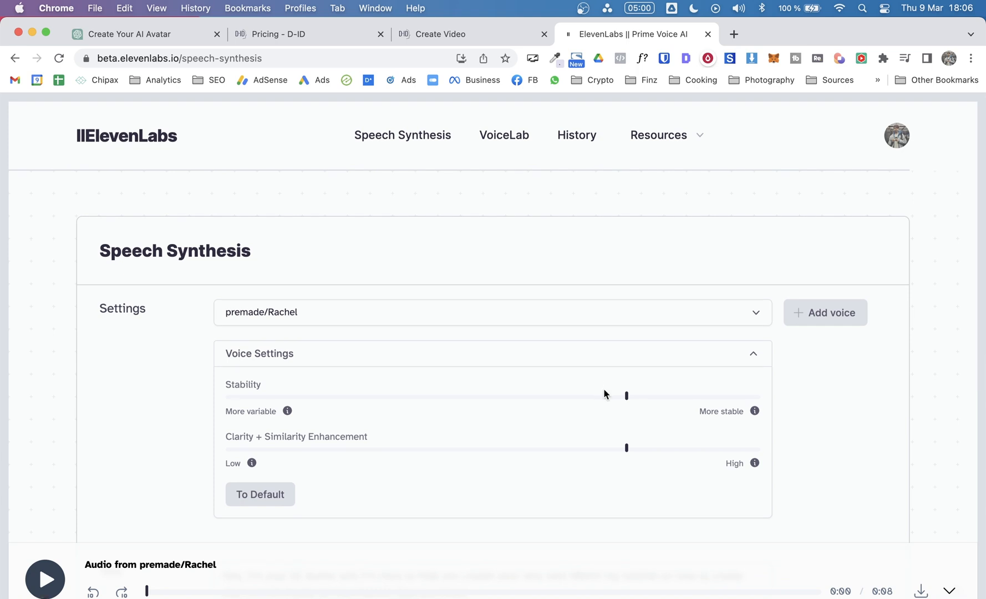
{"action": "mouse_move", "coordinate": [766, 296]}
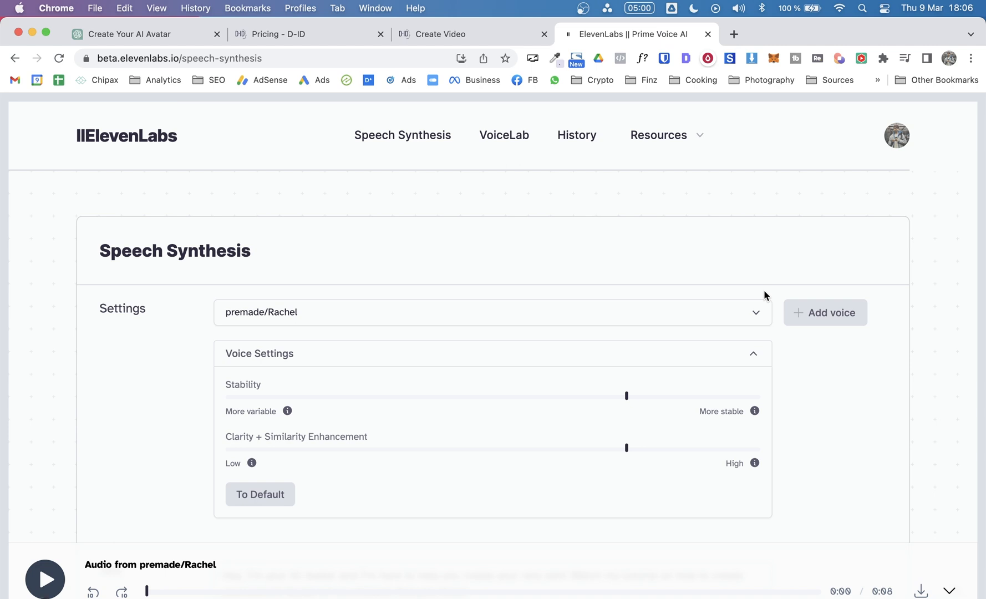
{"action": "mouse_move", "coordinate": [543, 5]}
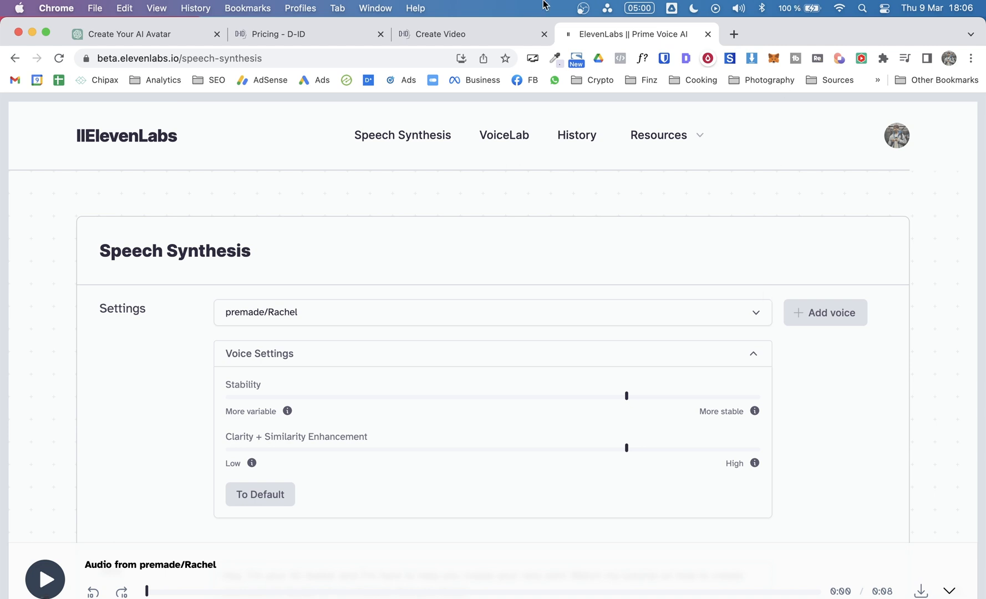
{"action": "left_click", "coordinate": [468, 34]}
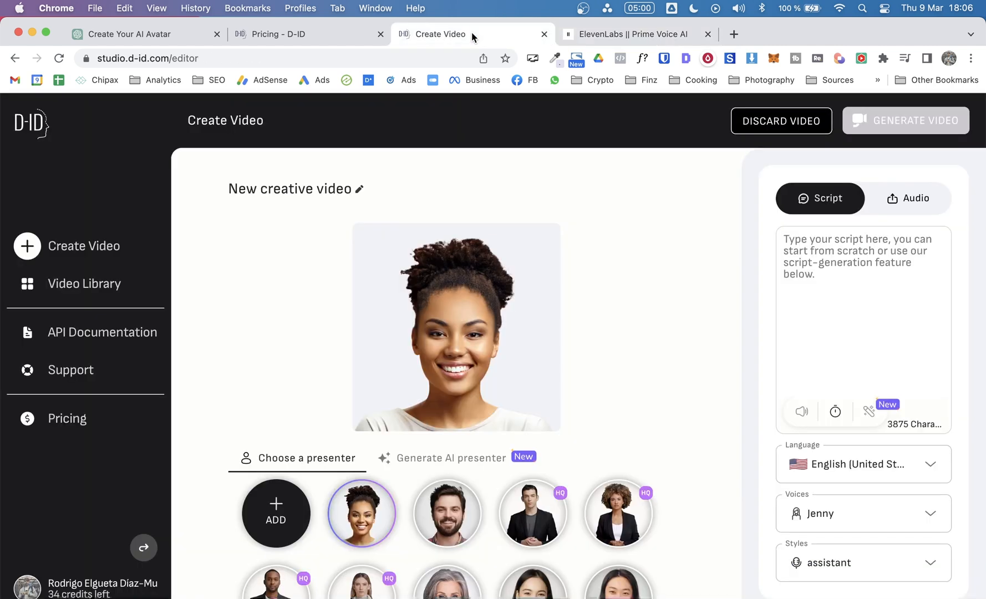